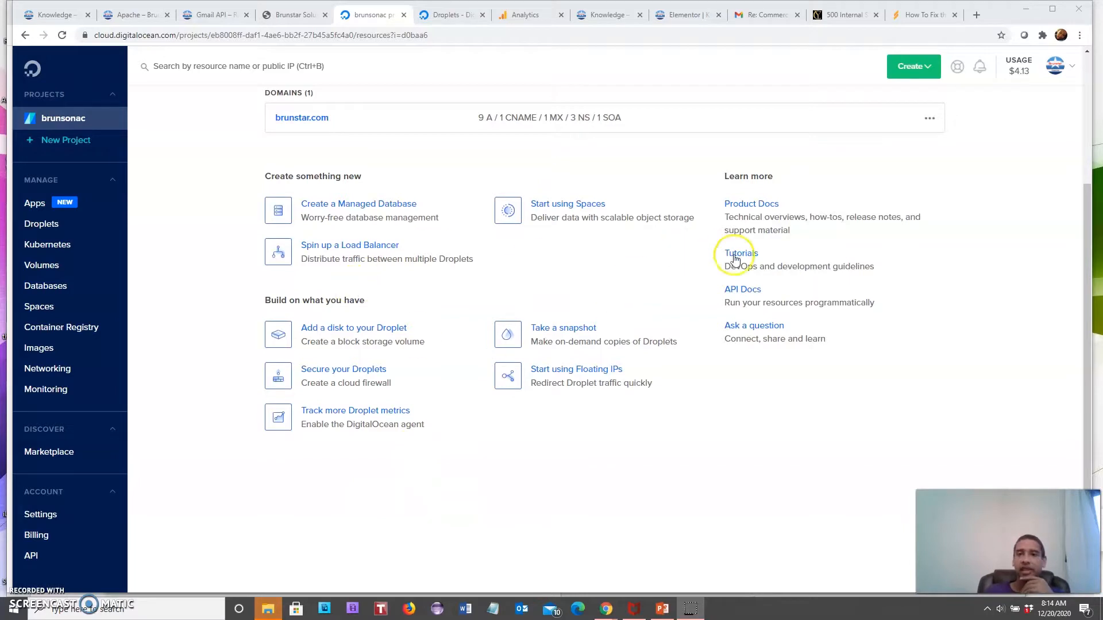
mouse_move(157, 317)
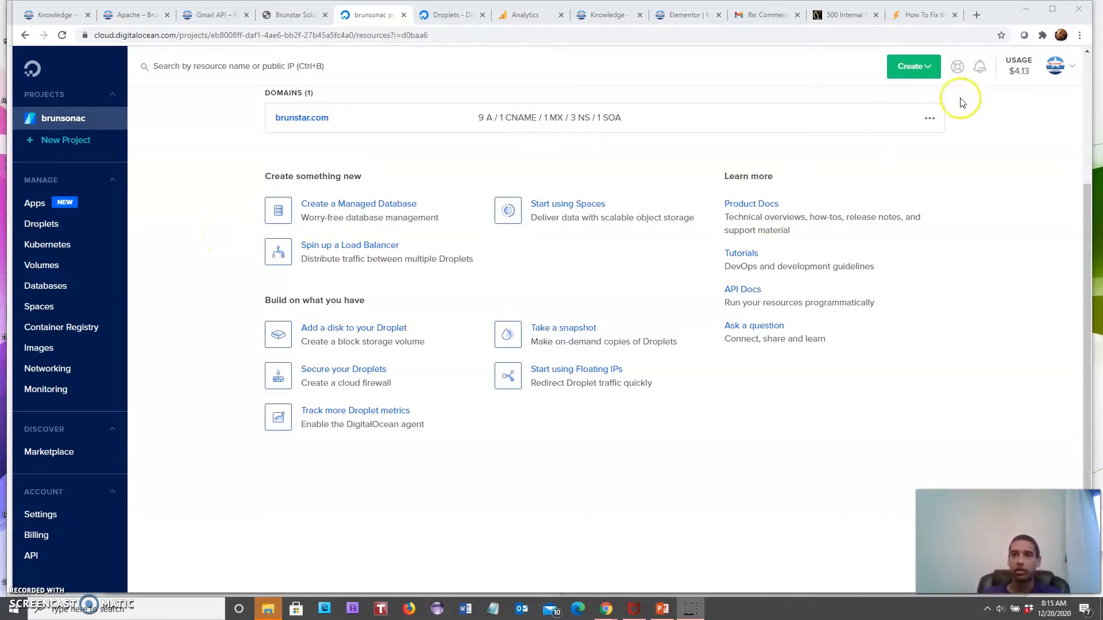
Step: Open the Create menu on the brunsonac project page to list resource types
left_click(913, 67)
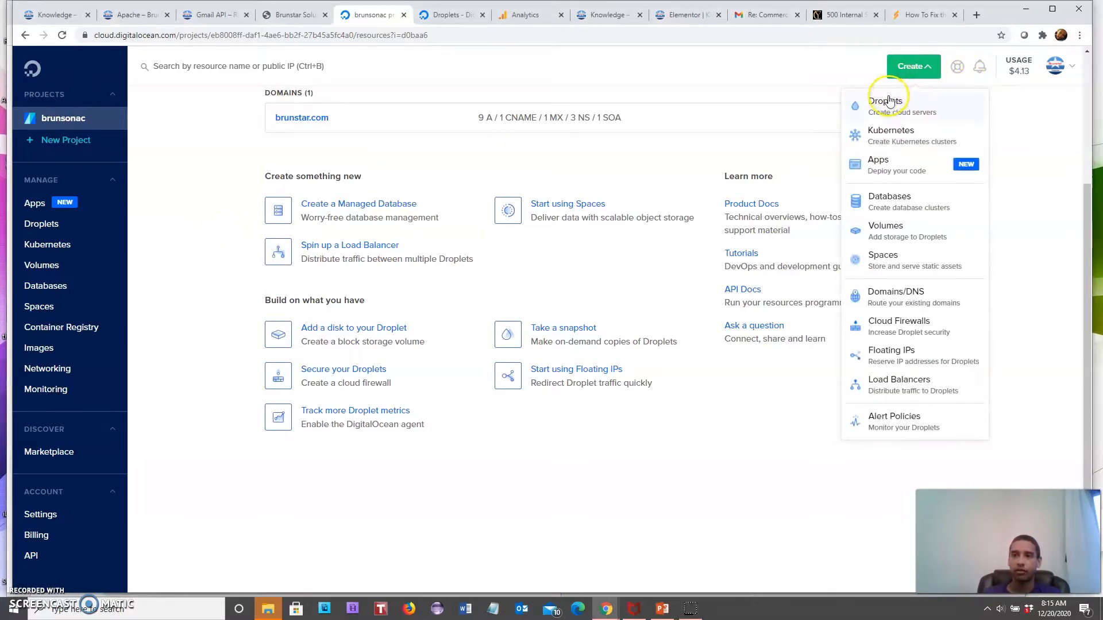
Step: Start a new droplet with the OpenVPN Access Server marketplace image, found by searching 'openvpn'
left_click(878, 101)
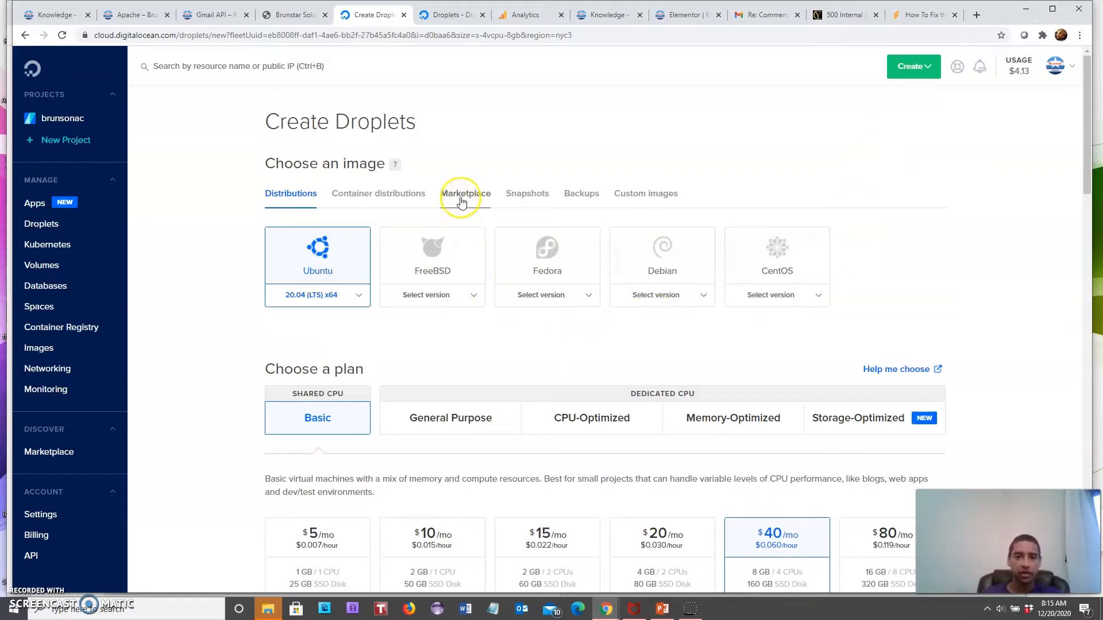
left_click(465, 194)
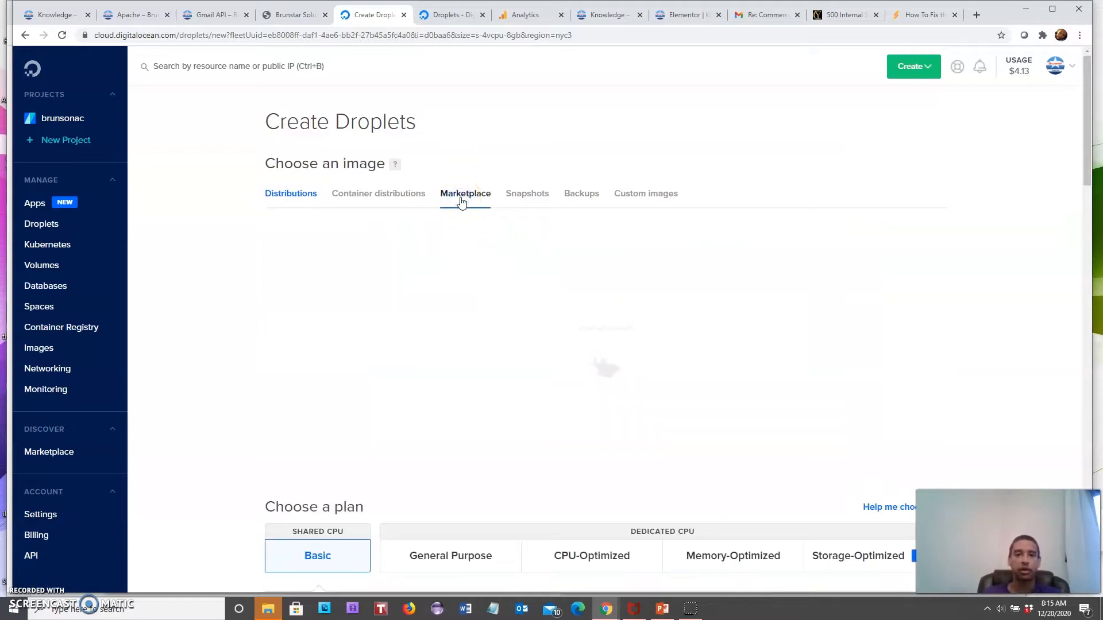
left_click(465, 194)
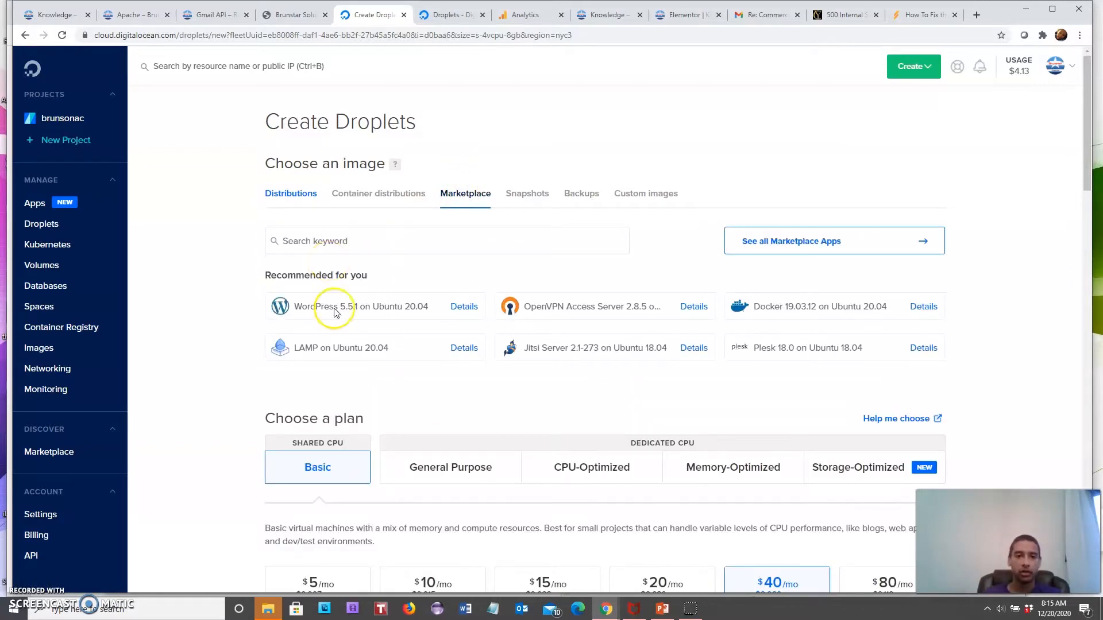
scroll("down", 3)
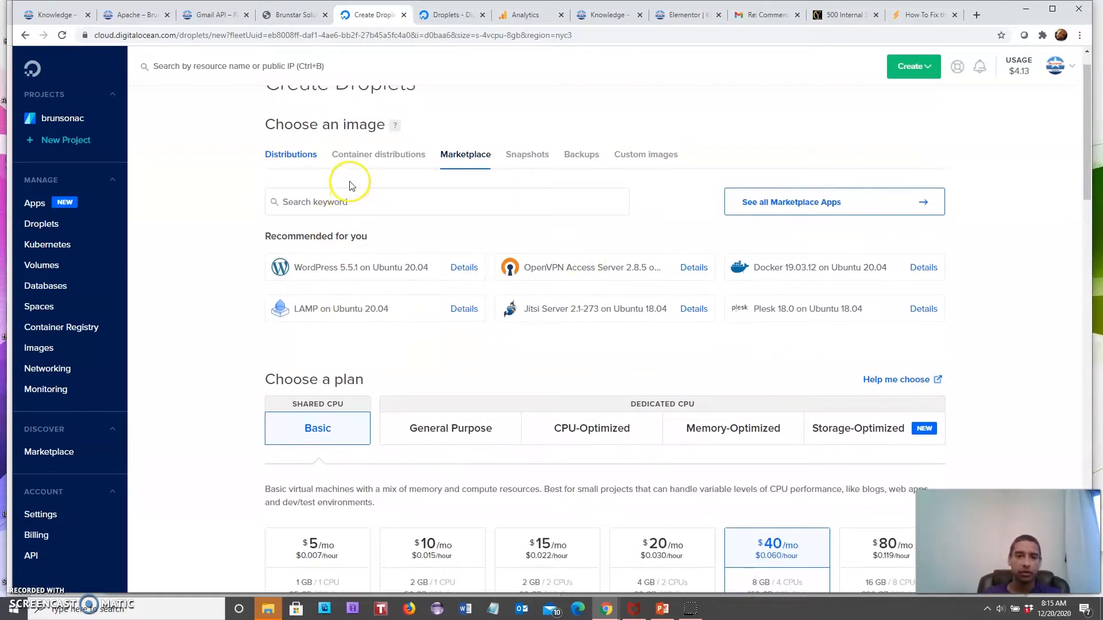
left_click(447, 202)
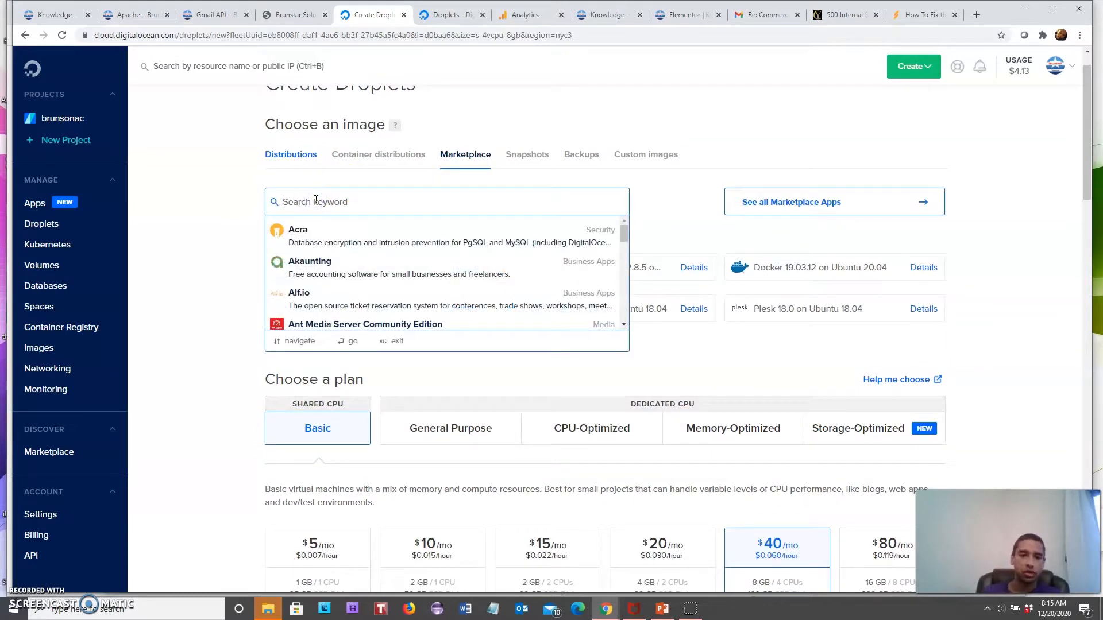
type("openvpn")
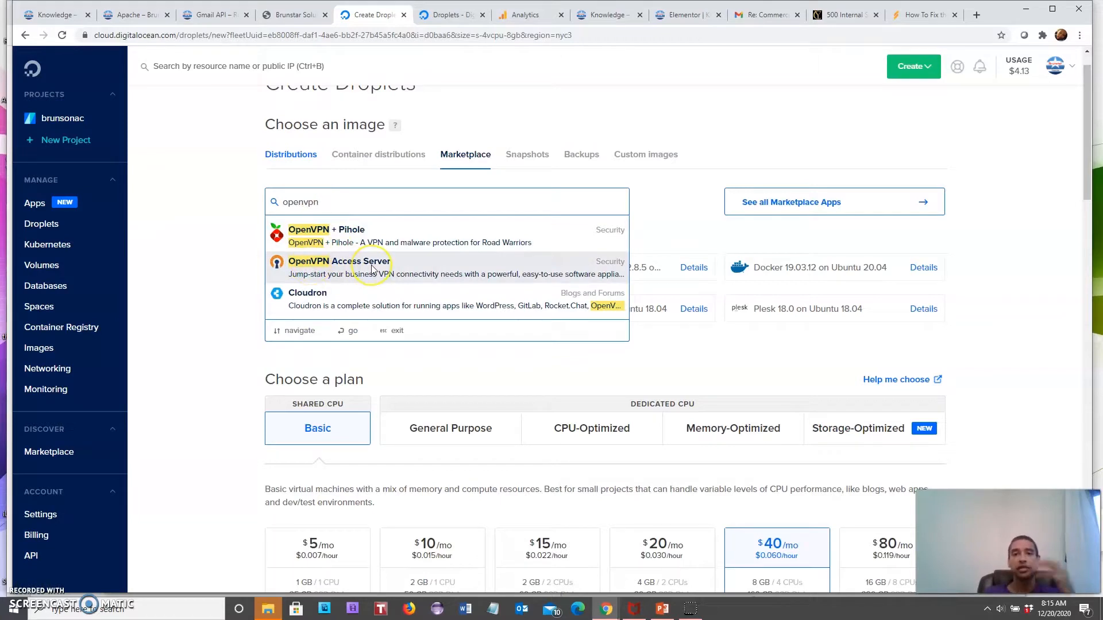
left_click(372, 267)
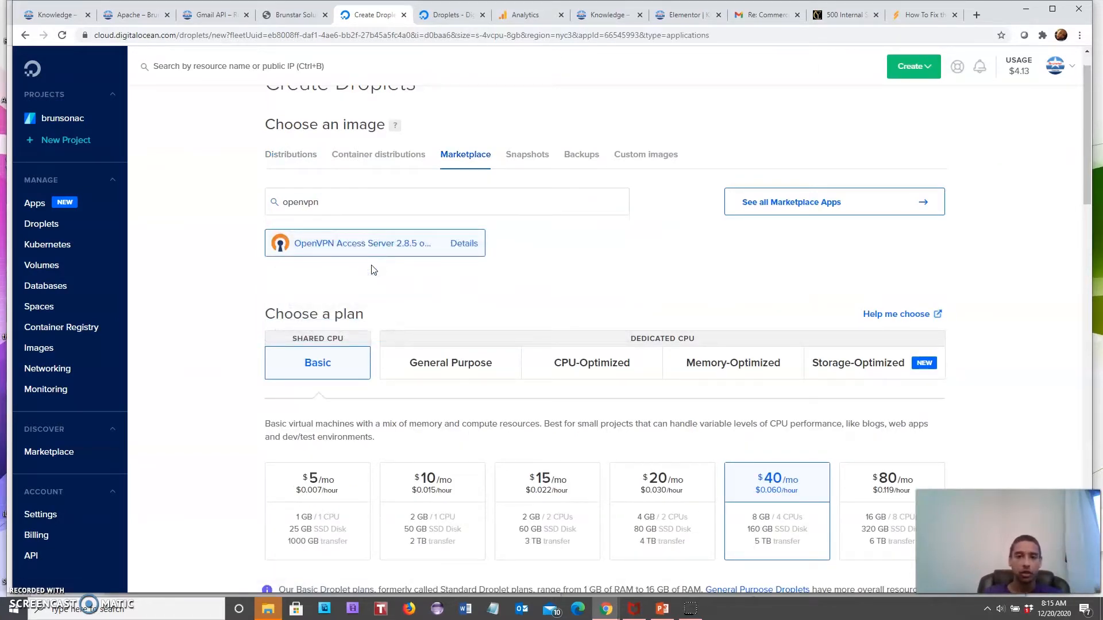
Step: Select the $5/month Basic plan with 1 GB RAM and 1 CPU
scroll("down", 3)
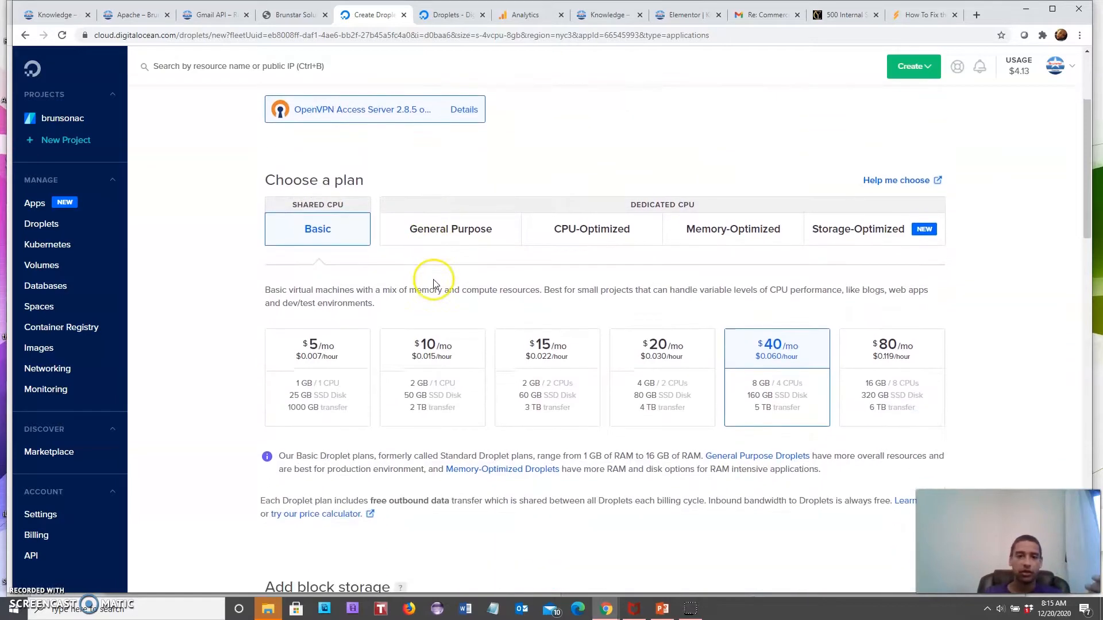
mouse_move(779, 365)
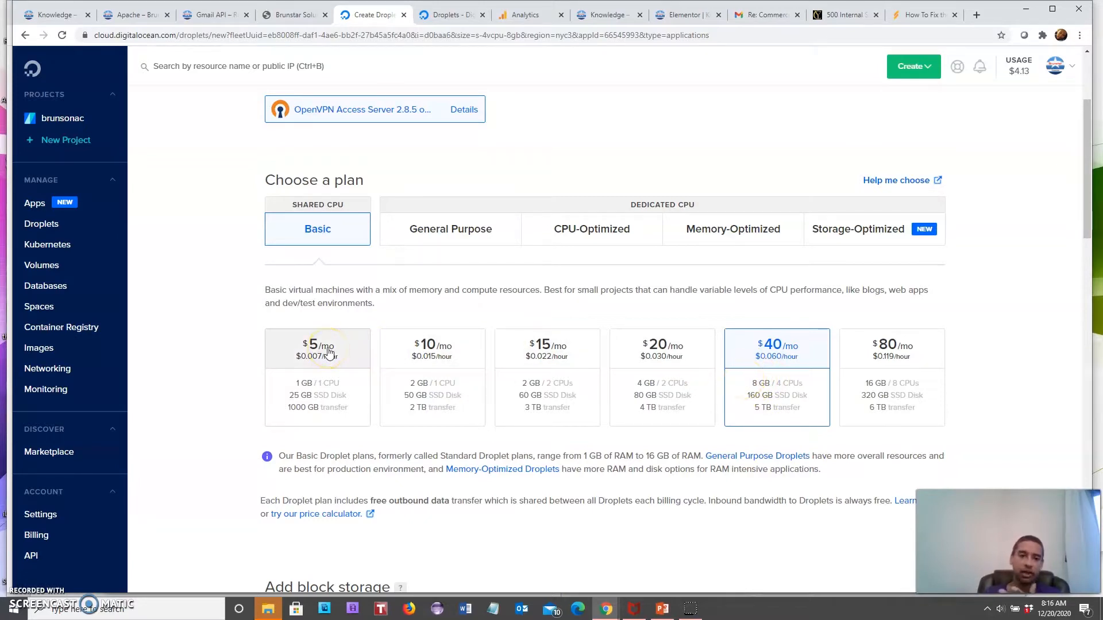
left_click(327, 349)
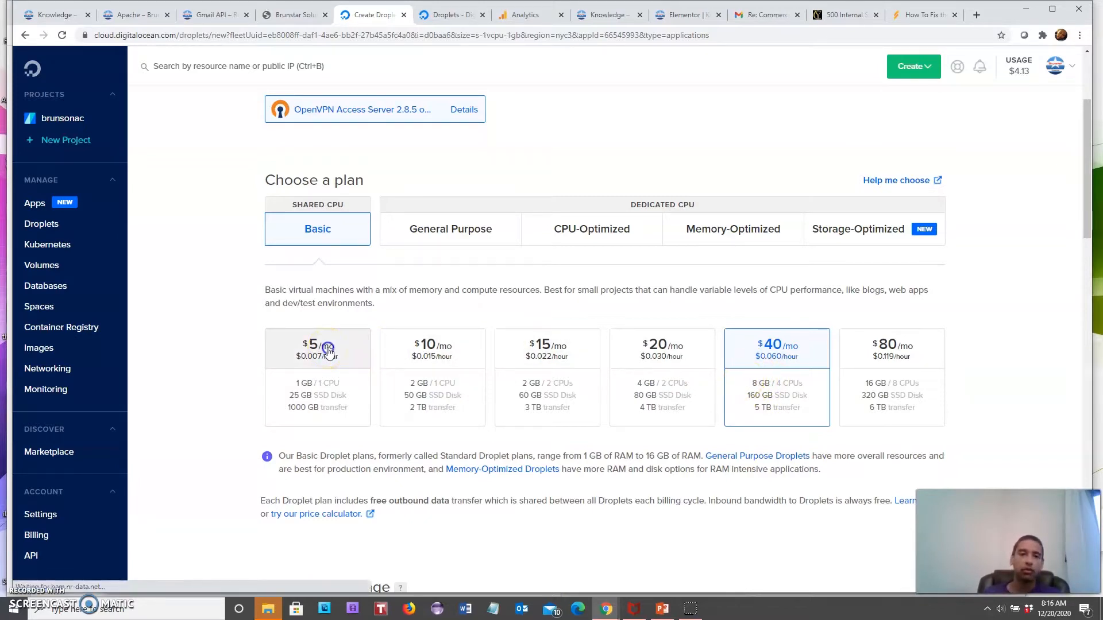
left_click(326, 349)
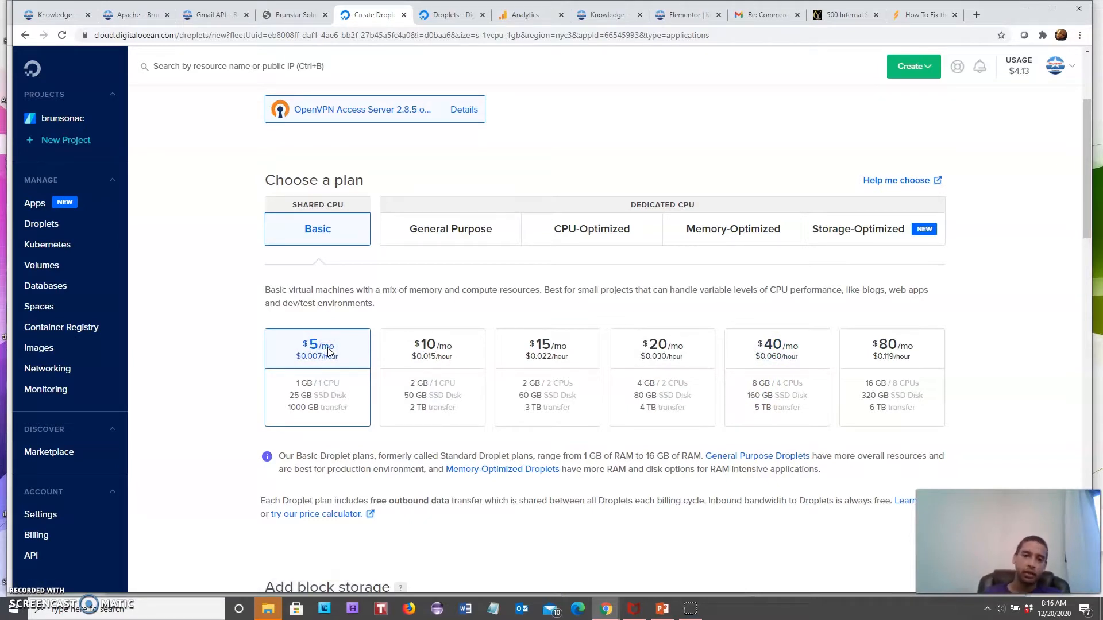
scroll("down", 3)
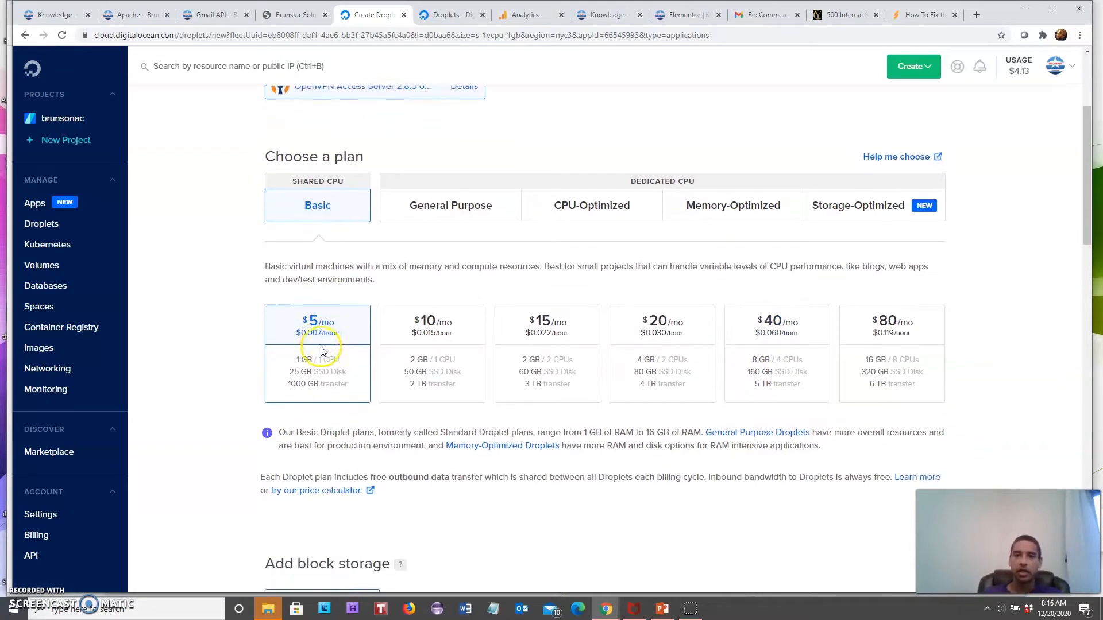
scroll("down", 3)
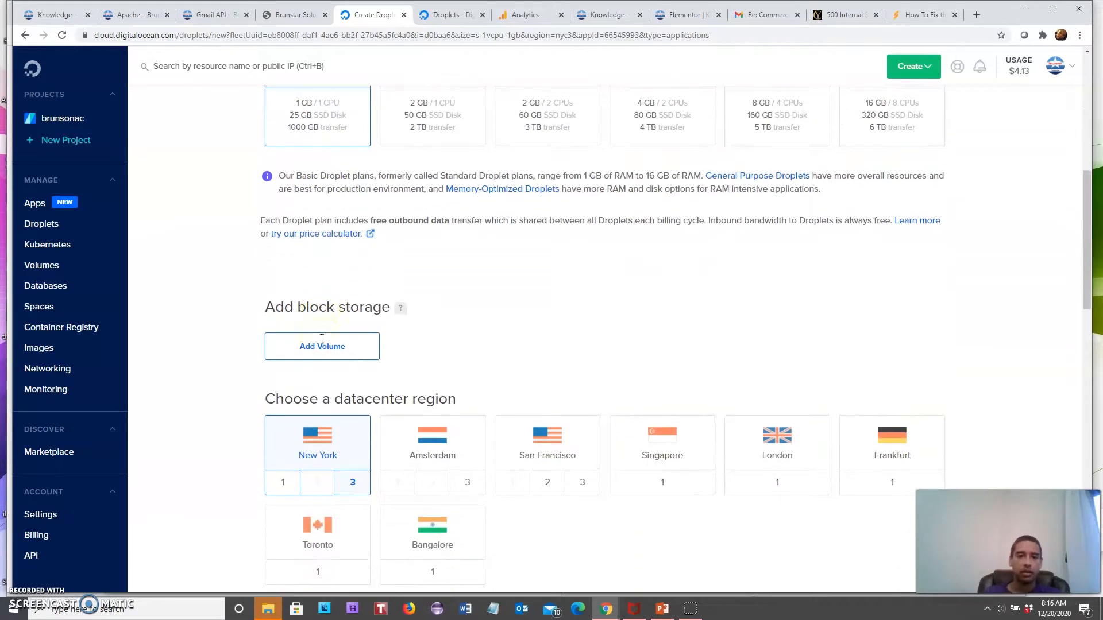
scroll("down", 3)
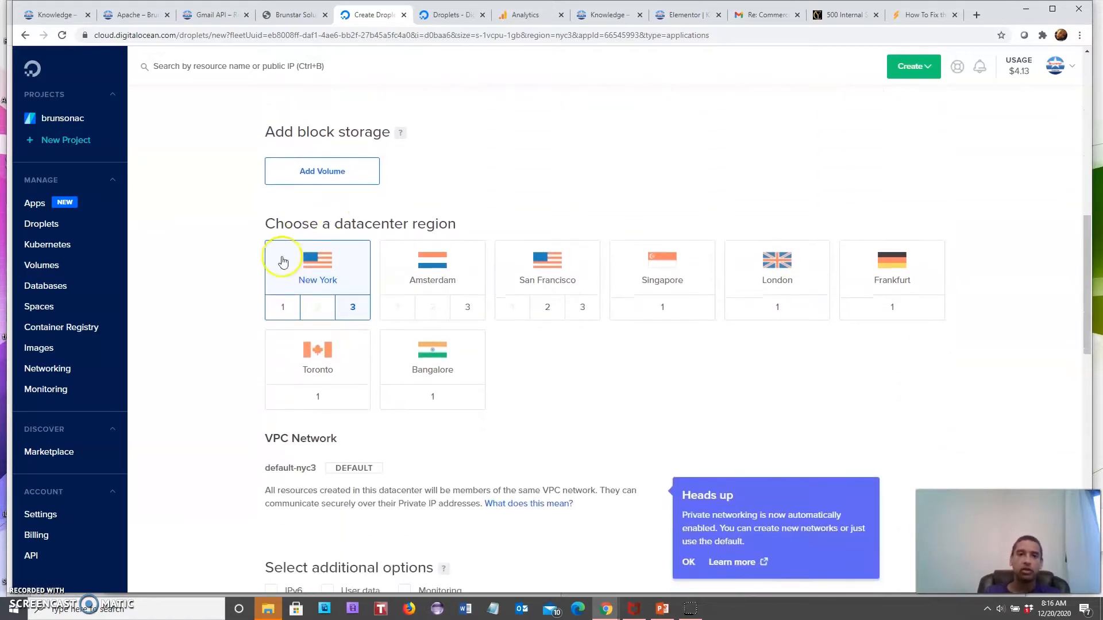
mouse_move(588, 284)
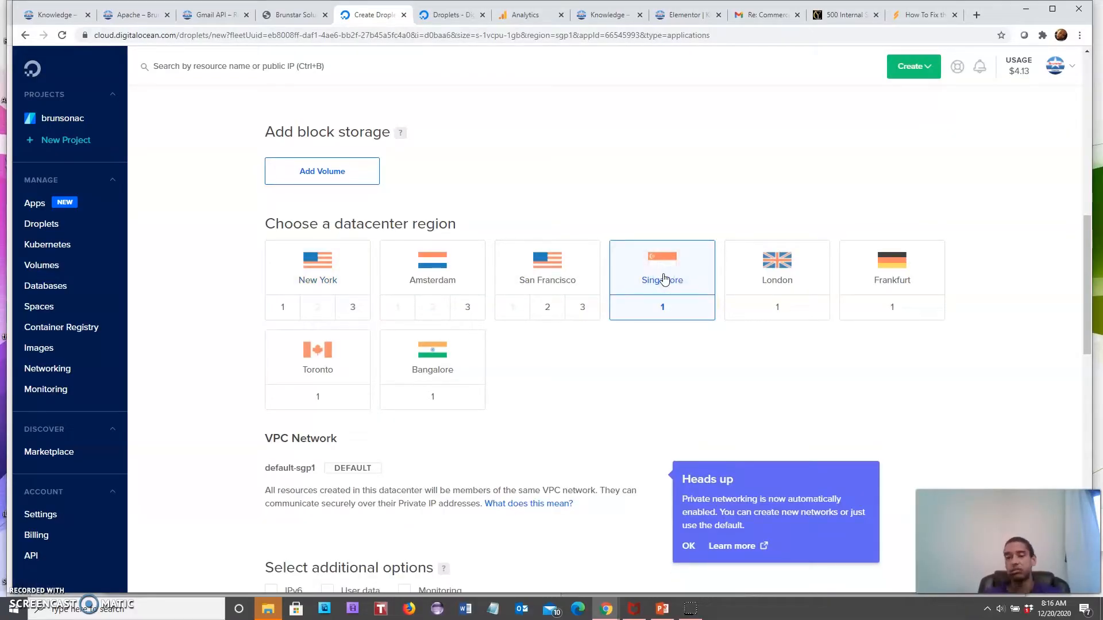
Step: Move past the Singapore region choice down to the SSH key Authentication section
scroll("down", 3)
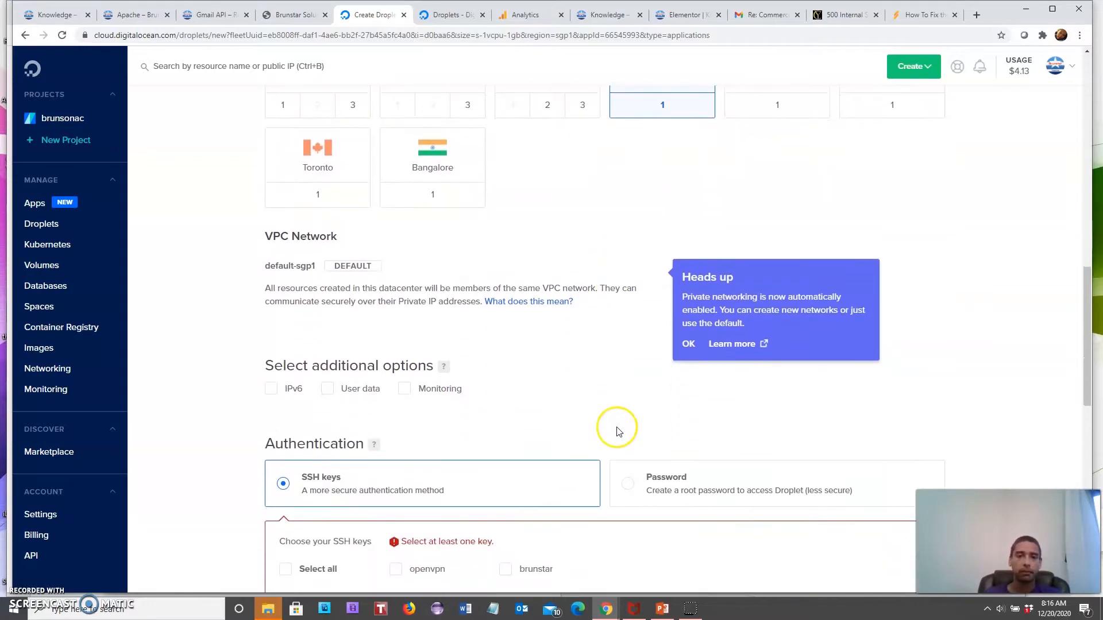
scroll("down", 3)
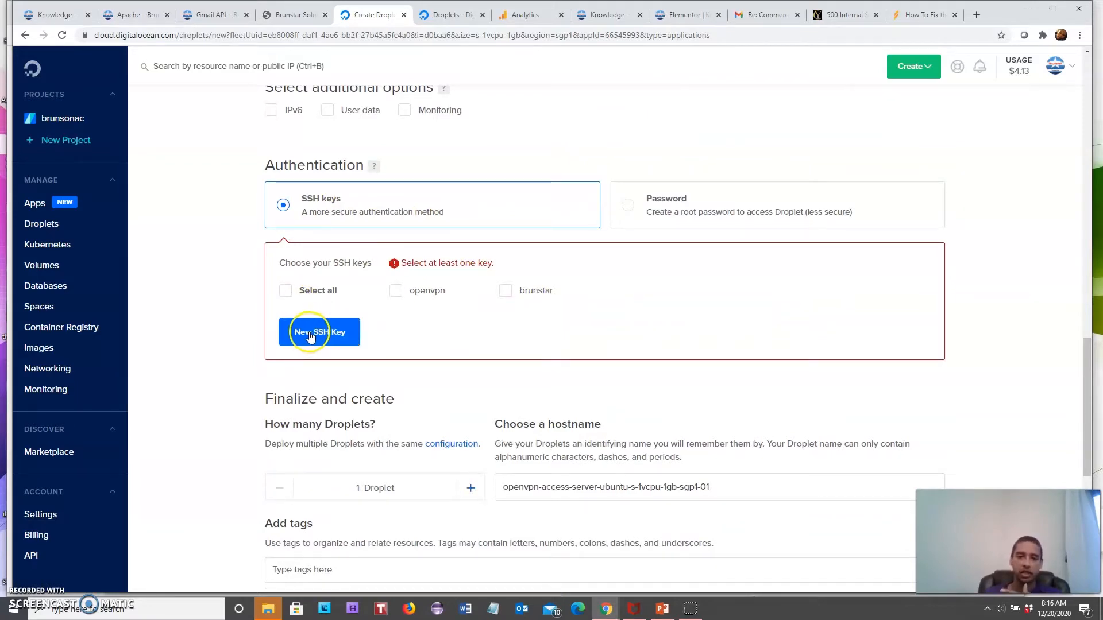
Step: Open the Add public SSH key dialog from New SSH Key
left_click(320, 332)
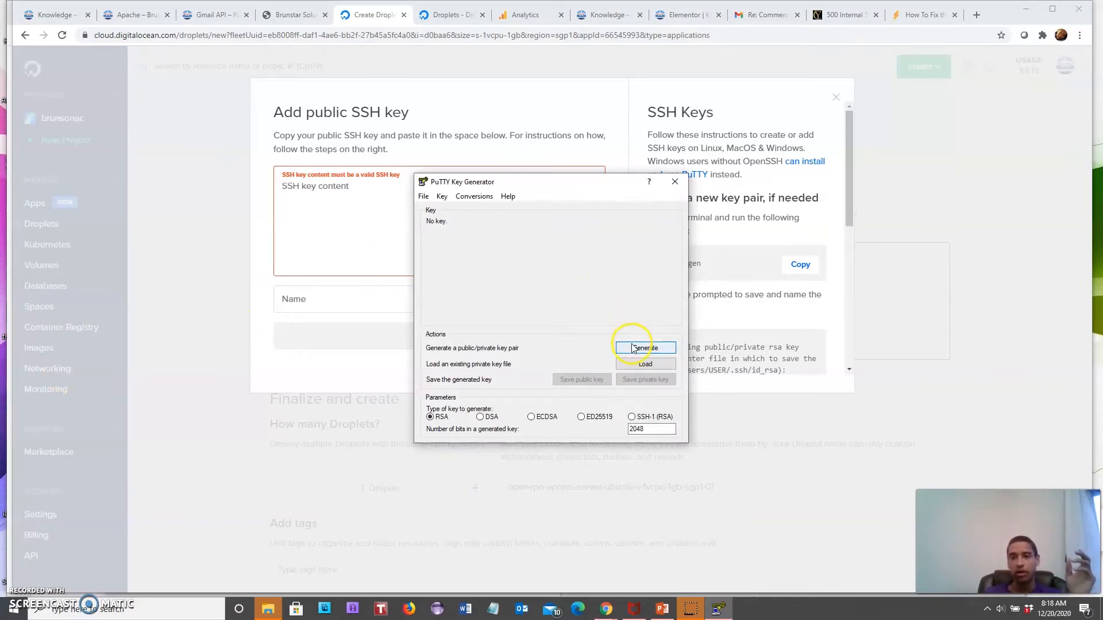
Step: Generate an RSA key pair and save the private key without a passphrase as key1
left_click(645, 347)
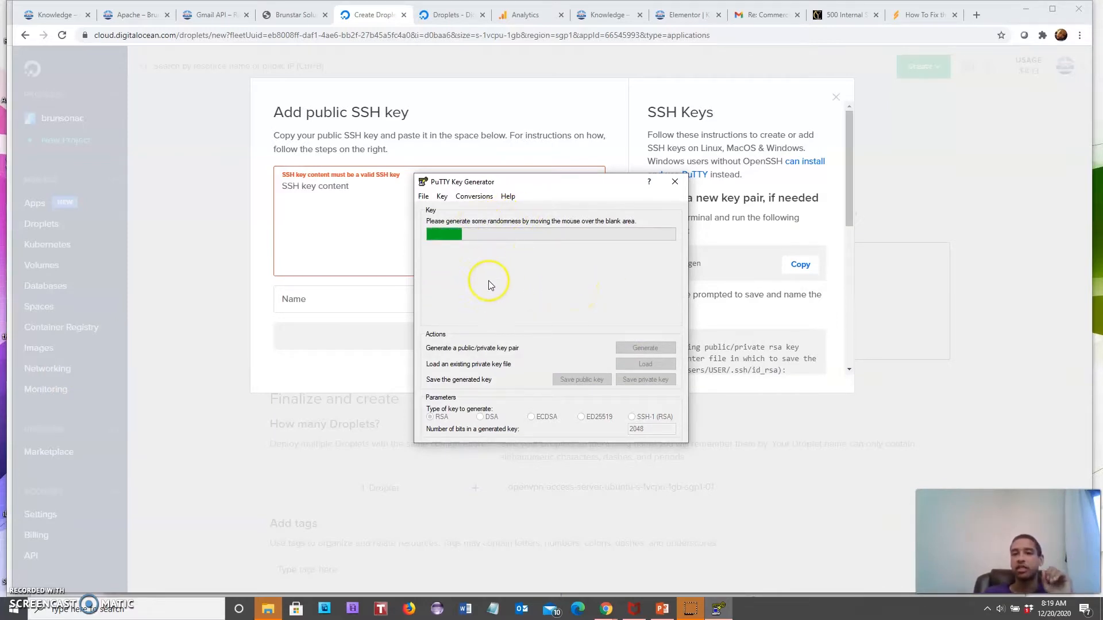
mouse_move(580, 244)
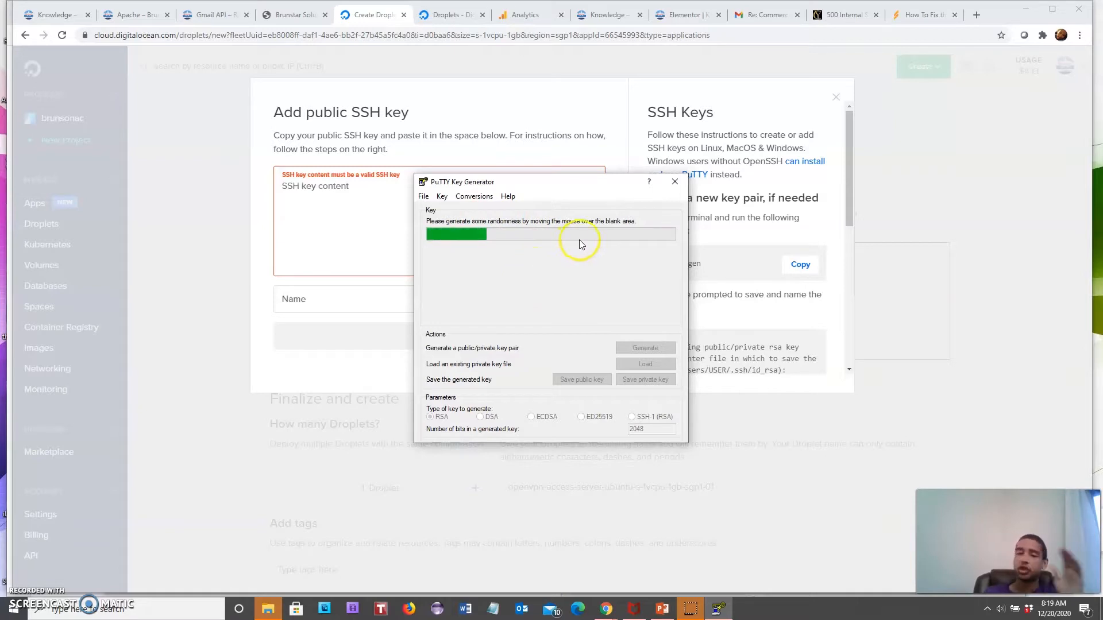
mouse_move(465, 310)
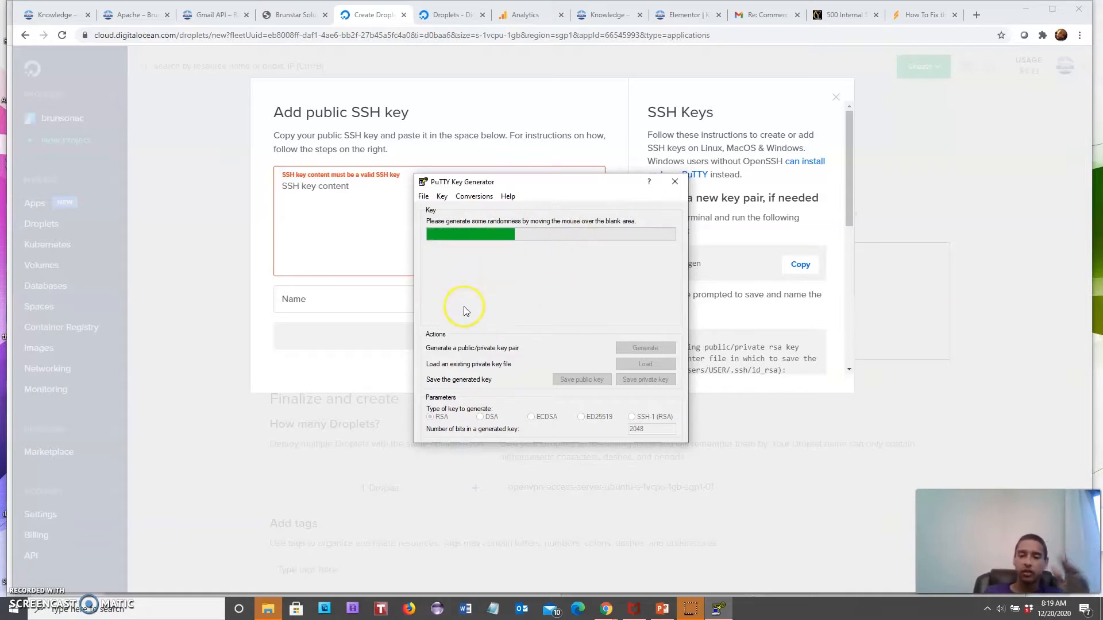
mouse_move(531, 267)
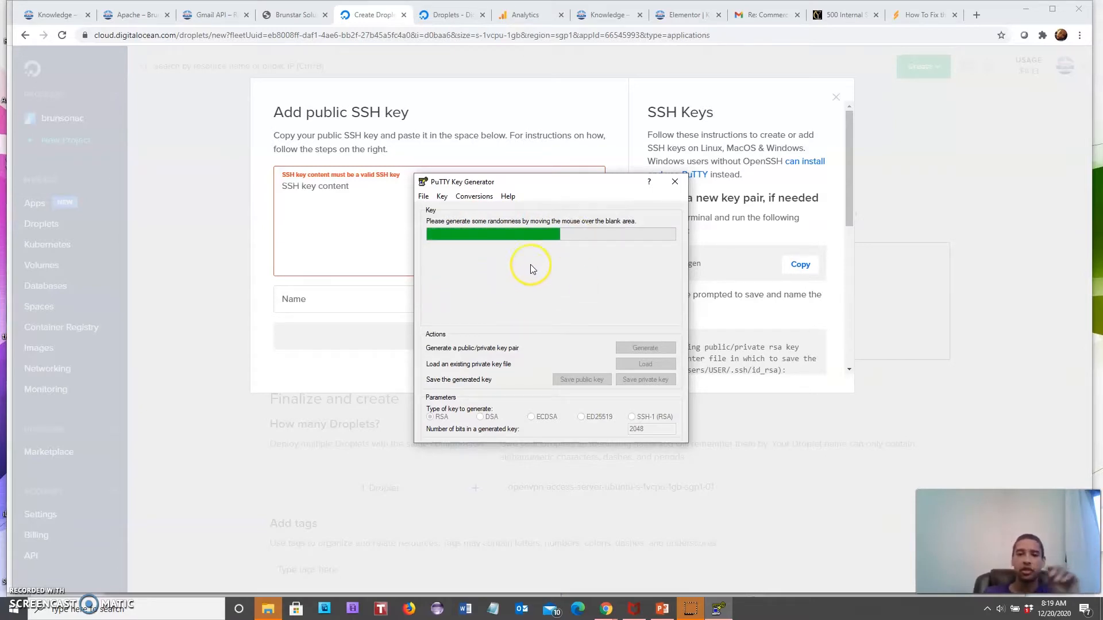
mouse_move(451, 281)
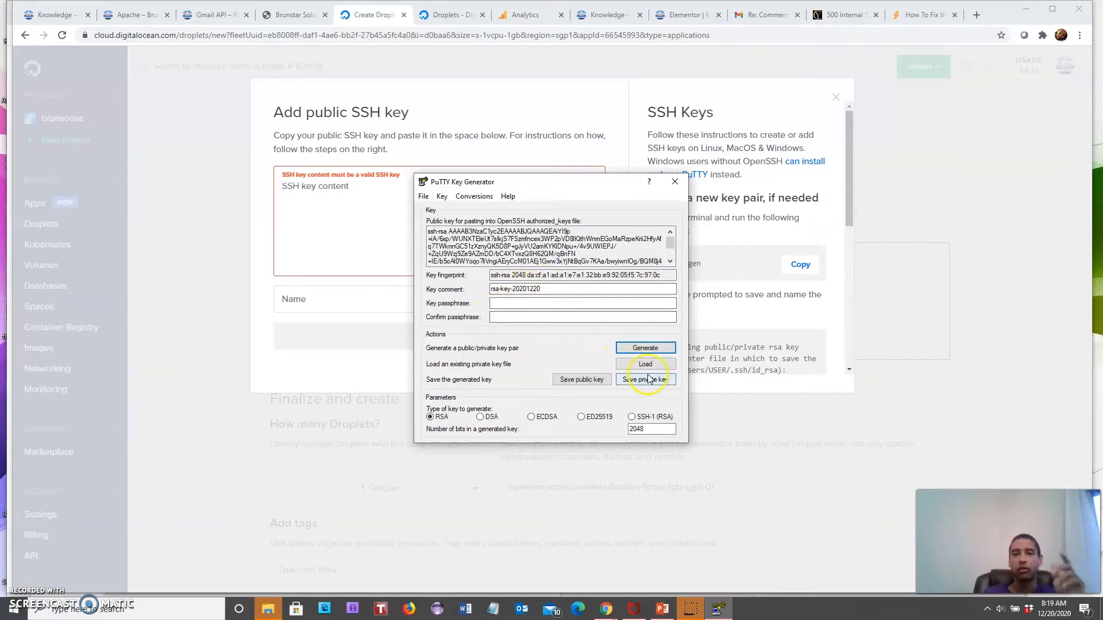
left_click(646, 380)
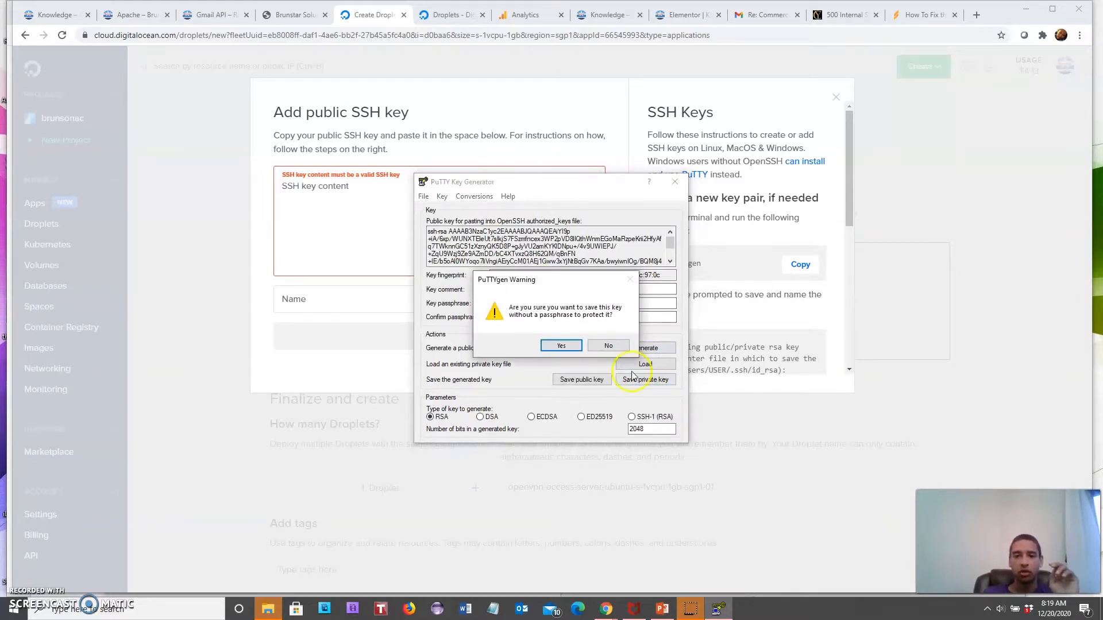
left_click(561, 345)
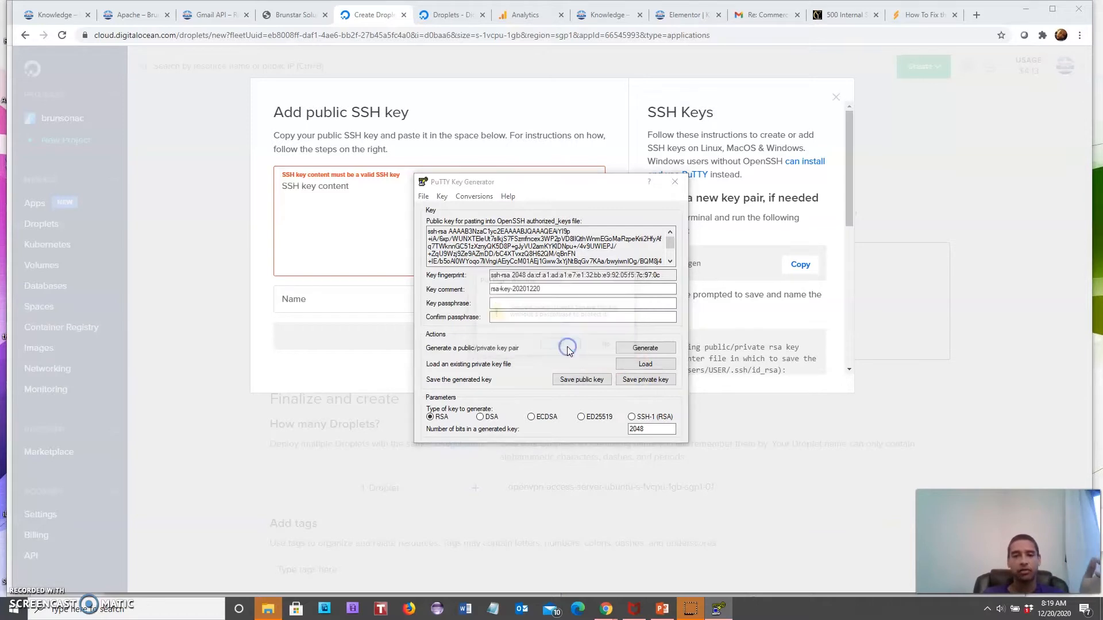
left_click(646, 379)
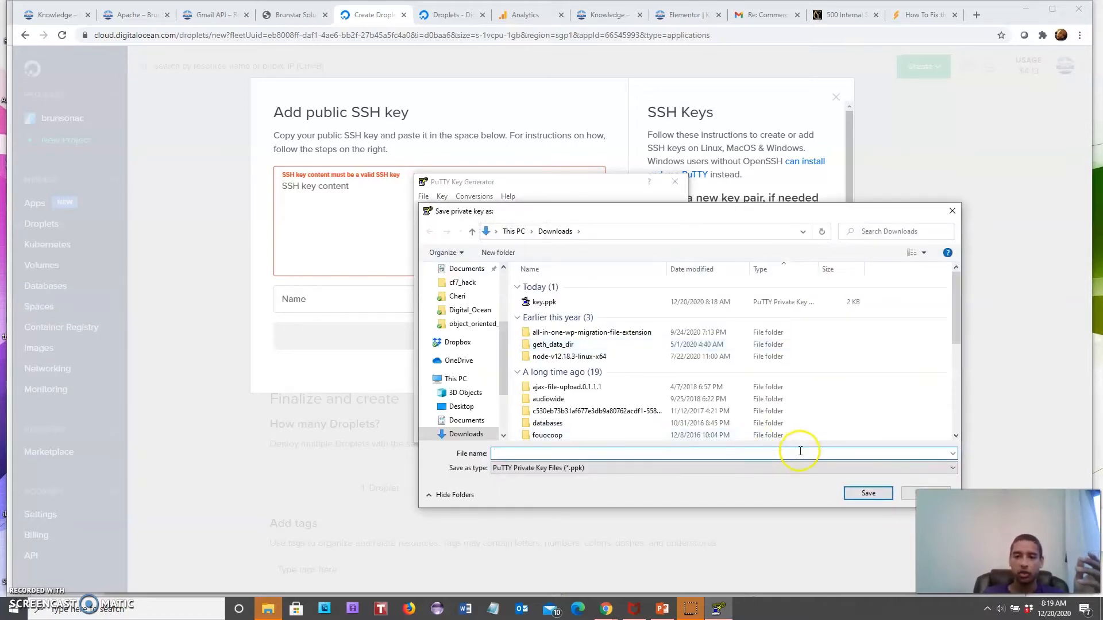
type("key1")
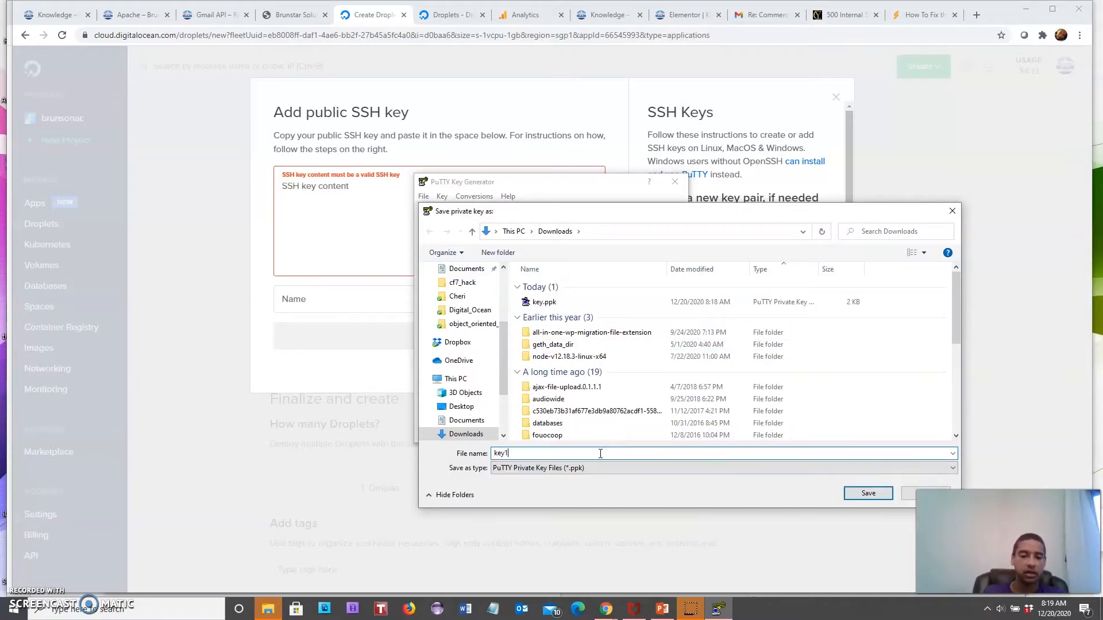
left_click(868, 494)
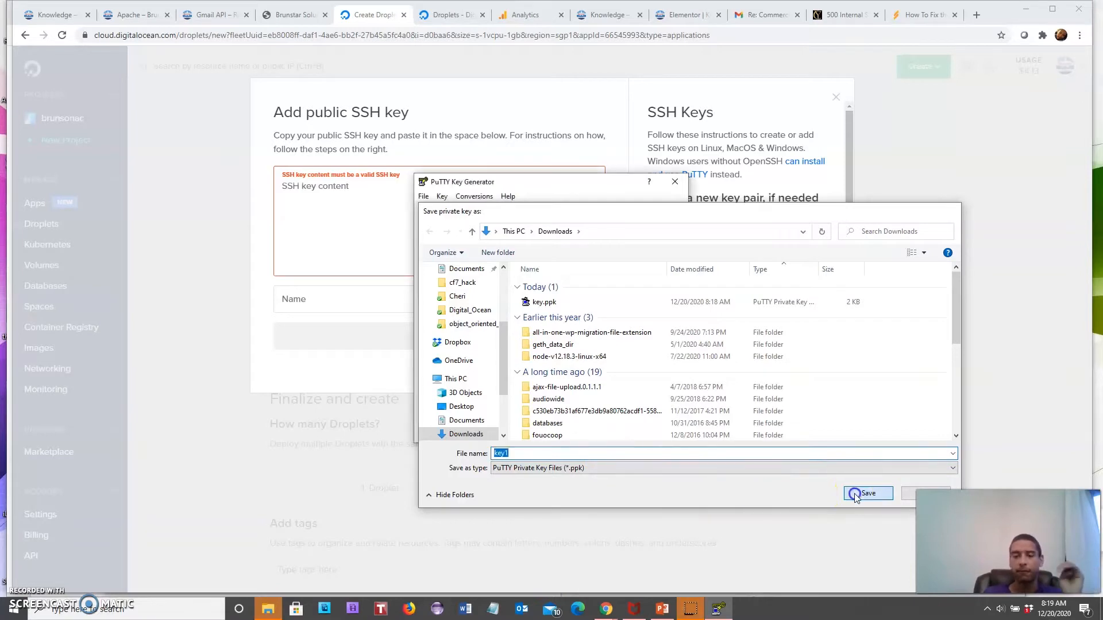
left_click(859, 493)
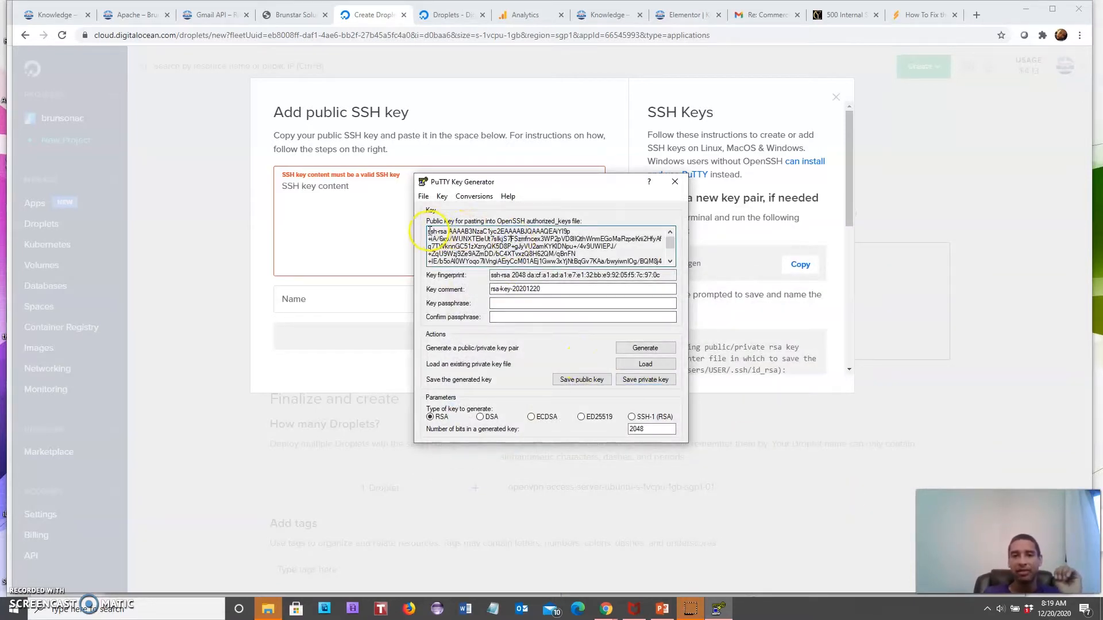
Step: Copy the PuTTYgen public key into DigitalOcean and add it as SSH key 'tempkey'
triple_click(541, 240)
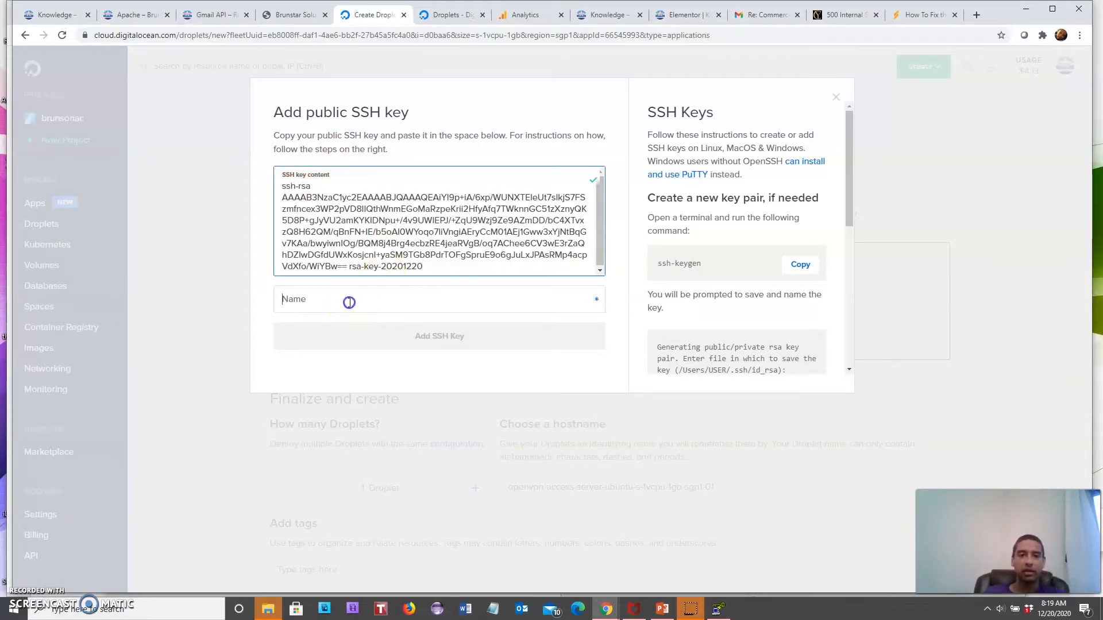
type("tempkey")
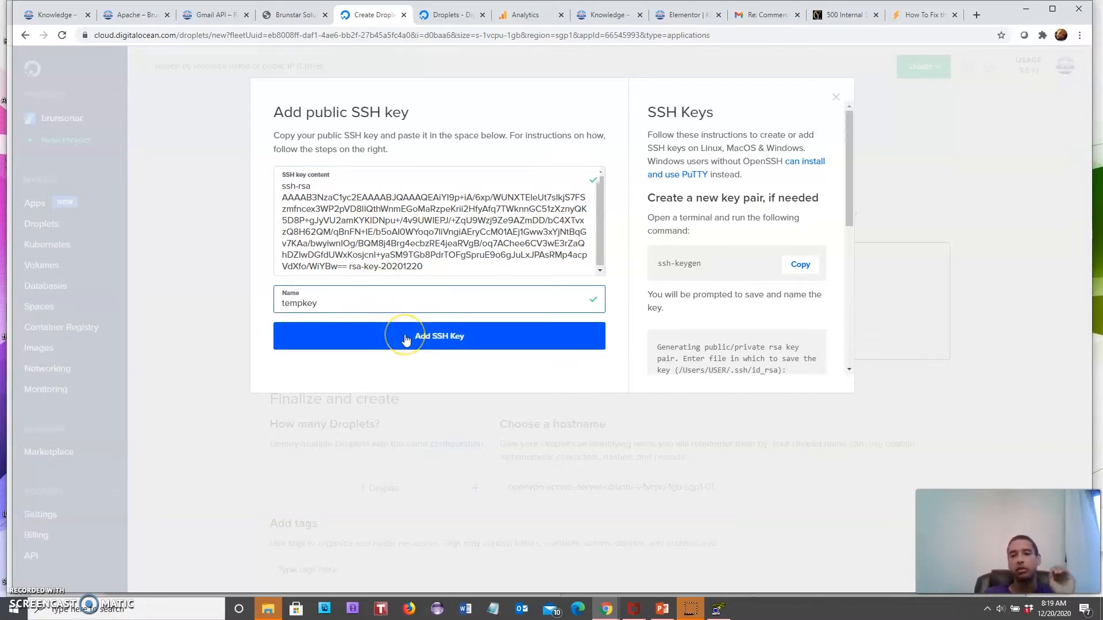
left_click(440, 336)
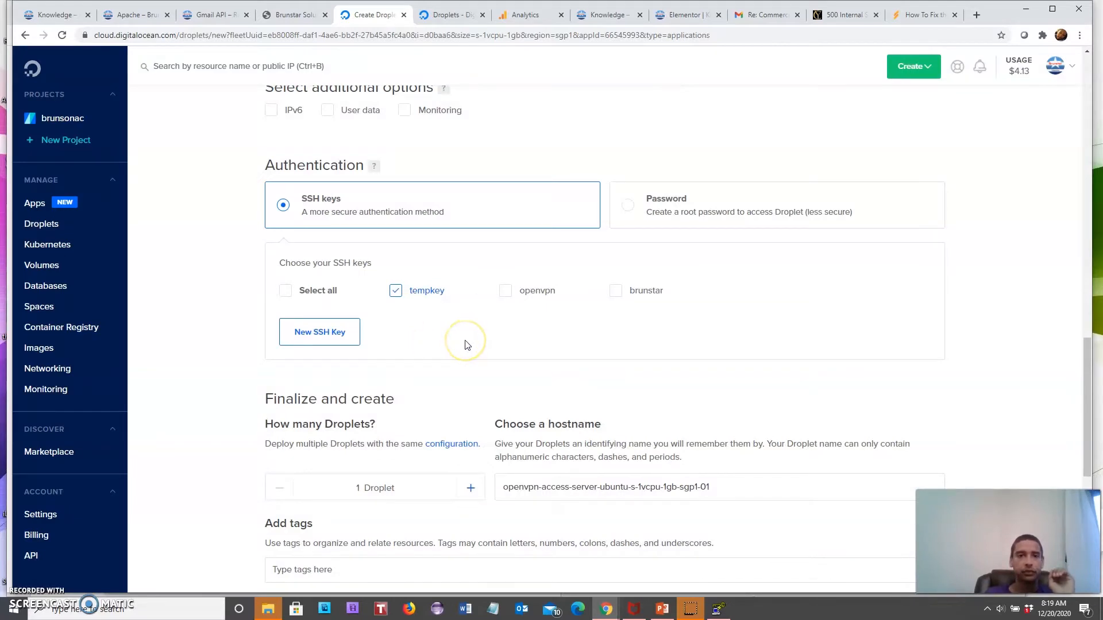
mouse_move(400, 291)
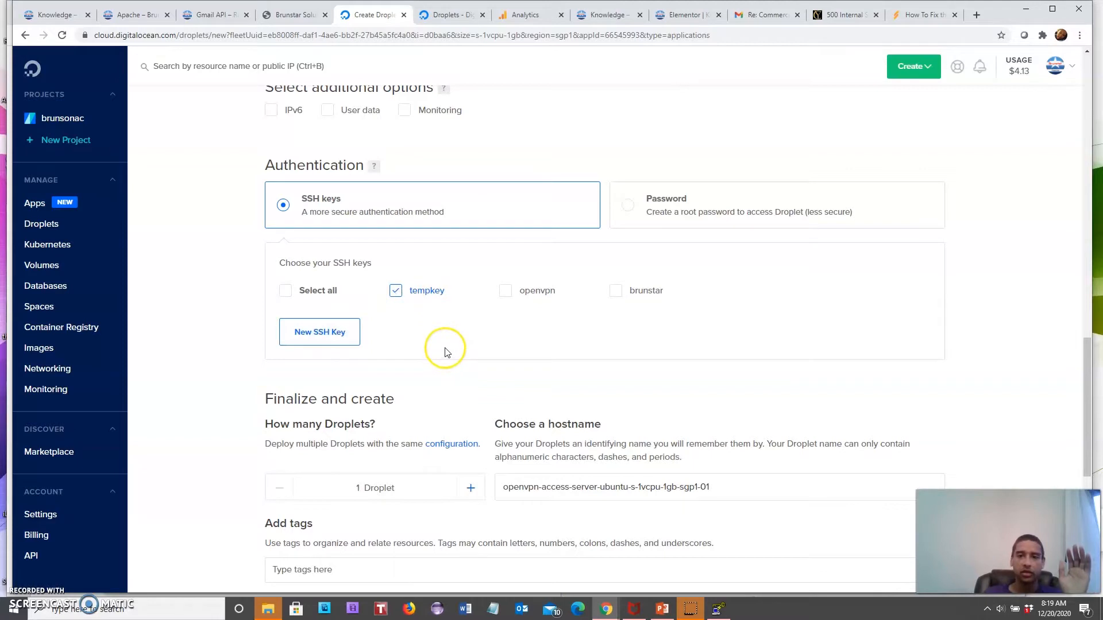
Step: Create the single OpenVPN droplet in the brunsonac project
scroll("down", 3)
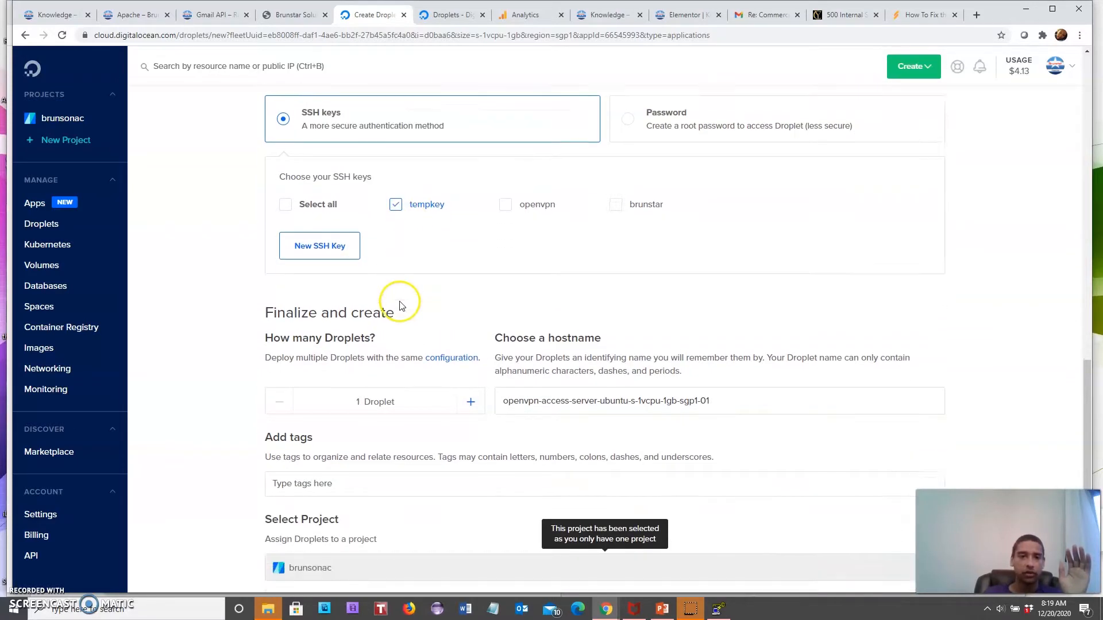
scroll("down", 3)
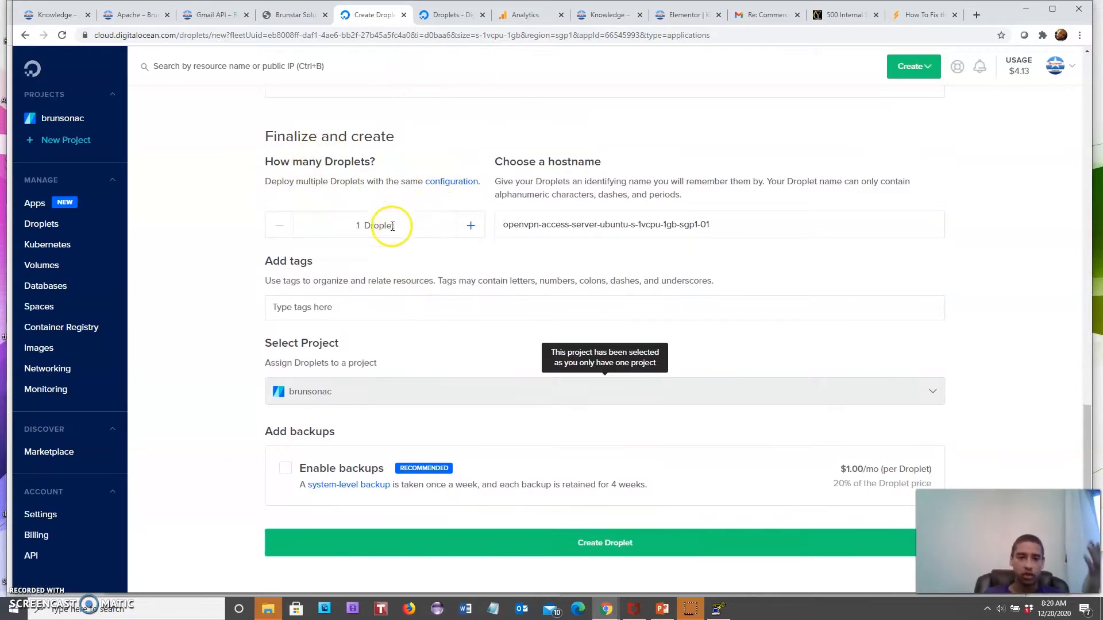
scroll("down", 3)
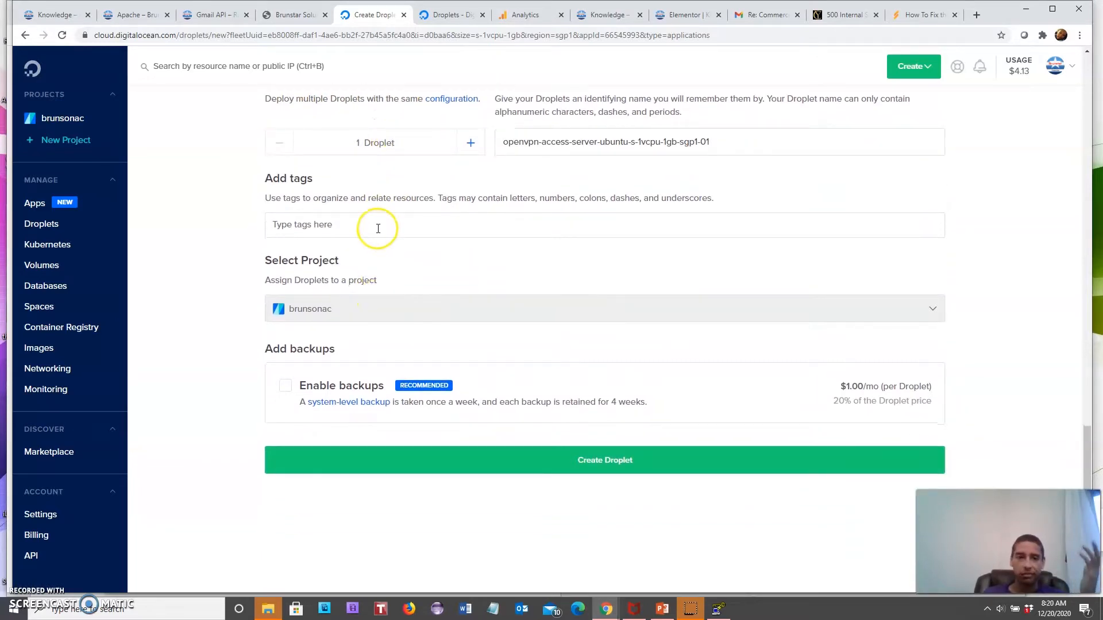
scroll("down", 3)
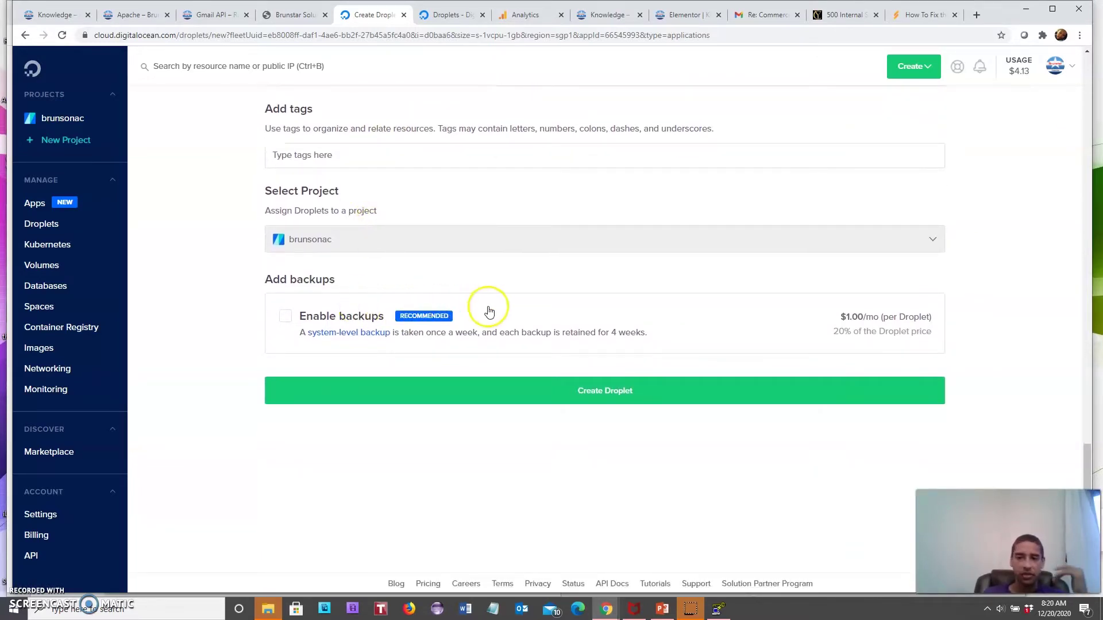
left_click(576, 391)
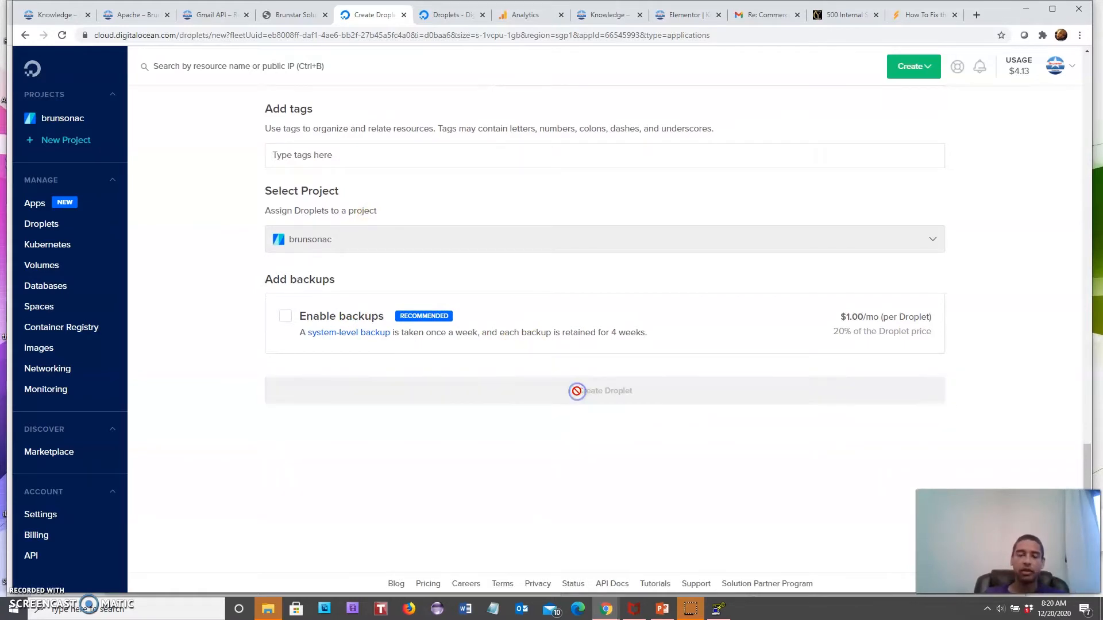
Step: Show the Droplets list with the OpenVPN droplet at 188.166.229.197
left_click(577, 391)
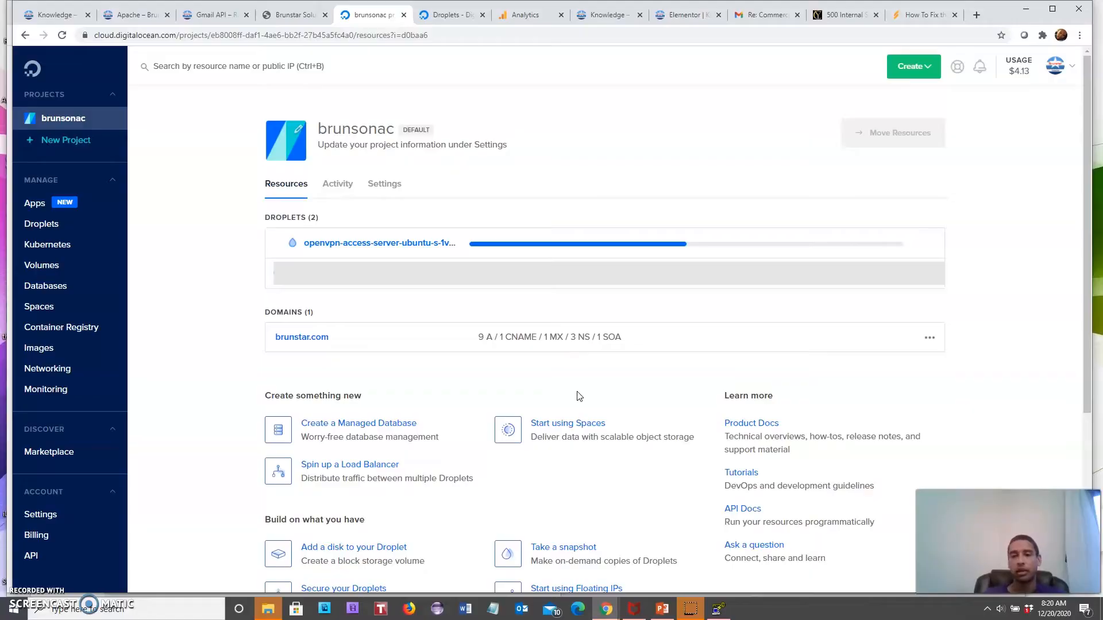
left_click(42, 223)
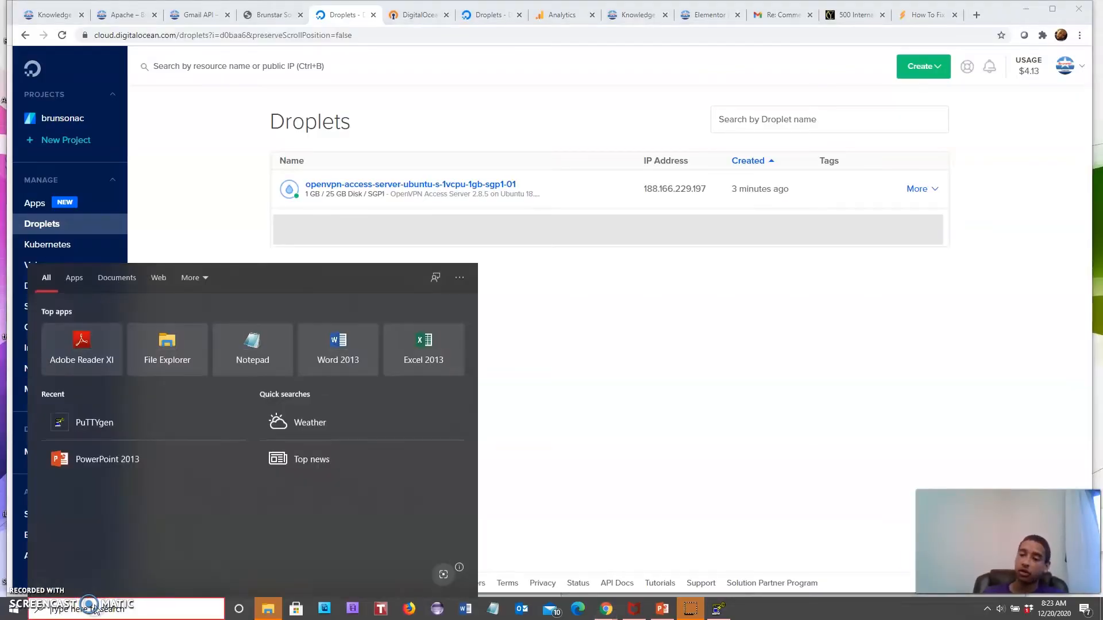
Step: Launch PuTTY and enter host 188.166.229.197
type("putty")
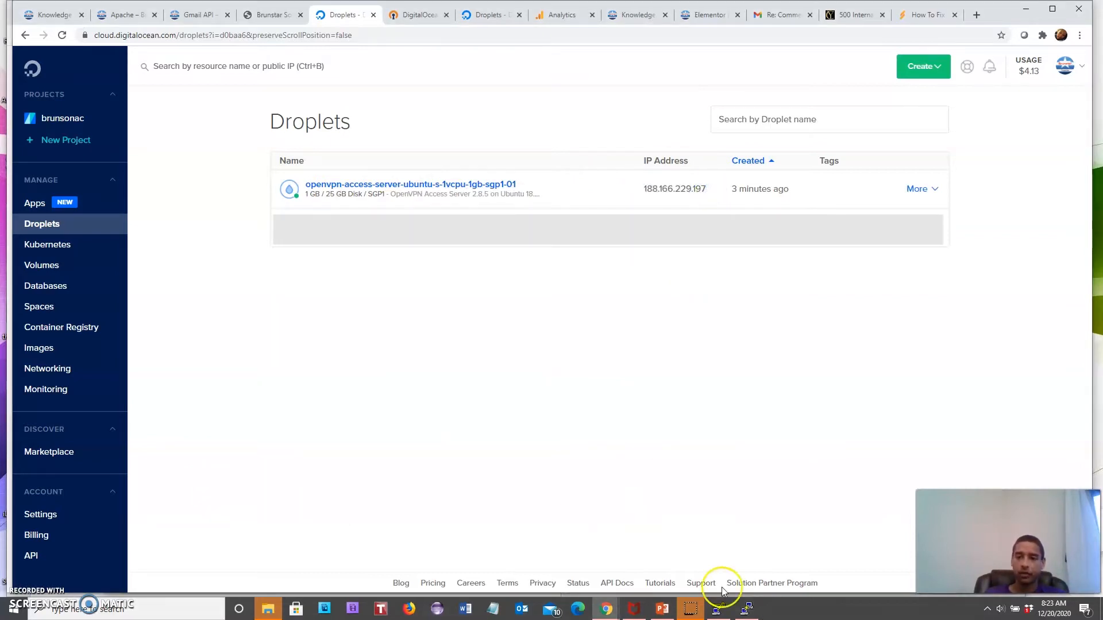
left_click(717, 608)
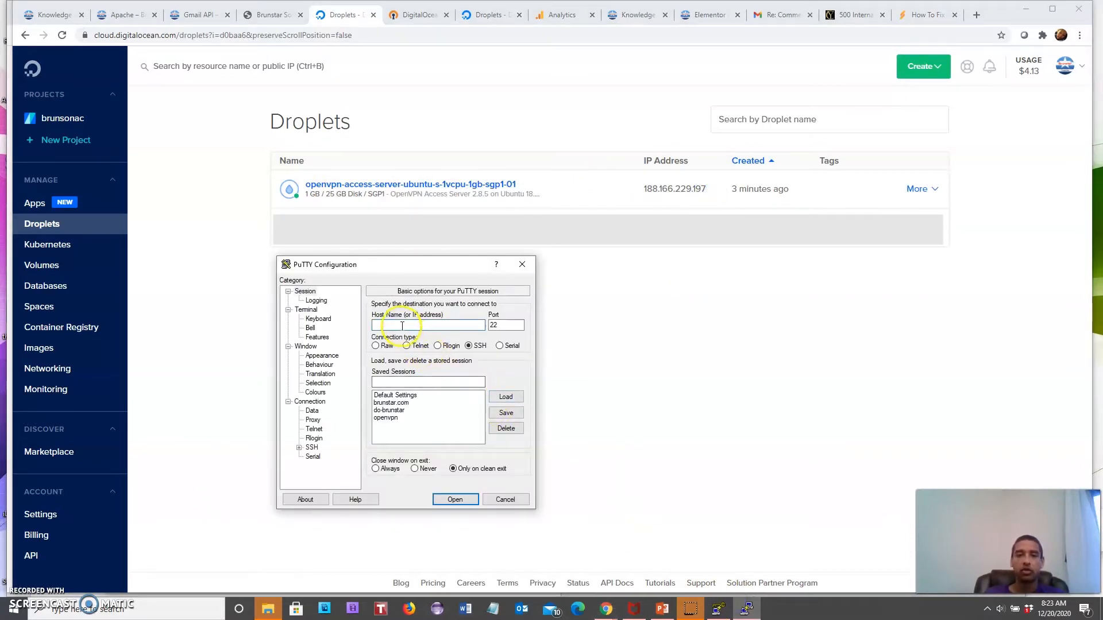
type("188.166.229.197")
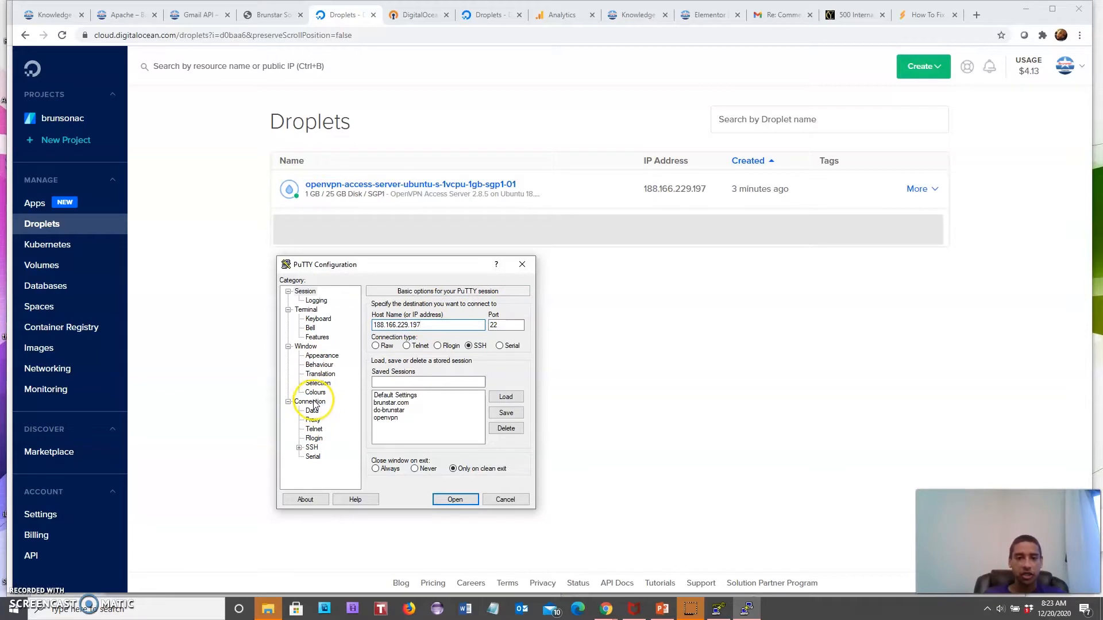
Step: Load key1.ppk as the SSH auth private key and open the session
left_click(311, 447)
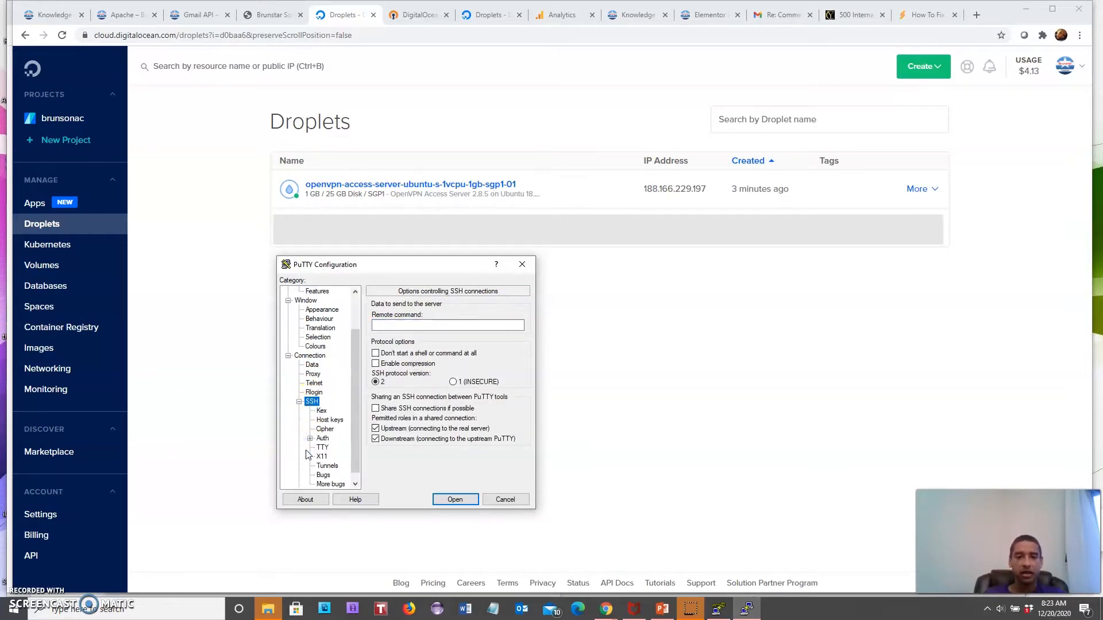
left_click(320, 438)
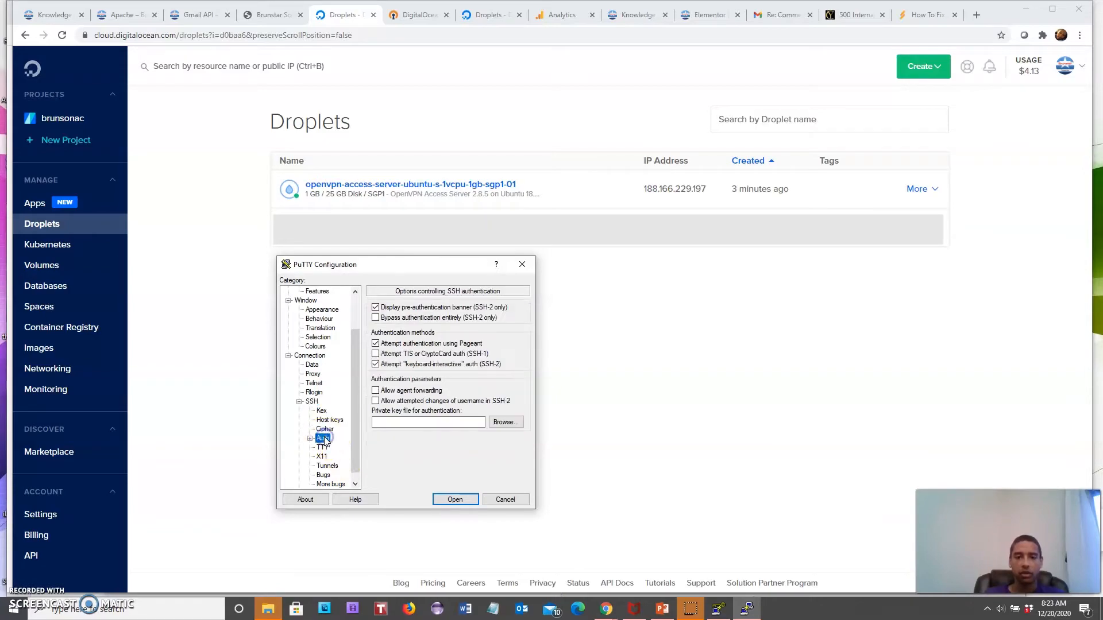
left_click(505, 422)
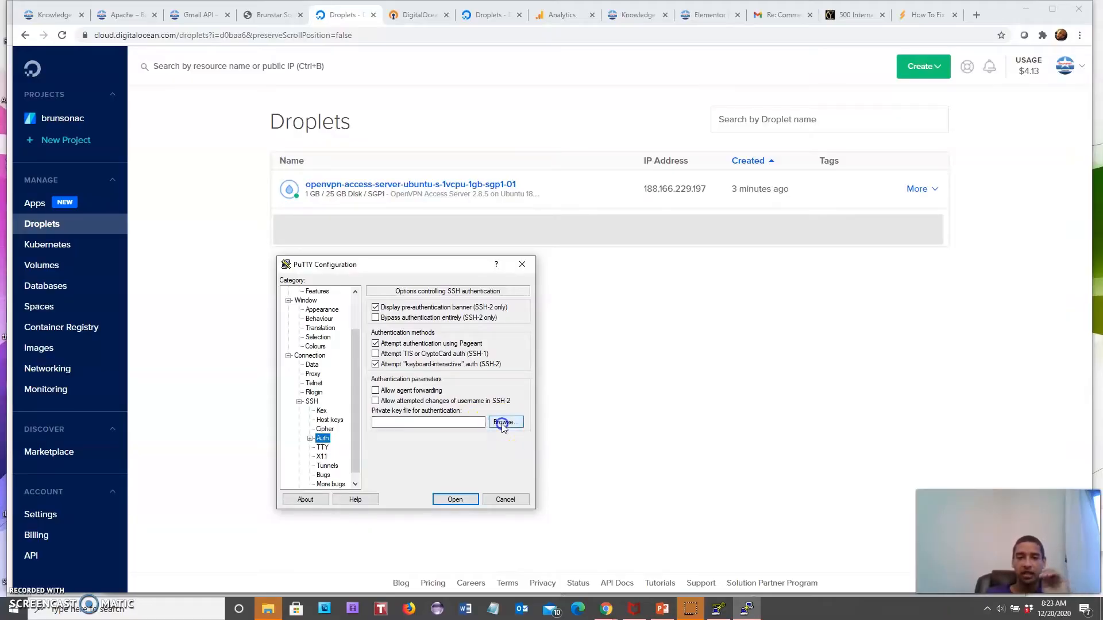
left_click(504, 422)
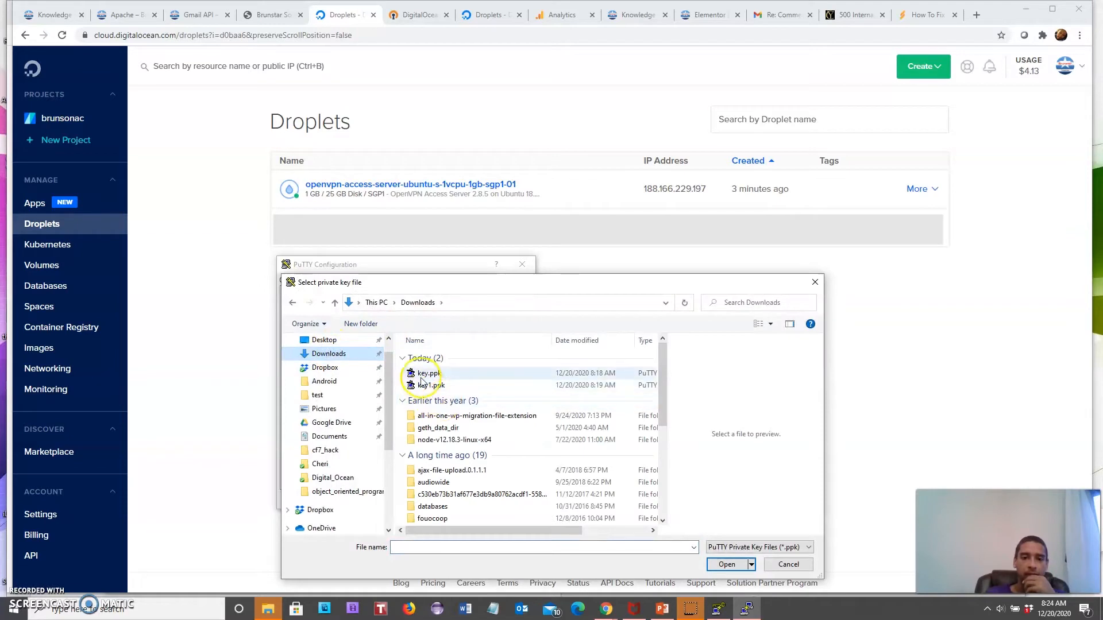
left_click(430, 385)
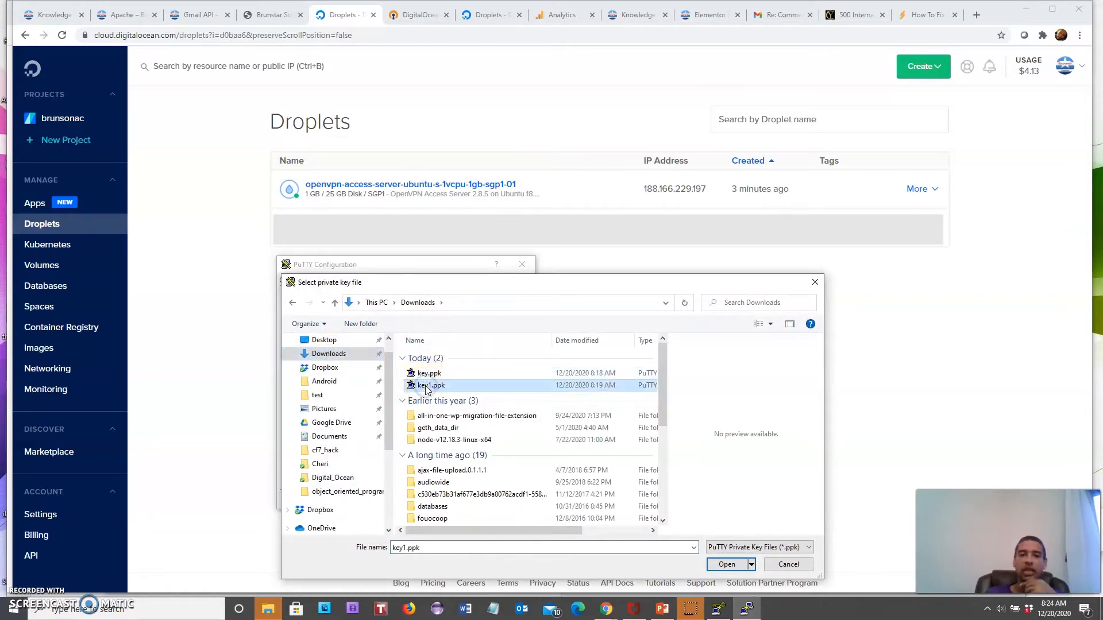
left_click(725, 565)
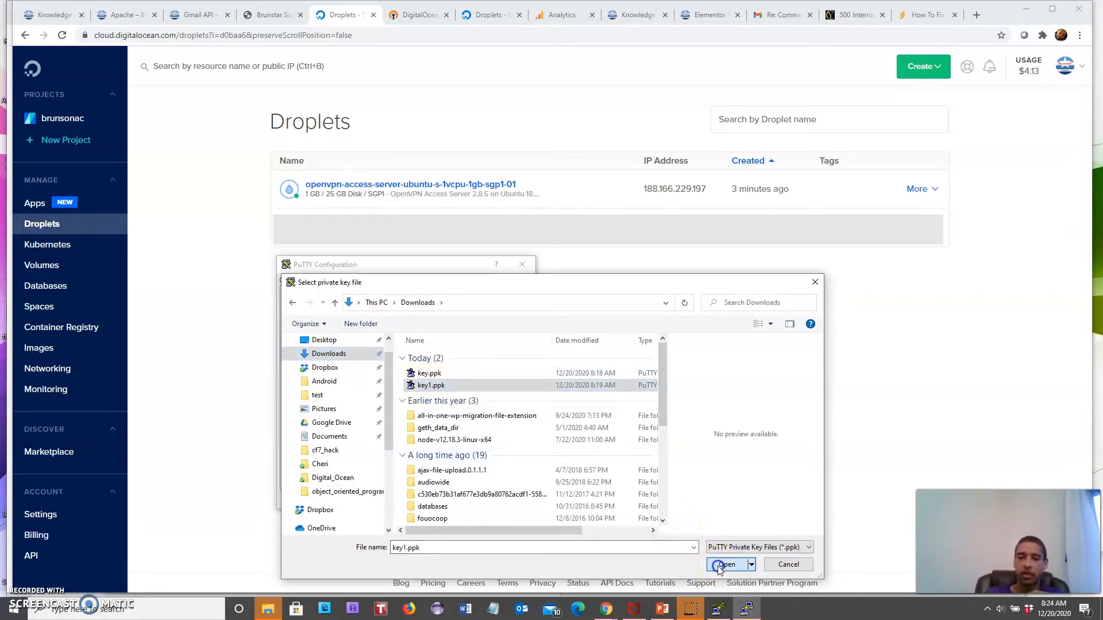
left_click(726, 564)
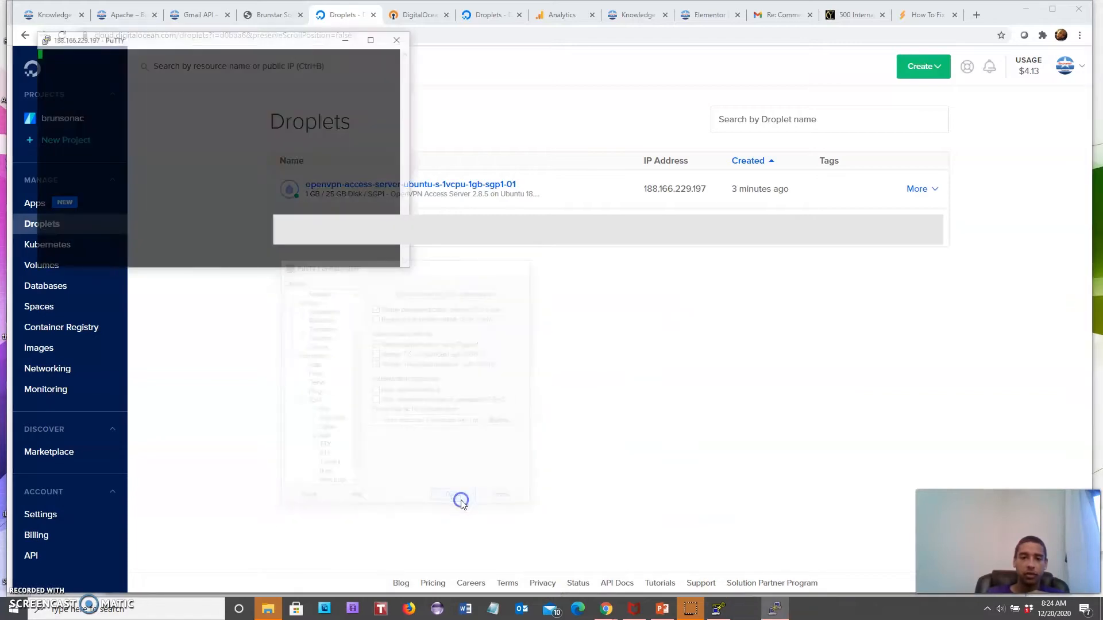
Step: Accept the OpenVPN license with 'yes' and run through the Access Server initial configuration
left_click(460, 500)
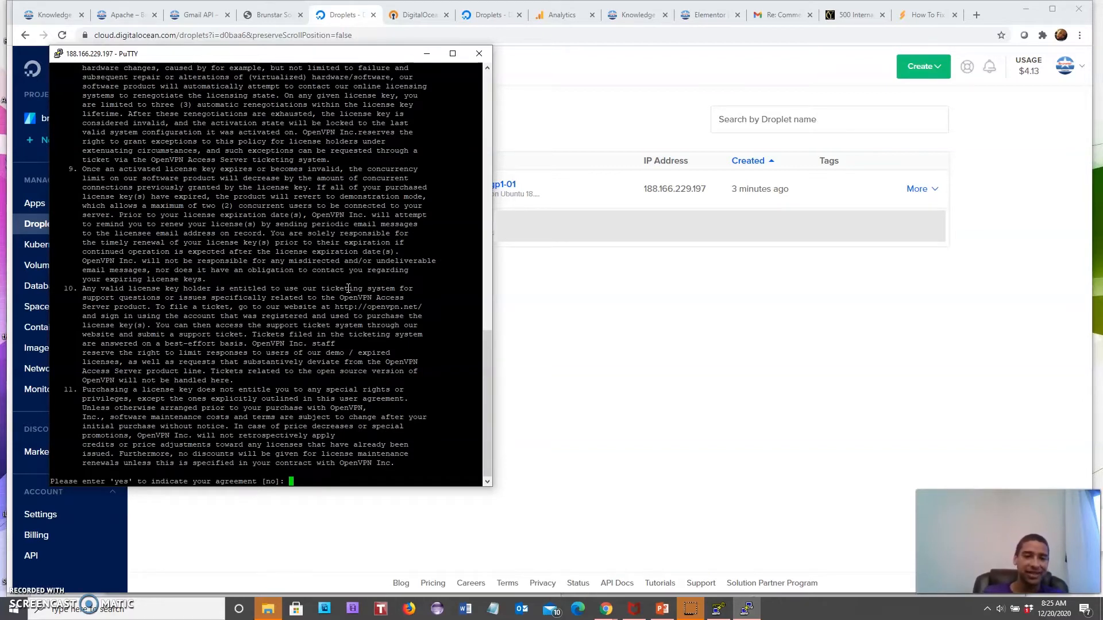
type("yes")
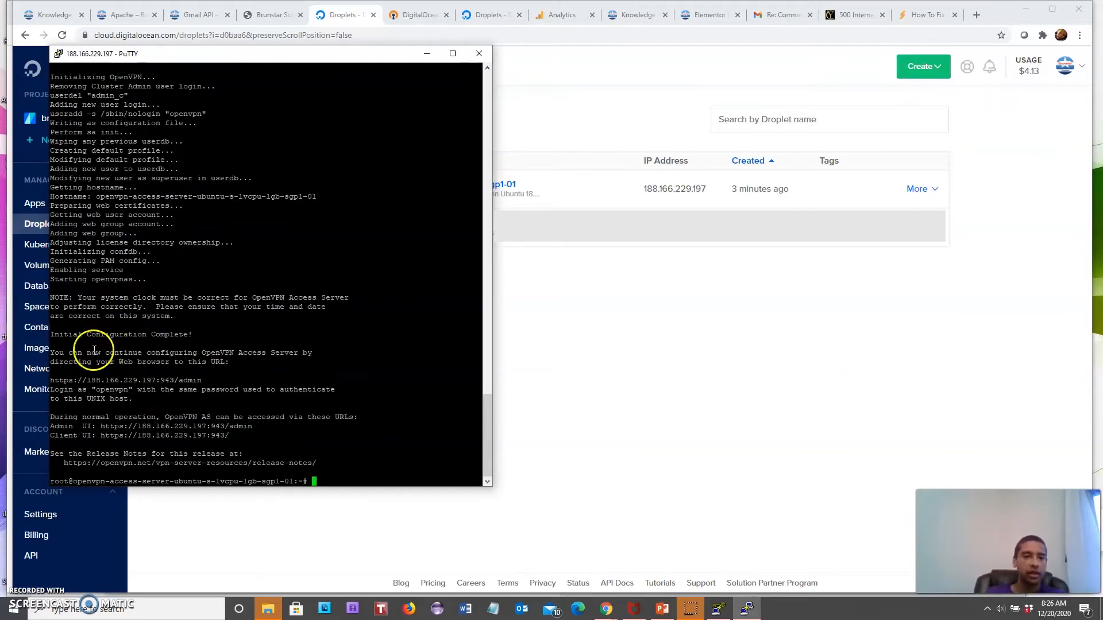
mouse_move(251, 367)
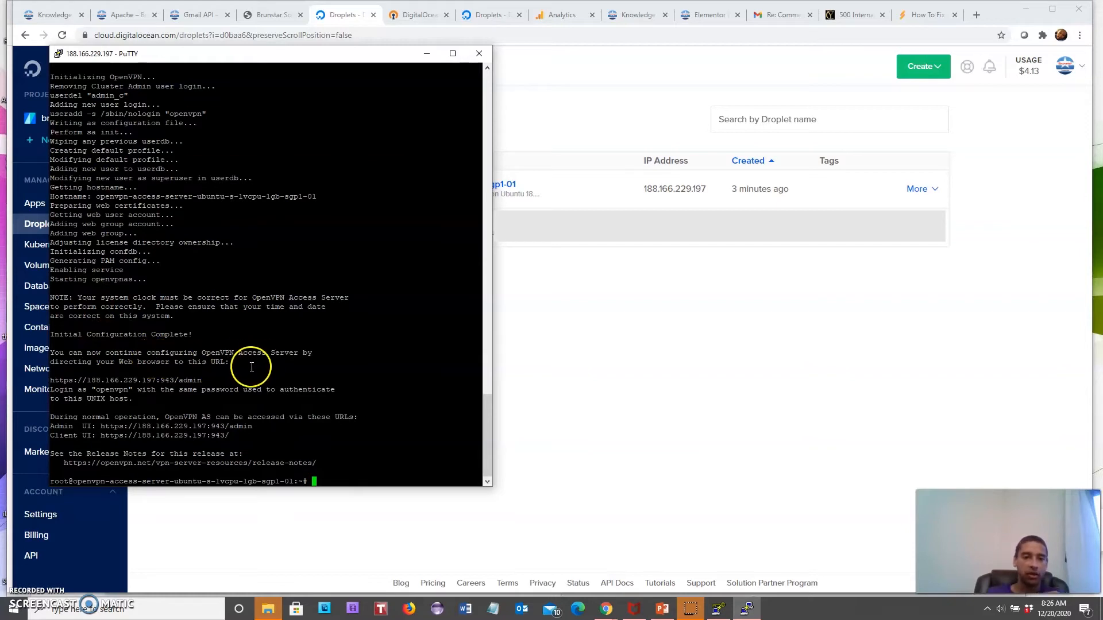
mouse_move(104, 372)
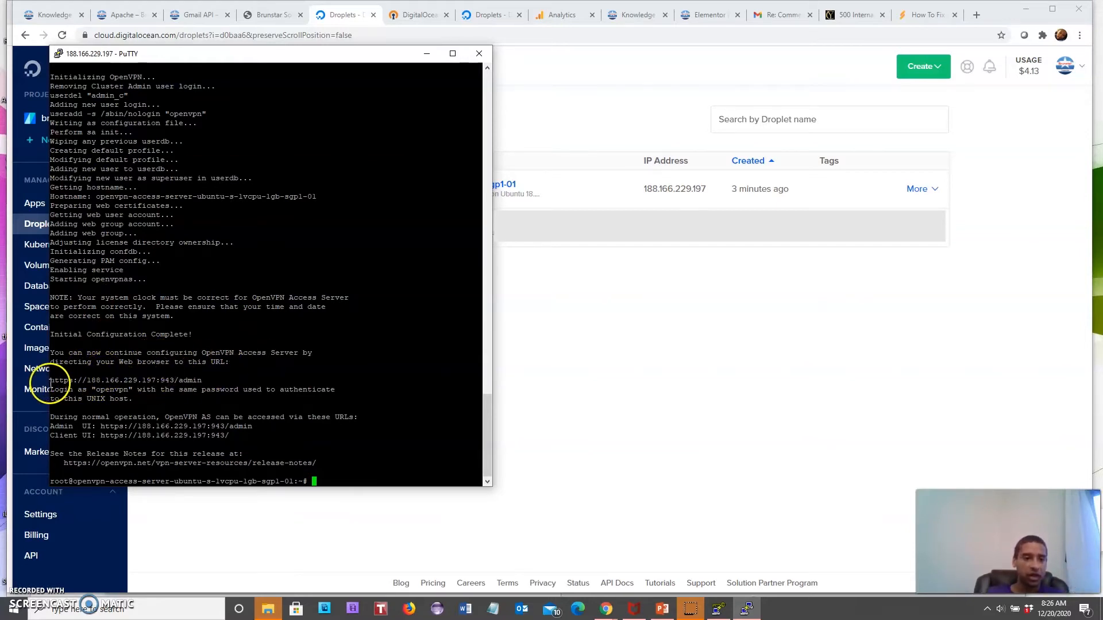
left_click_drag(50, 379, 162, 389)
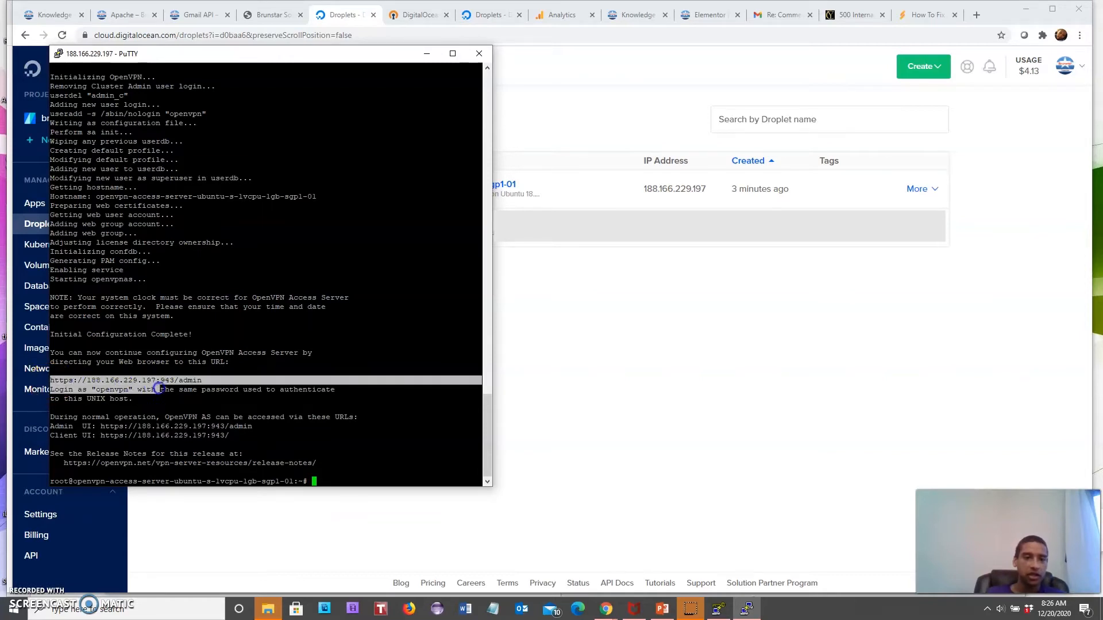
left_click_drag(51, 379, 202, 380)
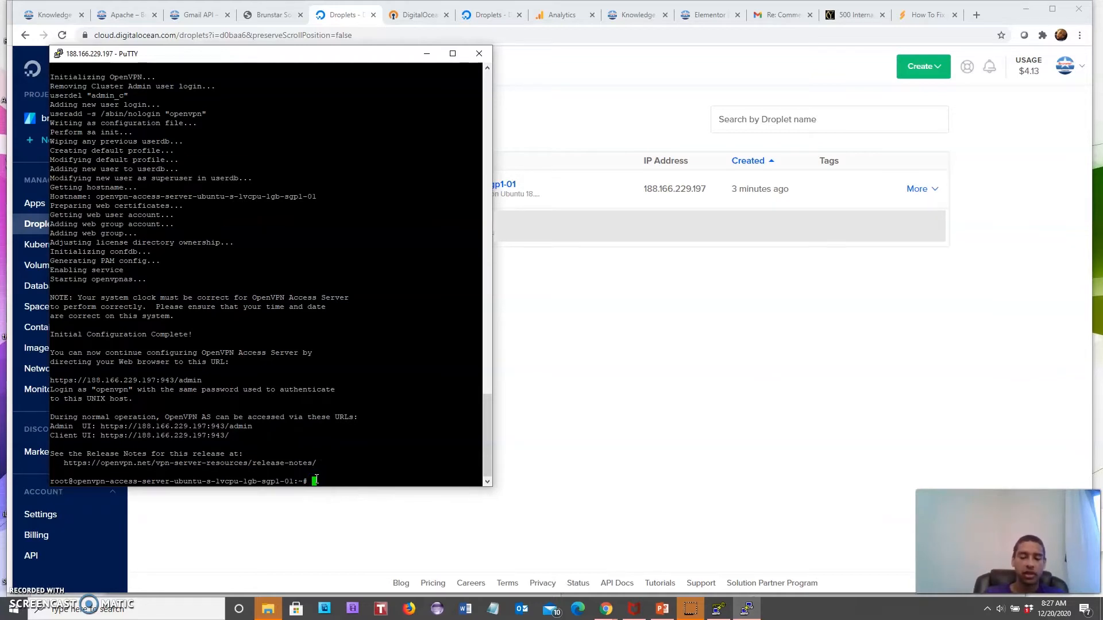
Step: Run passwd openvpn to set a new password for the openvpn user
type("pass")
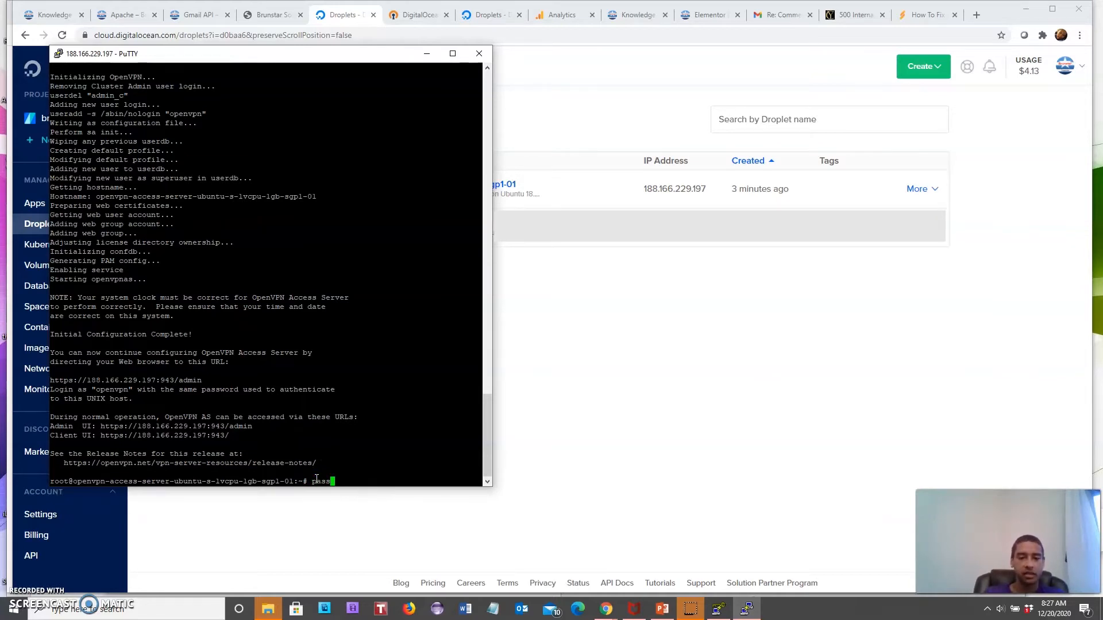
type("wd")
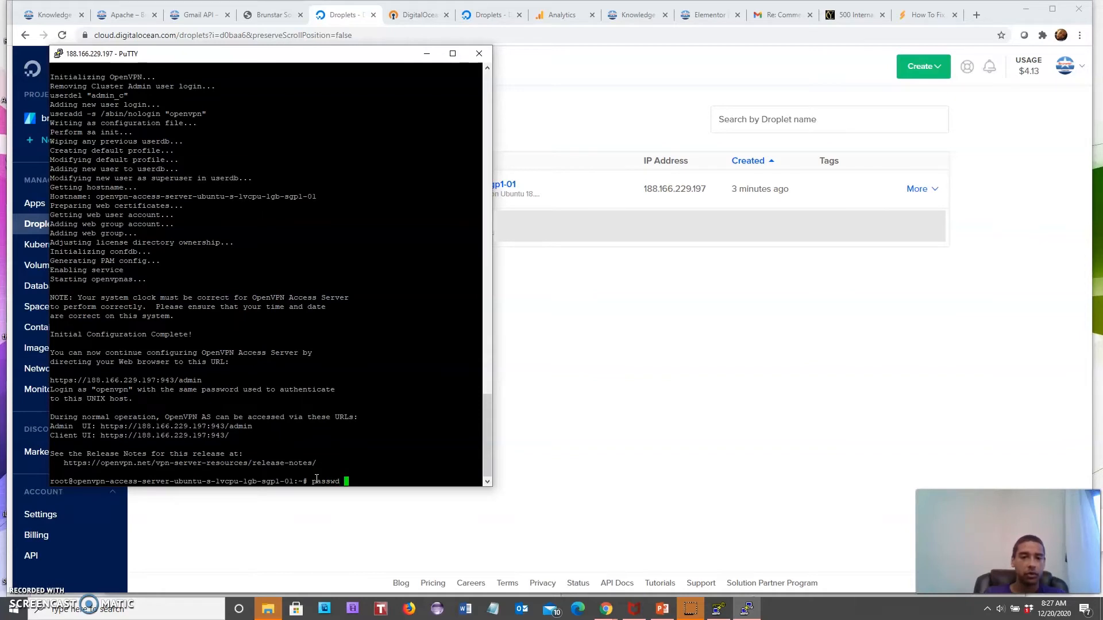
type("openvpn")
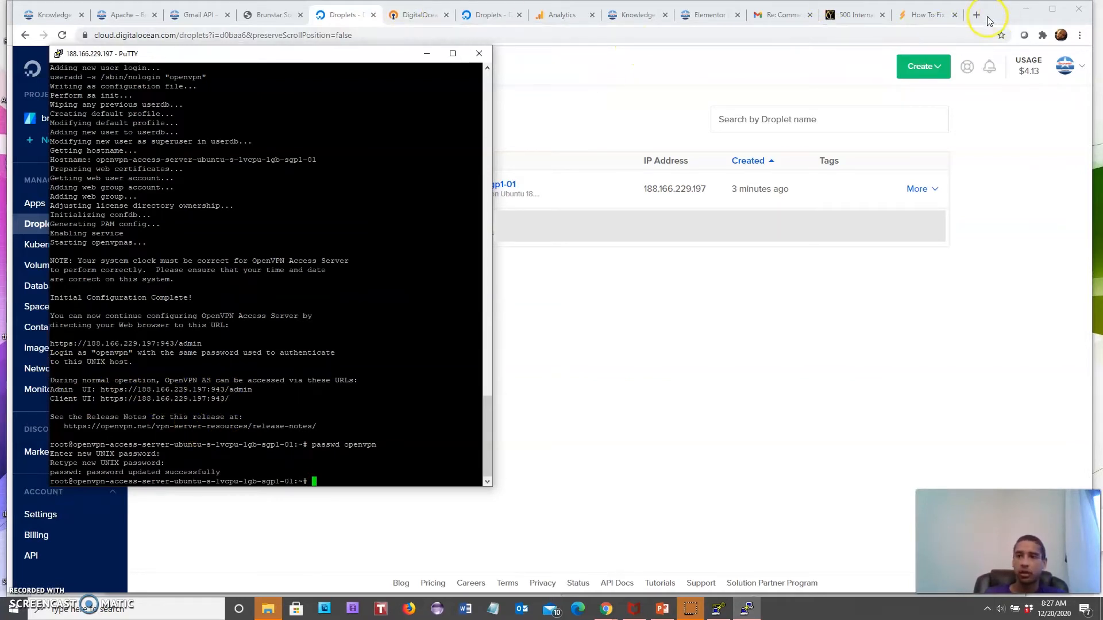
Step: In a new tab, proceed past the unsafe-certificate warning to 188.166.229.197:943/admin
left_click(978, 14)
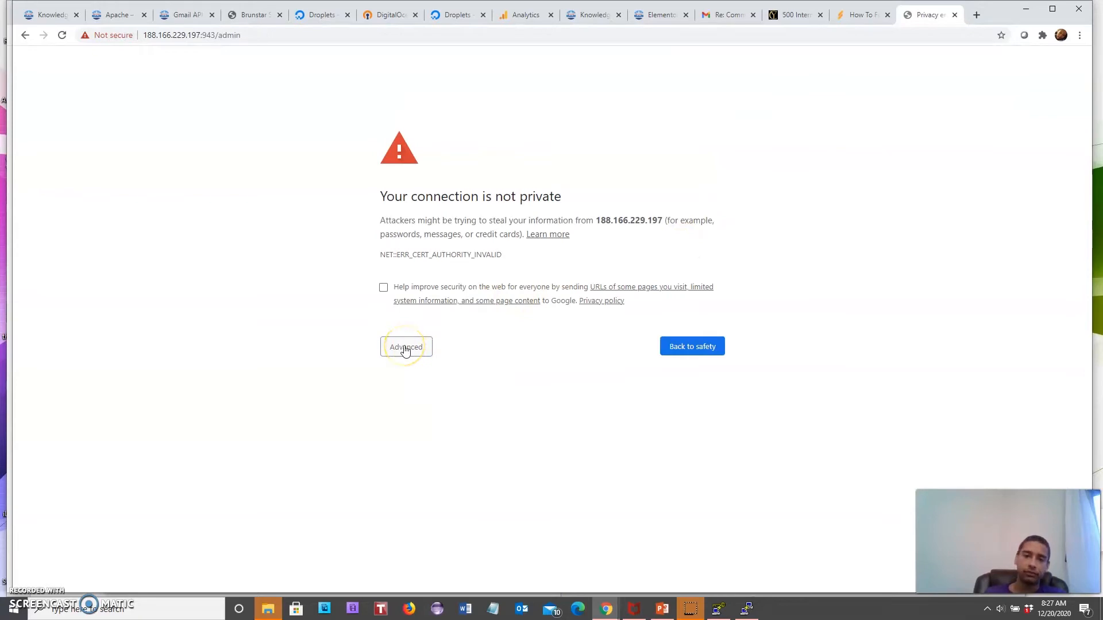
mouse_move(353, 307)
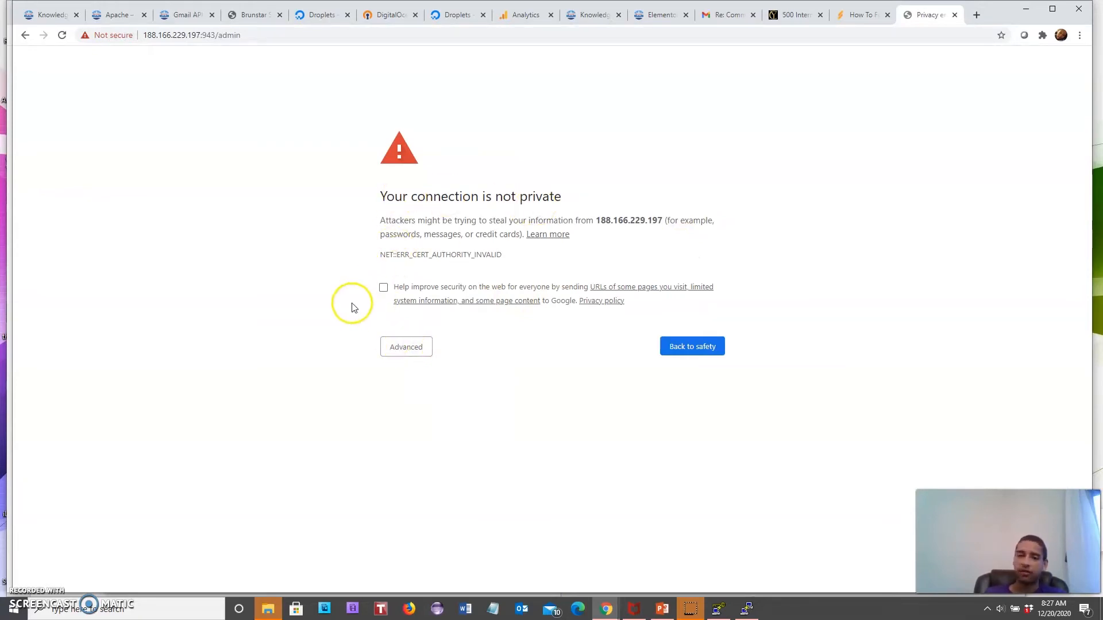
left_click(405, 347)
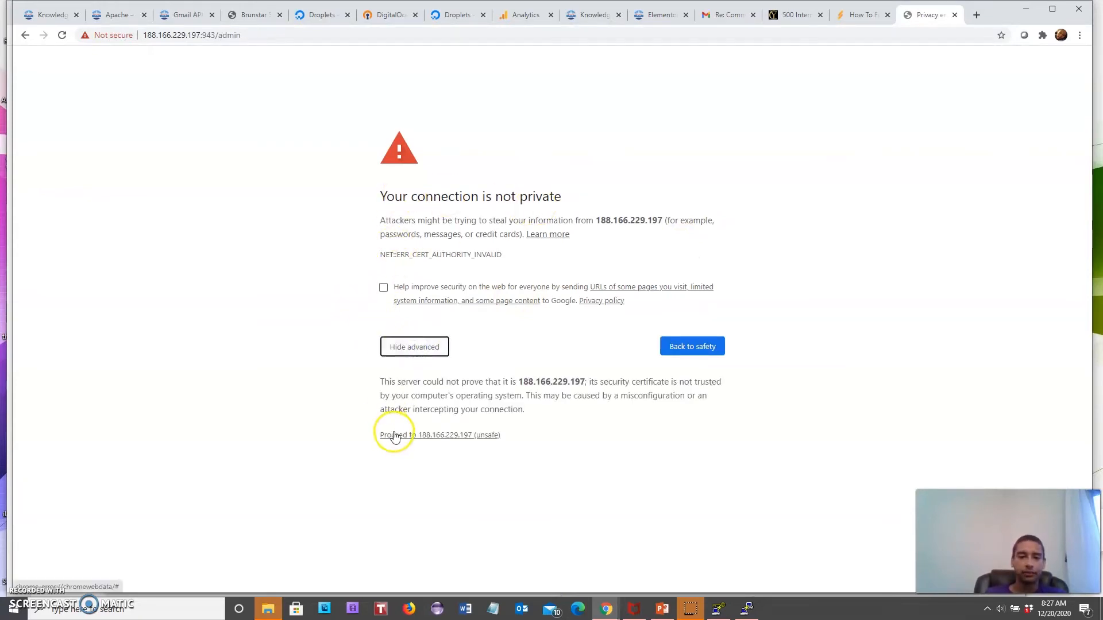
left_click(395, 434)
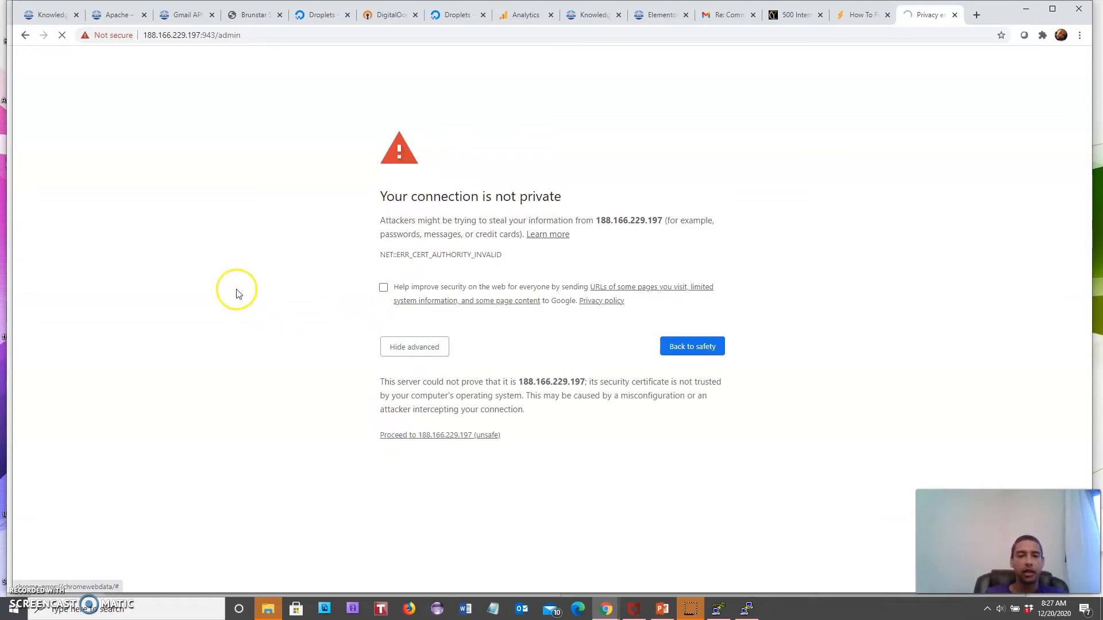
left_click(439, 434)
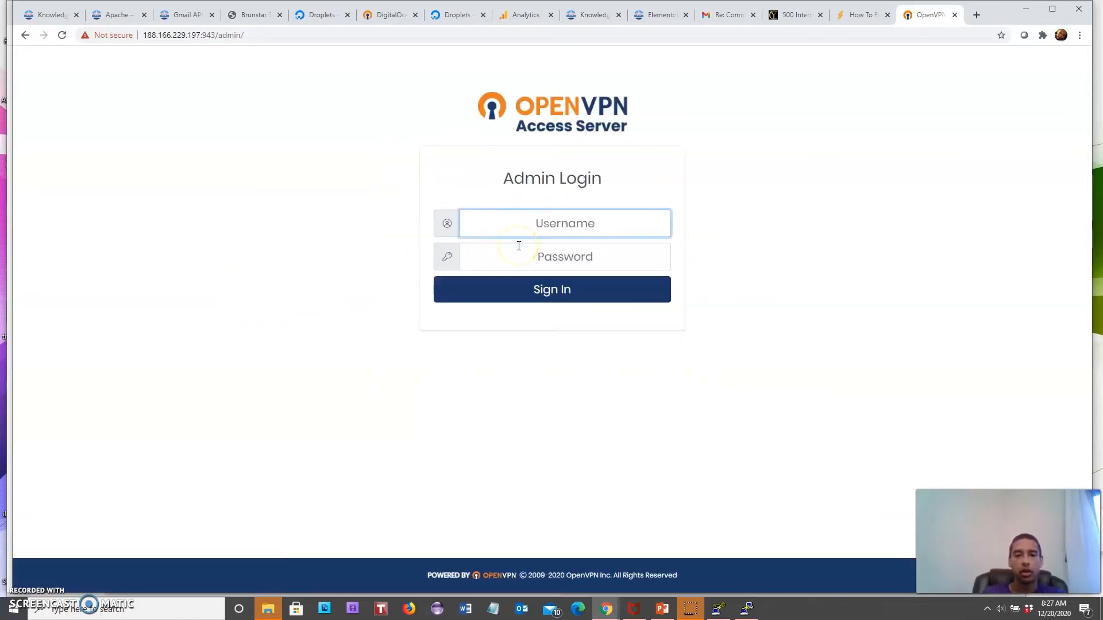
Step: Sign in to the admin portal as openvpn with the new password
type("openvpn")
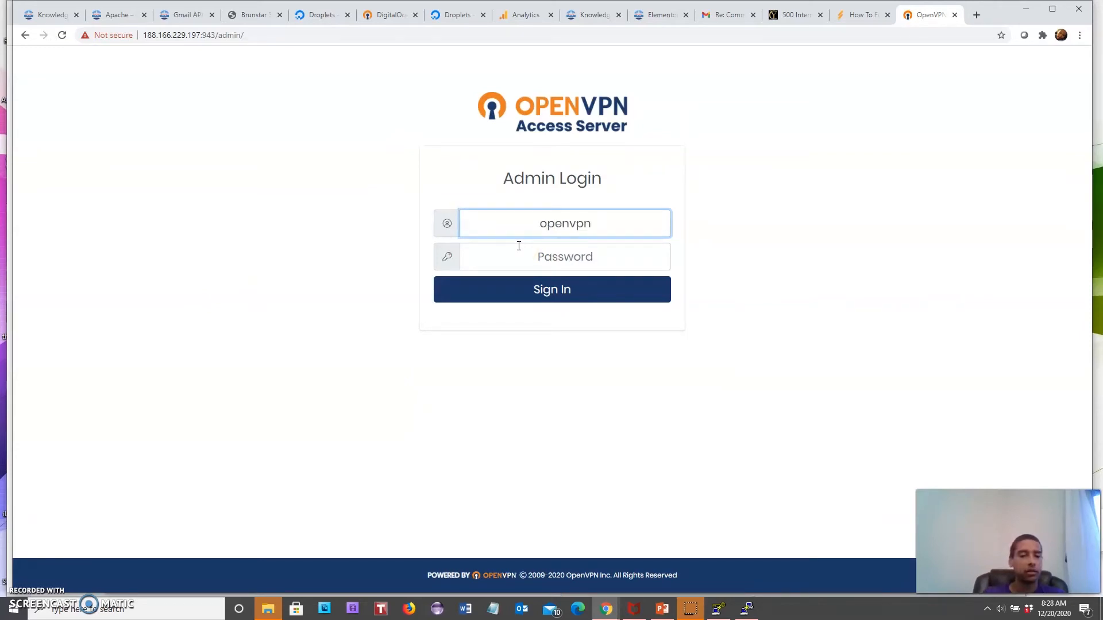
left_click(564, 256)
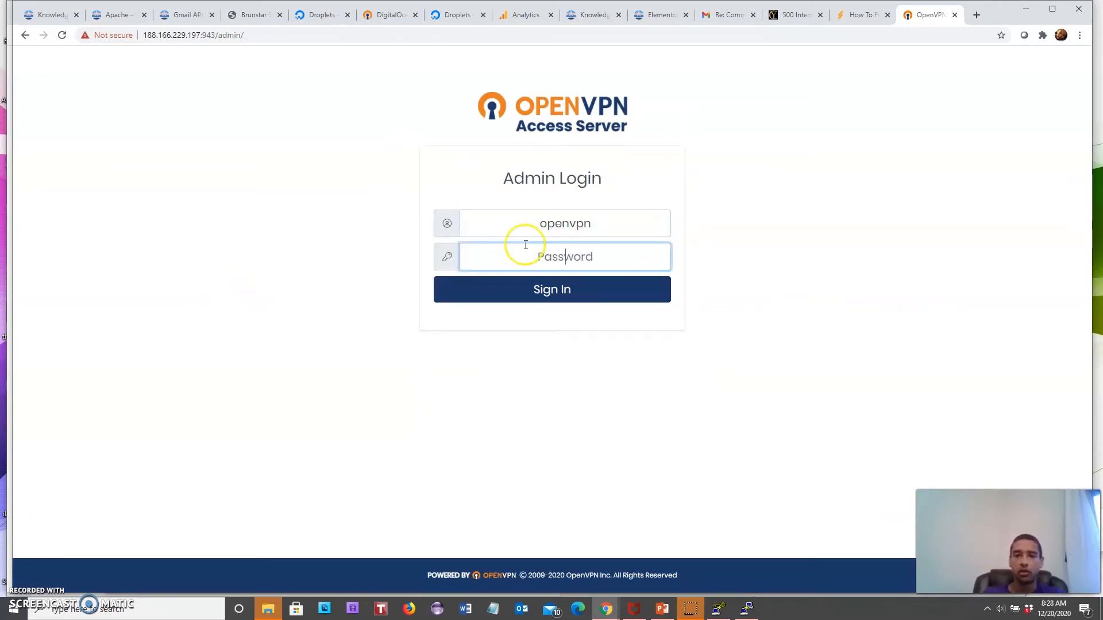
type("••")
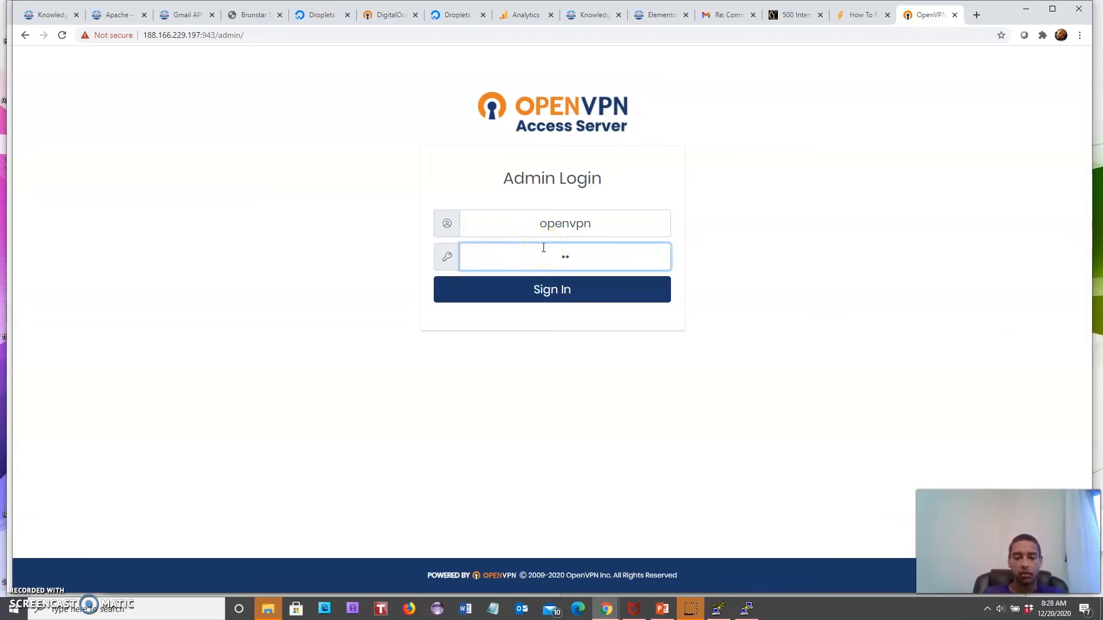
type("password")
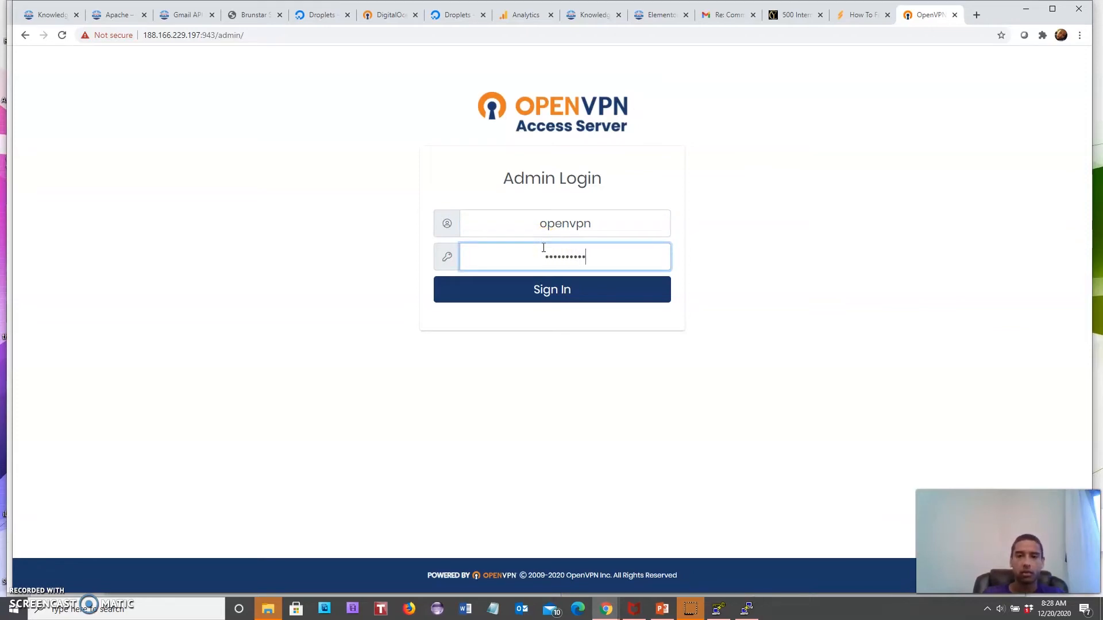
left_click(551, 290)
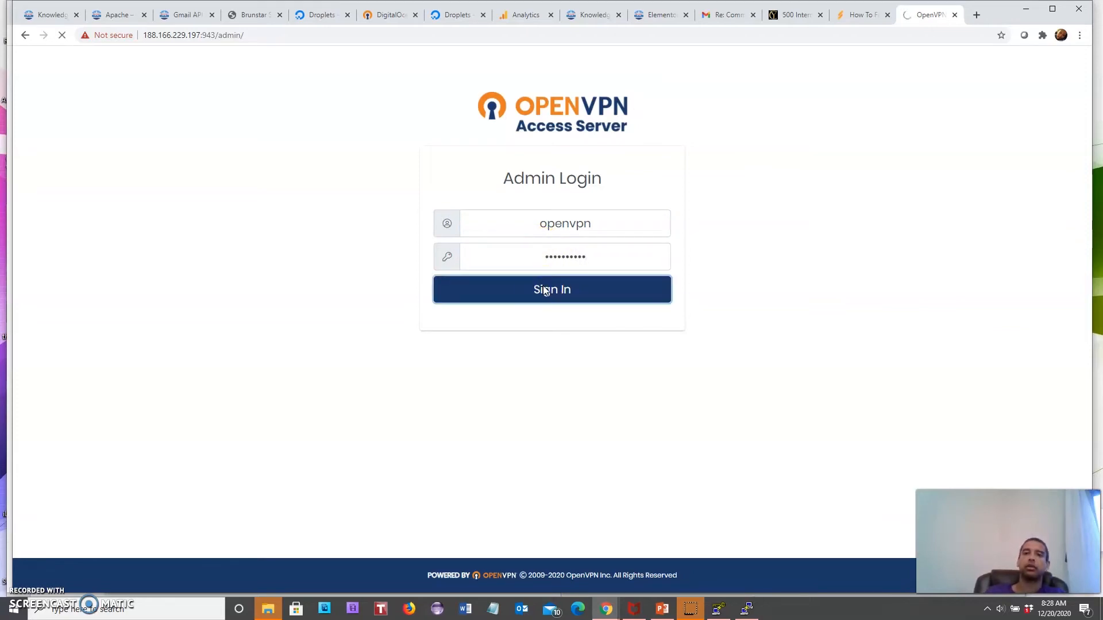
left_click(551, 289)
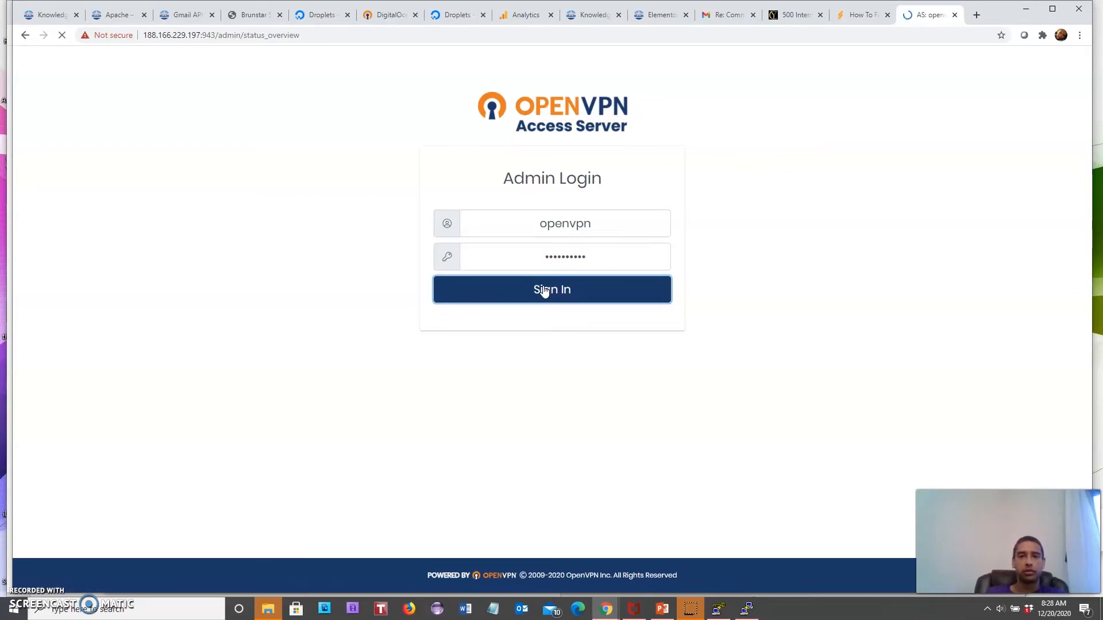
Step: Agree to the EULA to reach Status Overview with VPN services ON, version 2.8.5
left_click(552, 290)
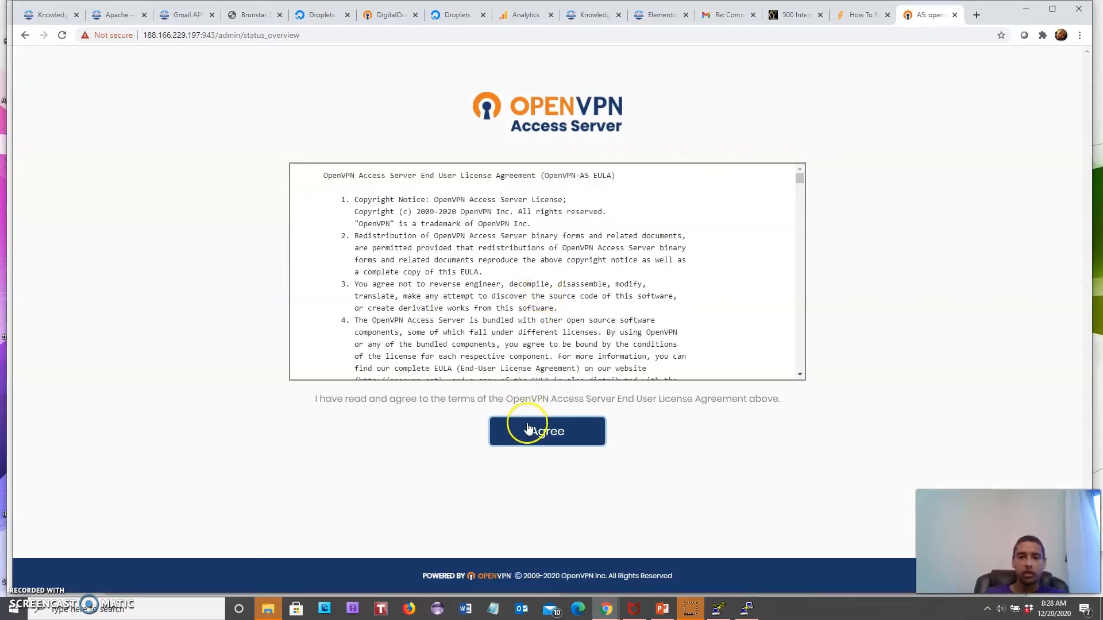
left_click(547, 431)
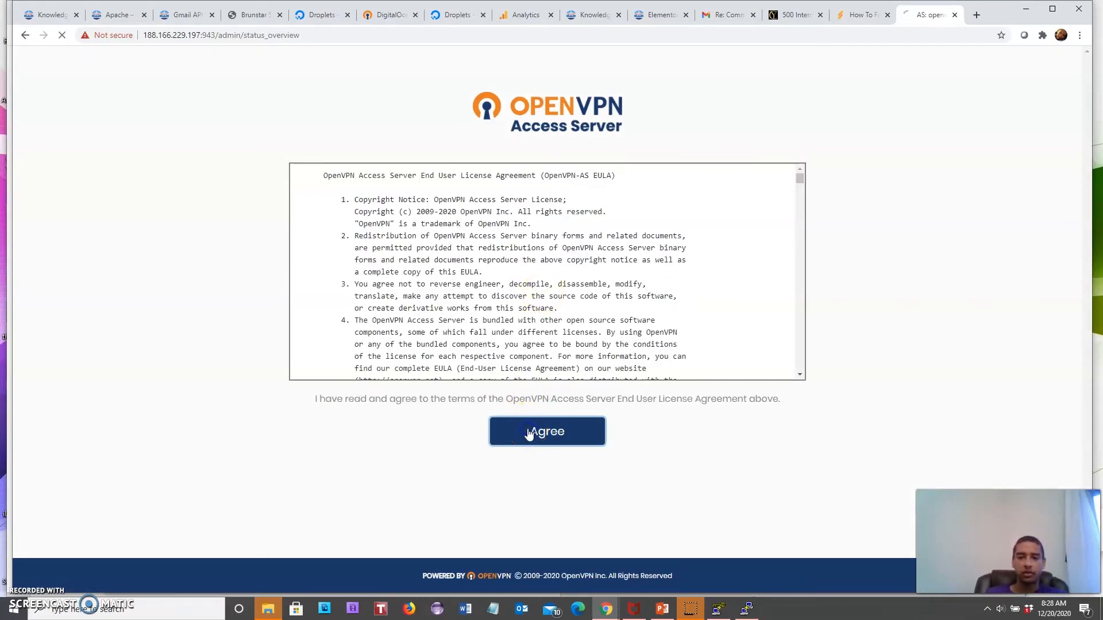
left_click(547, 432)
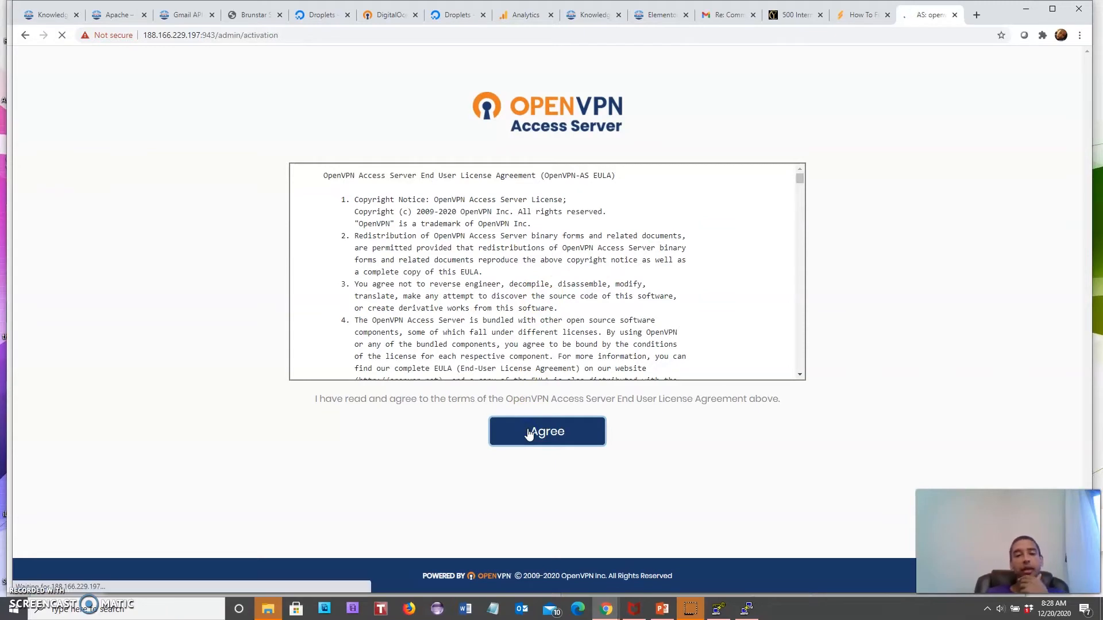
left_click(547, 431)
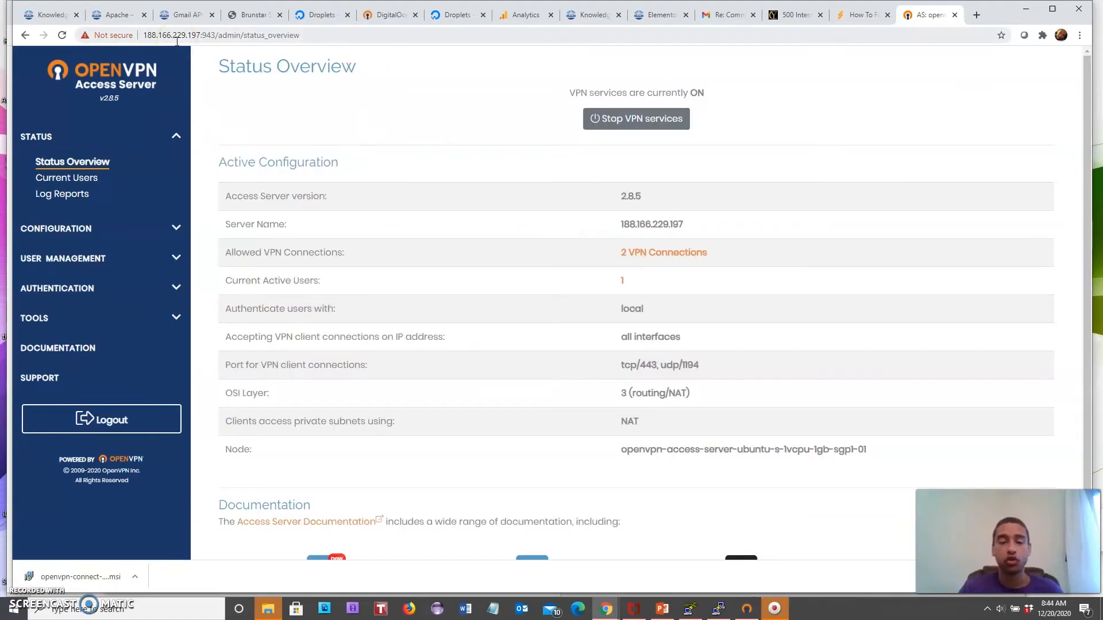
mouse_move(205, 35)
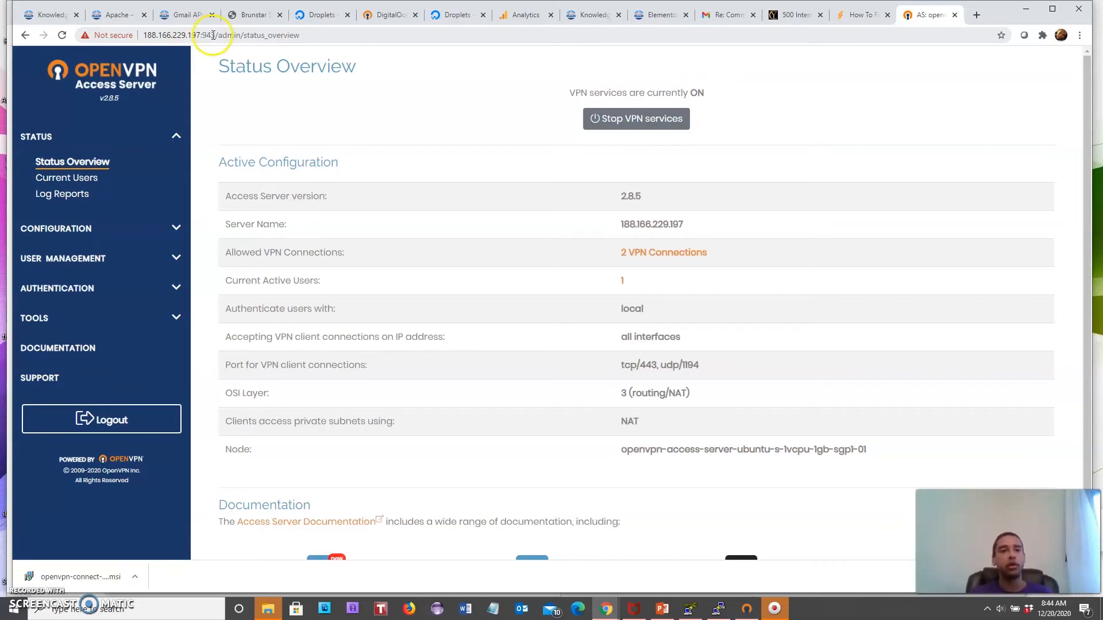
Step: Edit the address bar to open the client portal at 188.166.229.197:943
left_click(212, 35)
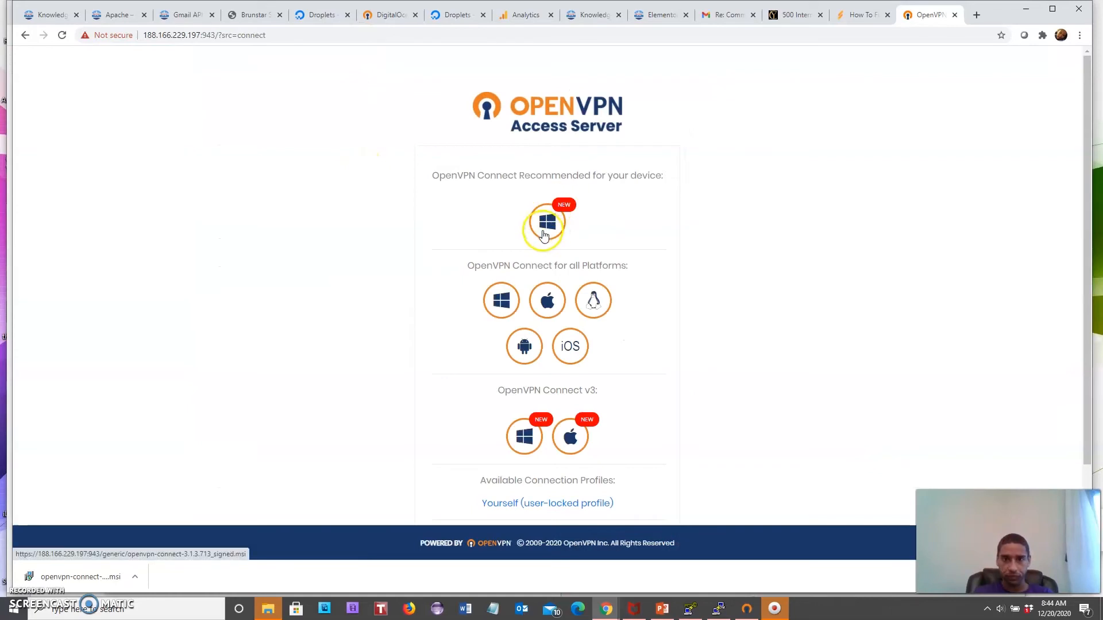
mouse_move(529, 202)
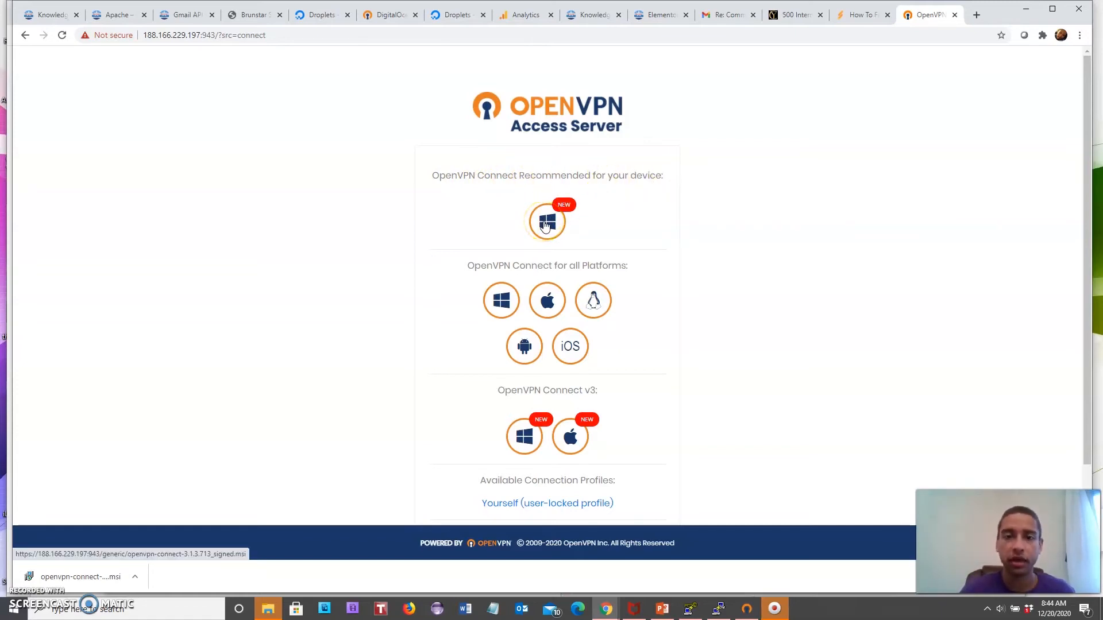
mouse_move(510, 231)
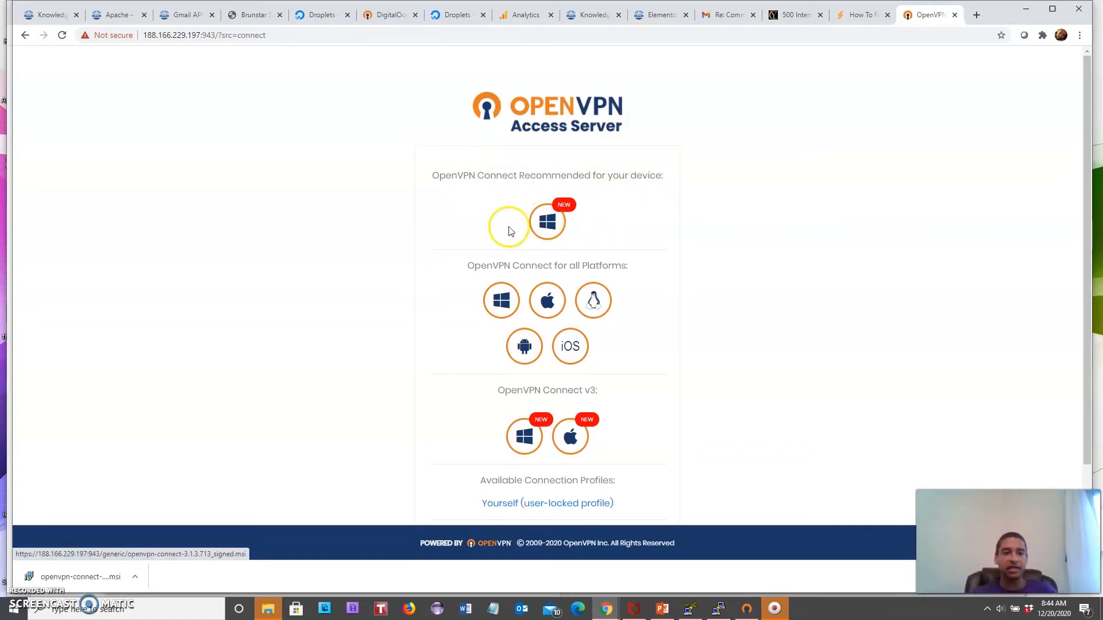
mouse_move(190, 358)
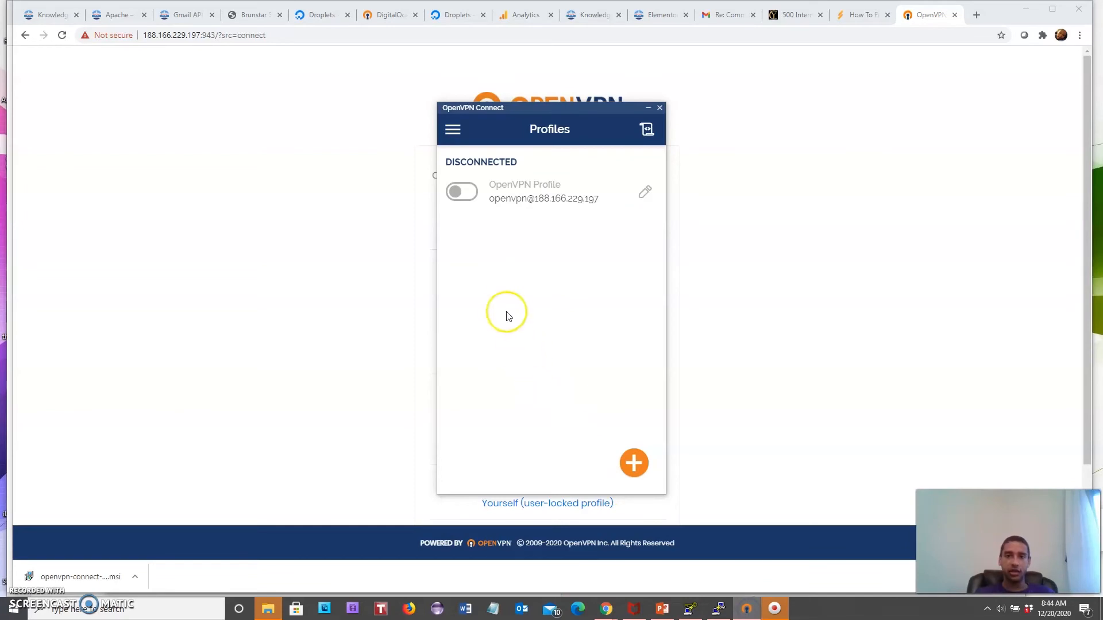
mouse_move(575, 192)
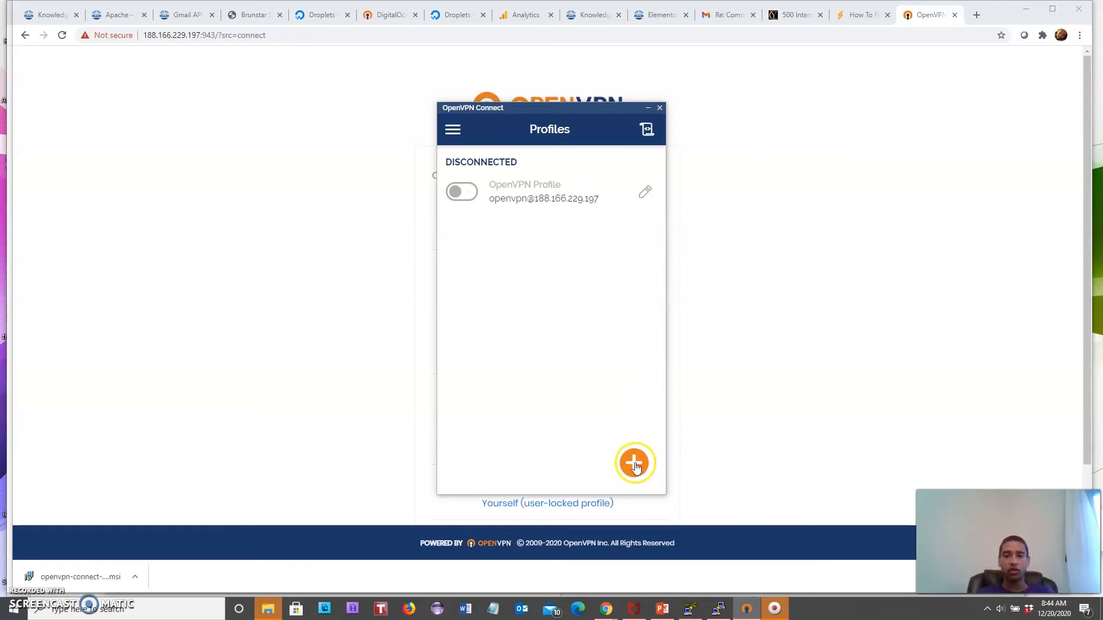
left_click(634, 463)
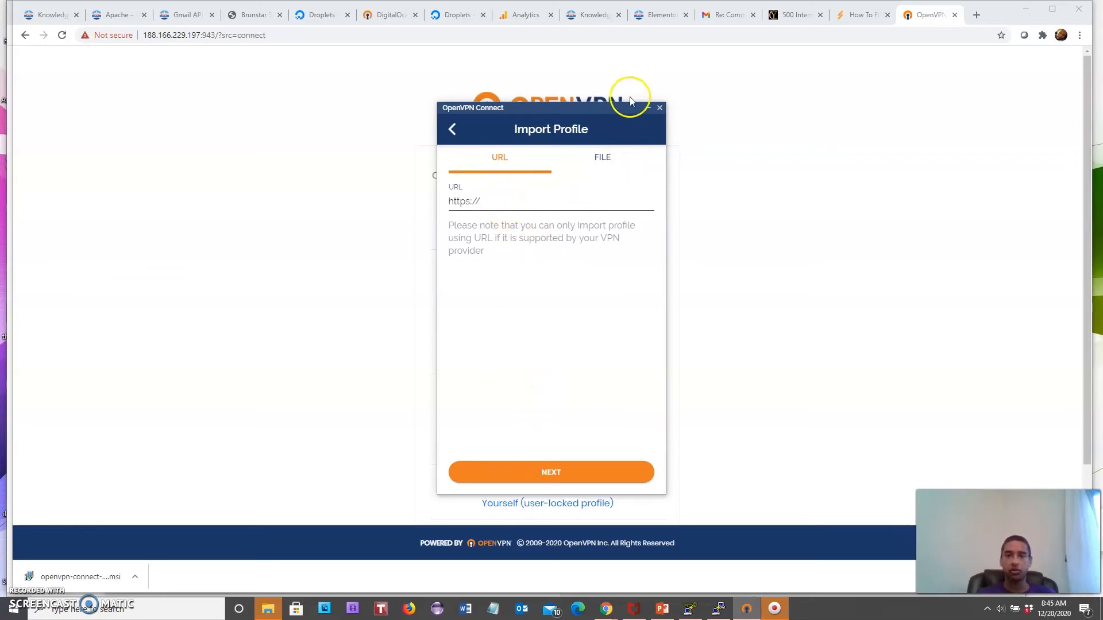
left_click(452, 129)
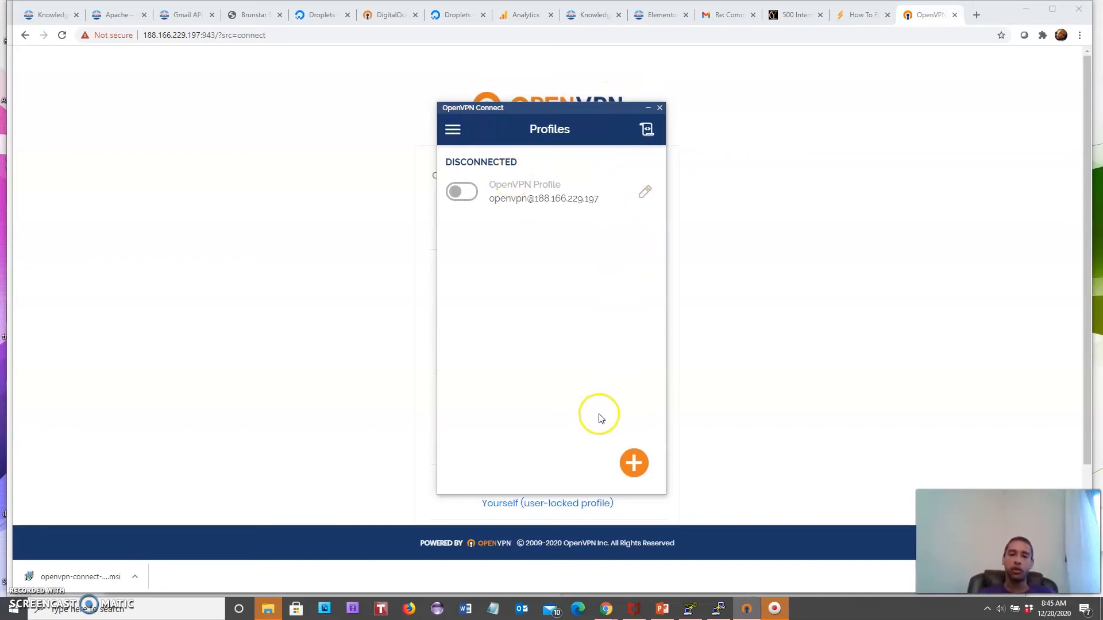
left_click(461, 191)
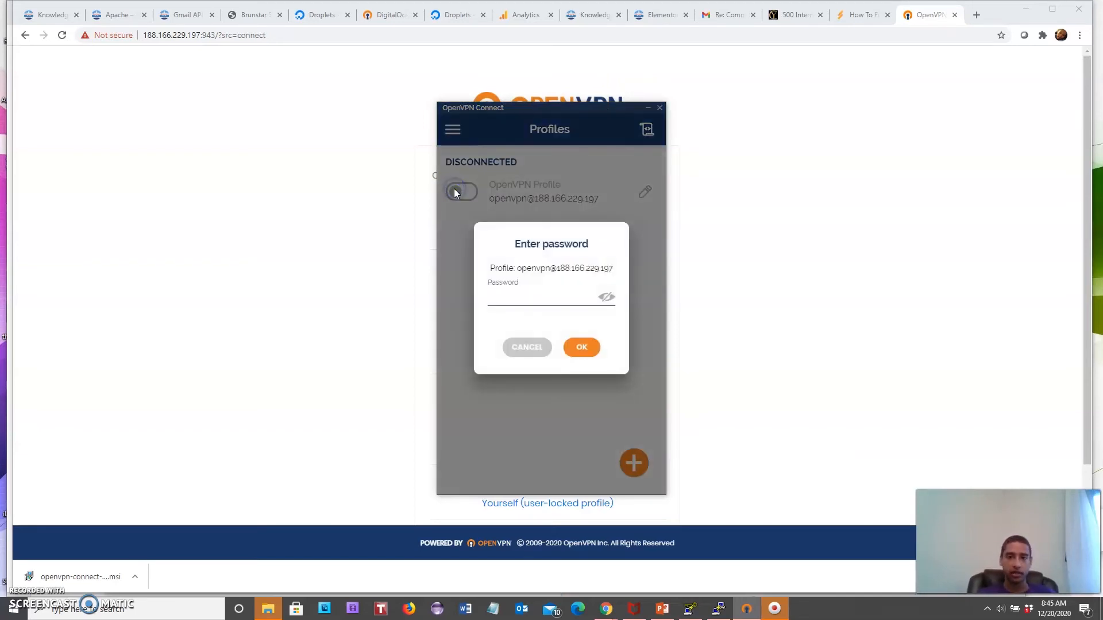
type("•")
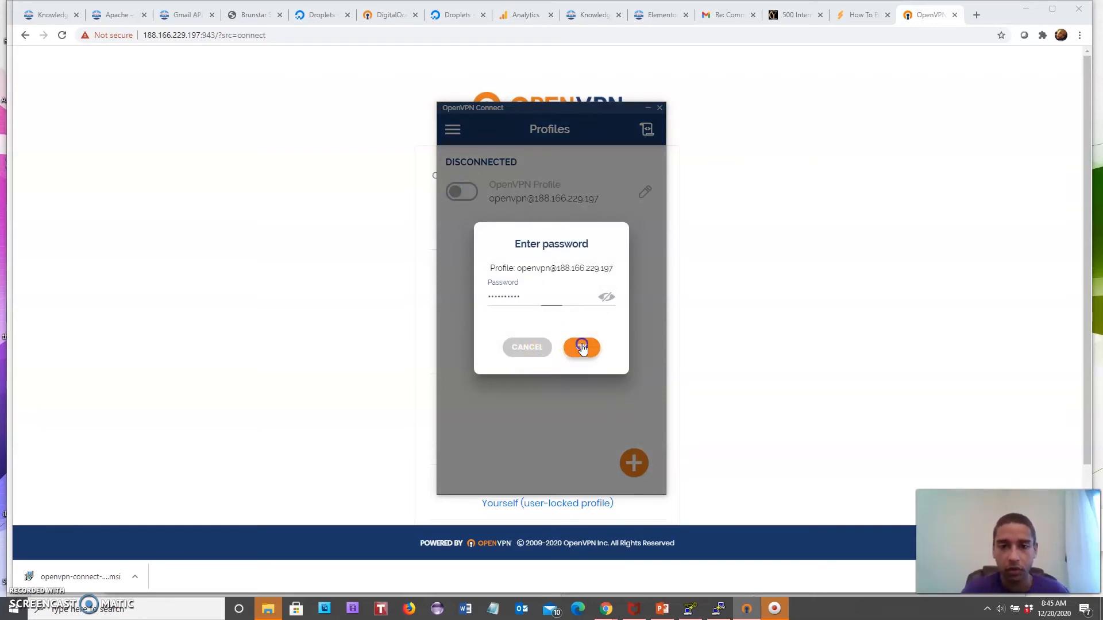
left_click(581, 348)
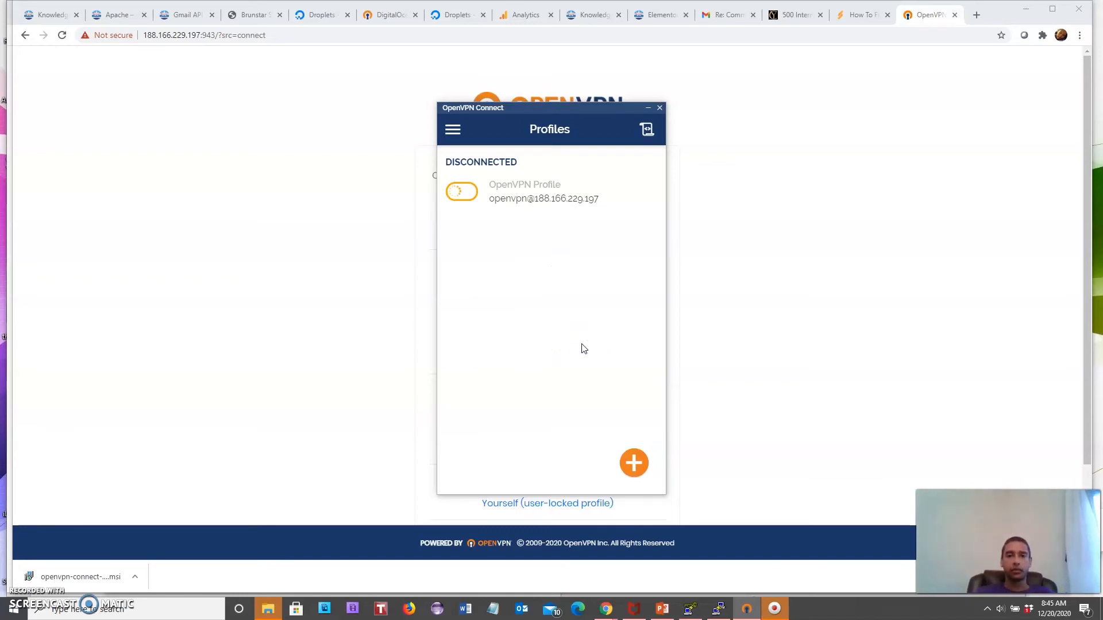
left_click(461, 191)
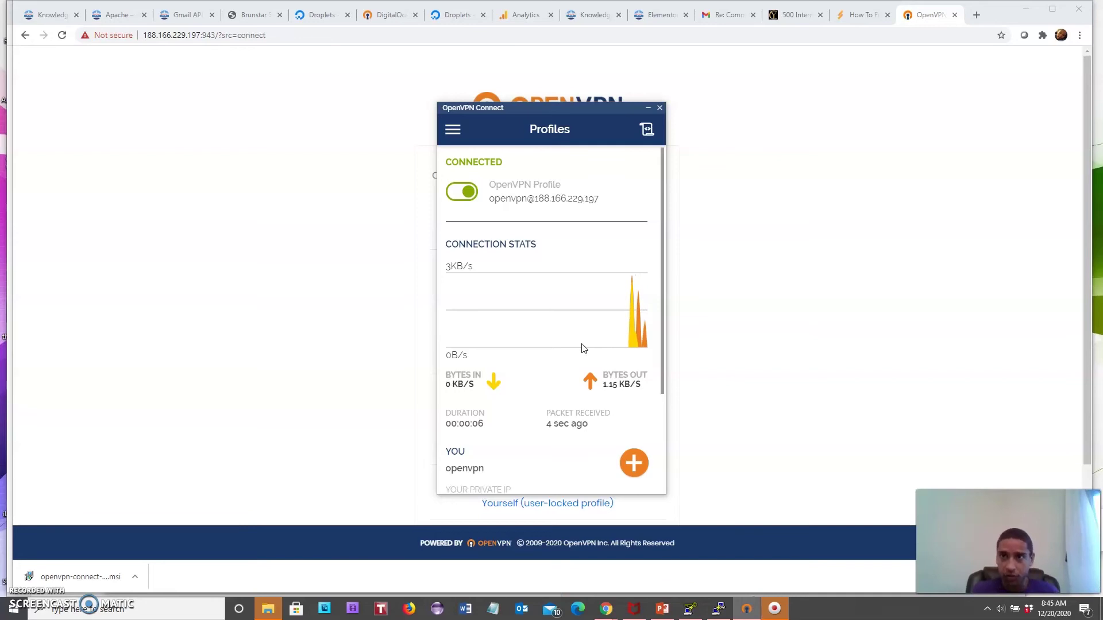
mouse_move(702, 392)
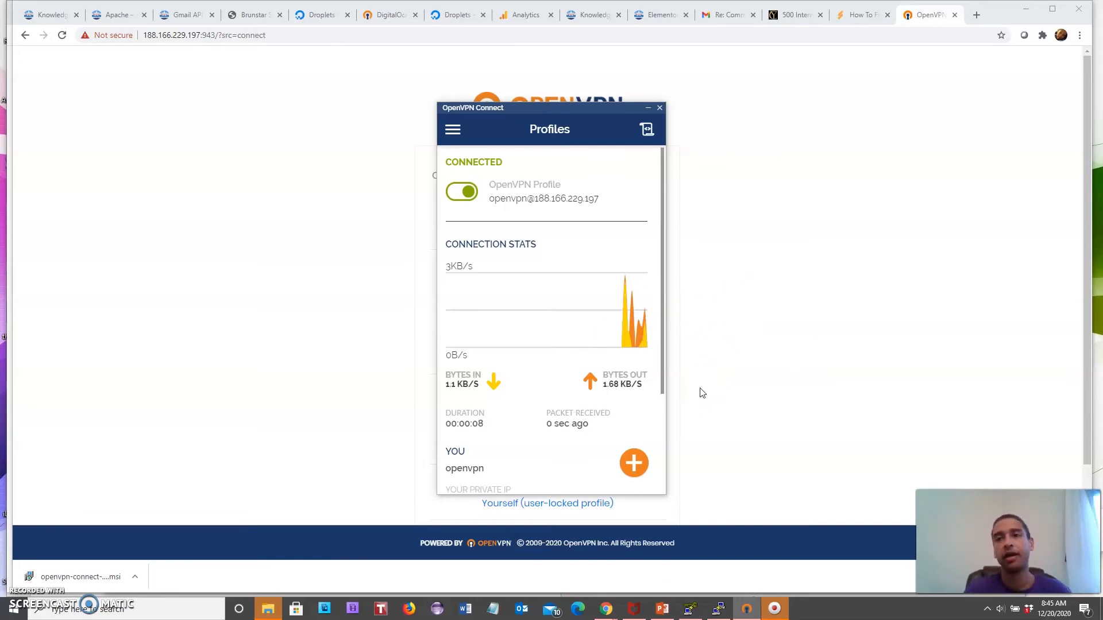
mouse_move(584, 590)
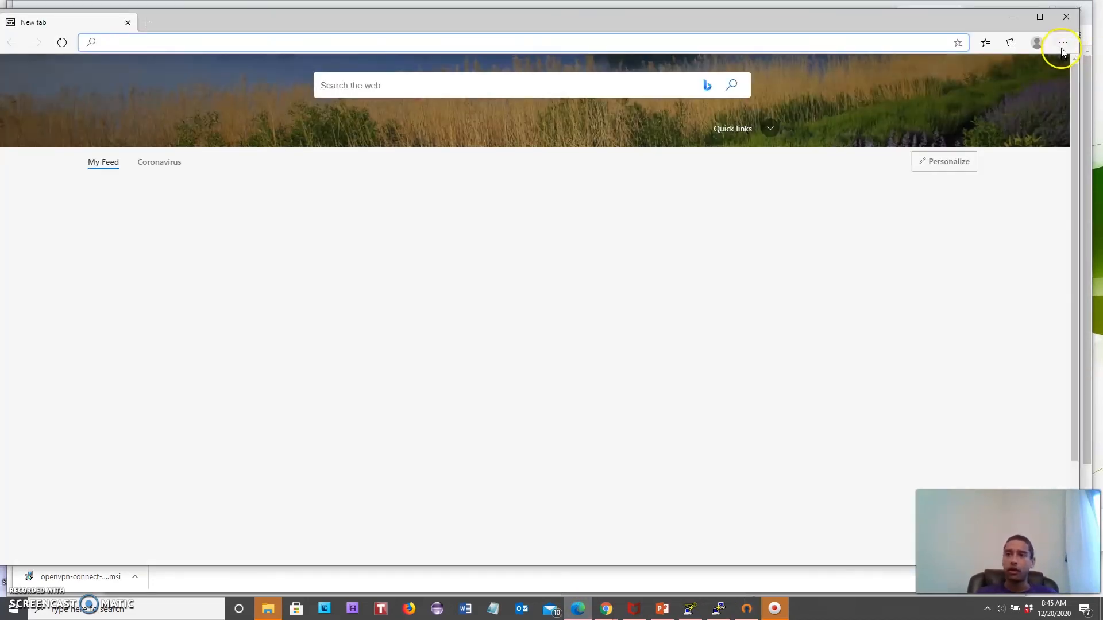
Step: Load youtube.com in a new InPrivate Edge window, then add a blank second tab
left_click(1063, 43)
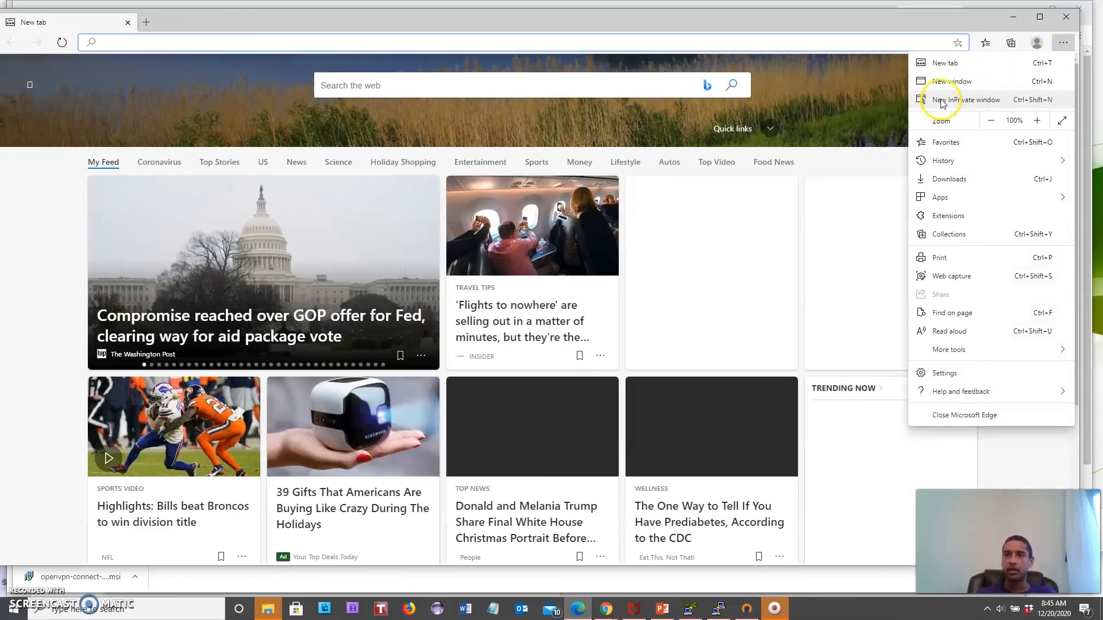
left_click(966, 99)
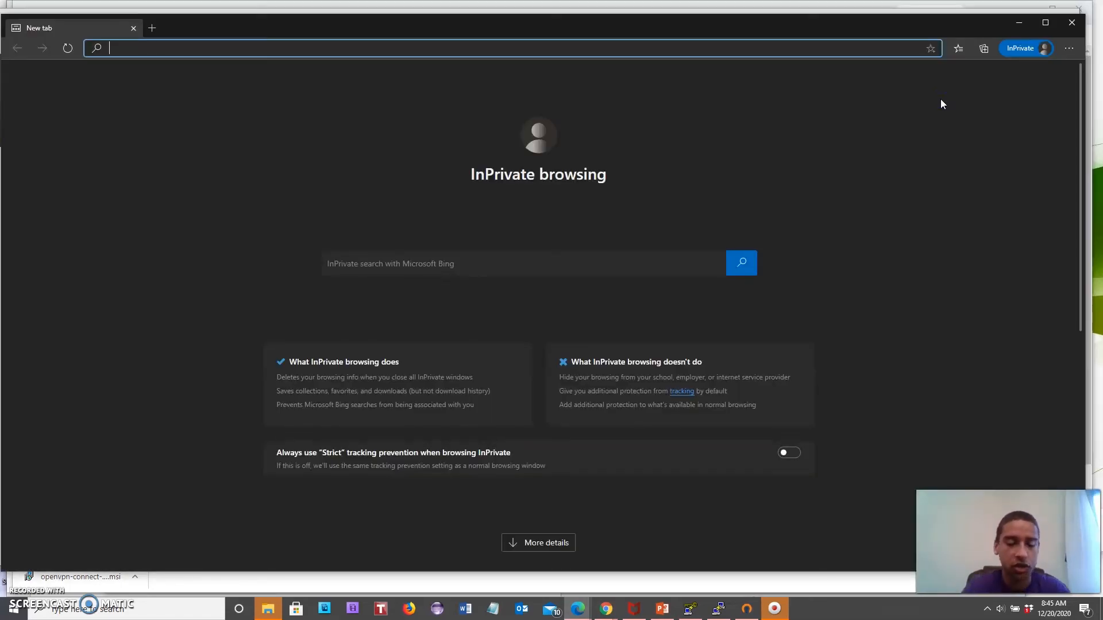
type("youtube.com")
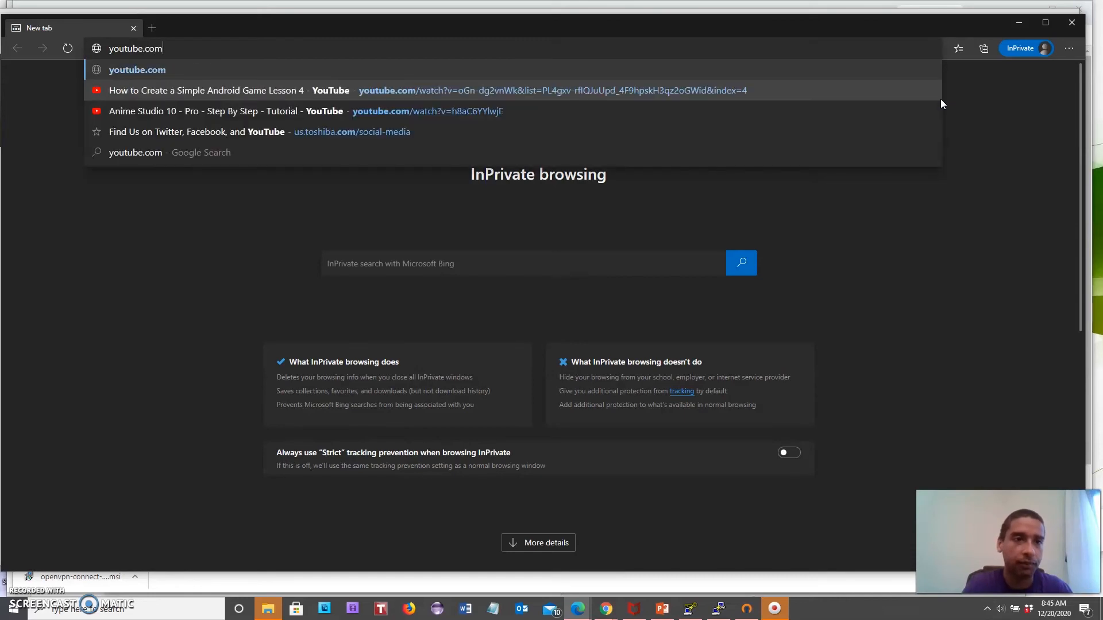
key("Enter")
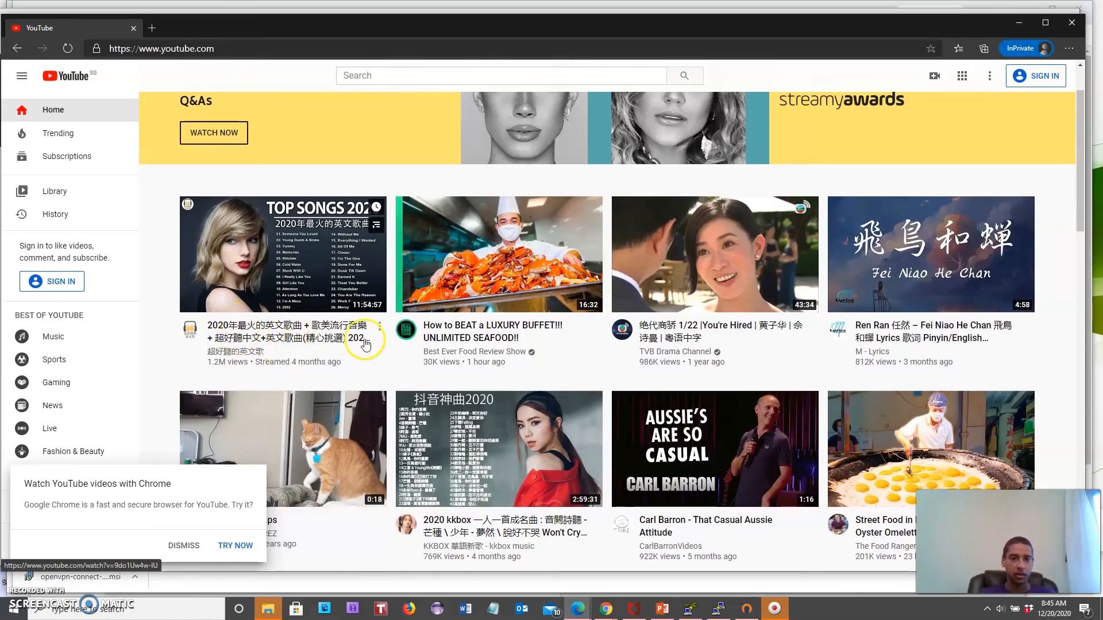
scroll("down", 3)
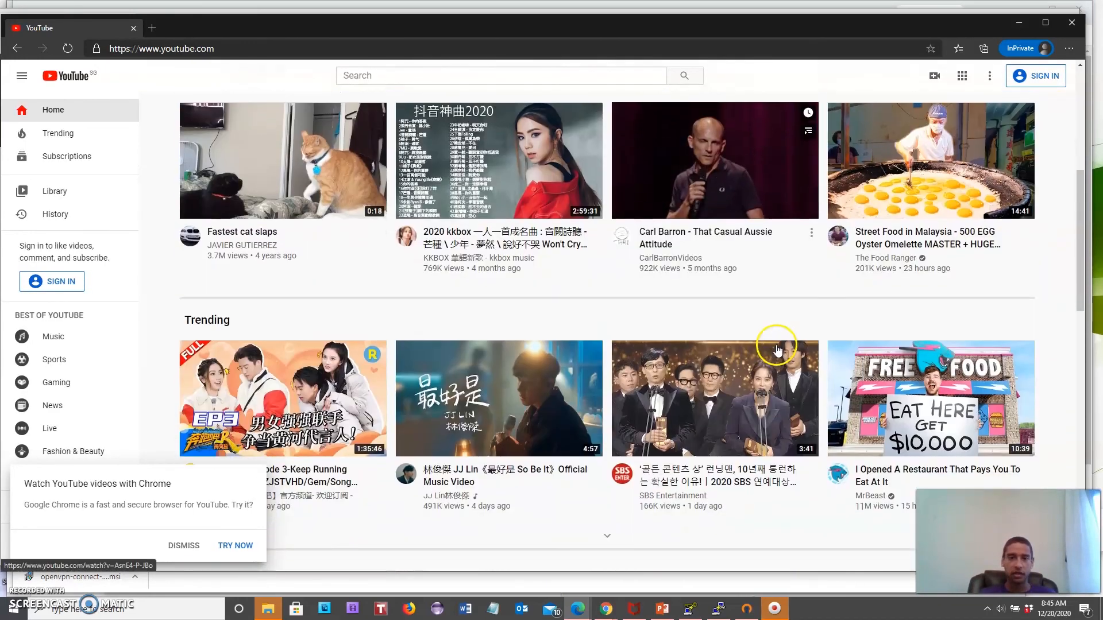
scroll("down", 3)
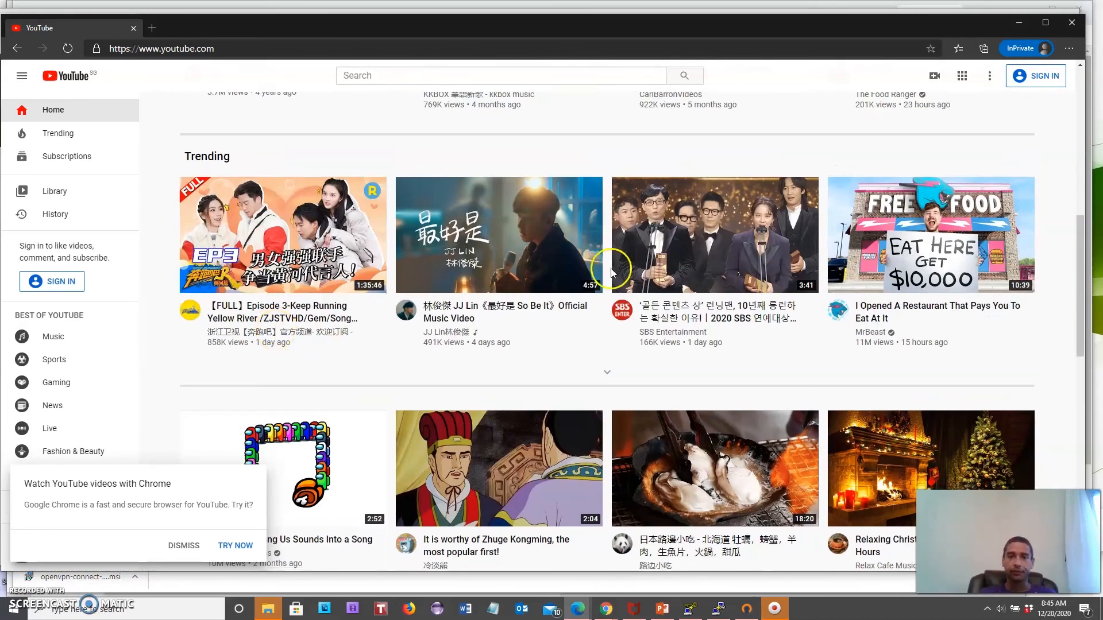
left_click(152, 28)
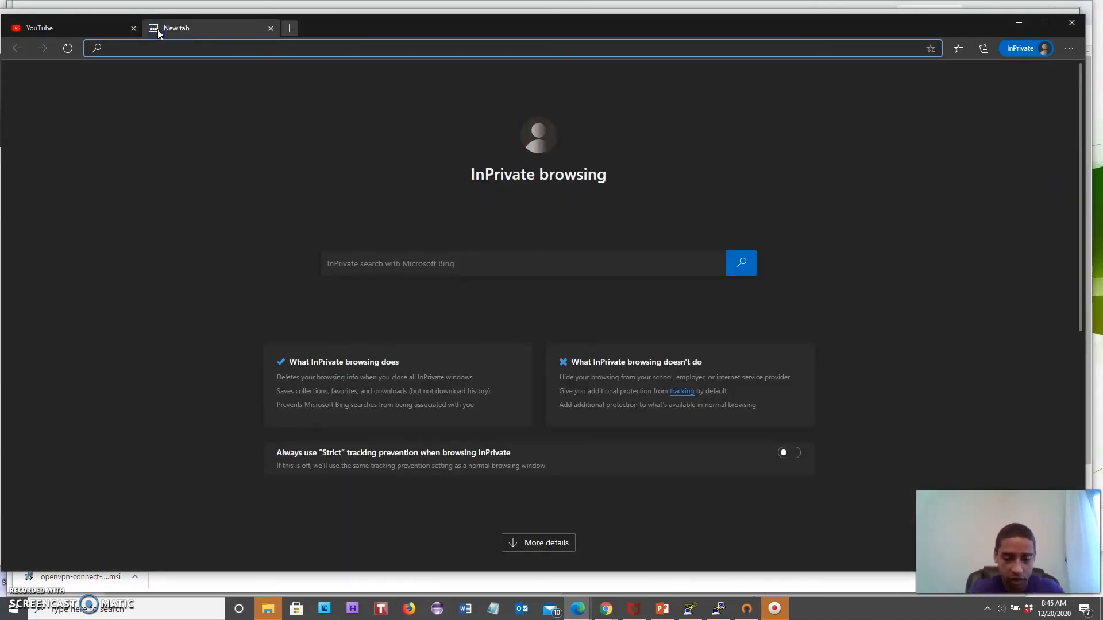
Step: Search Google for 'what is my ip' and compare 188.166.229.197 with OpenVPN Connect
type("google.com")
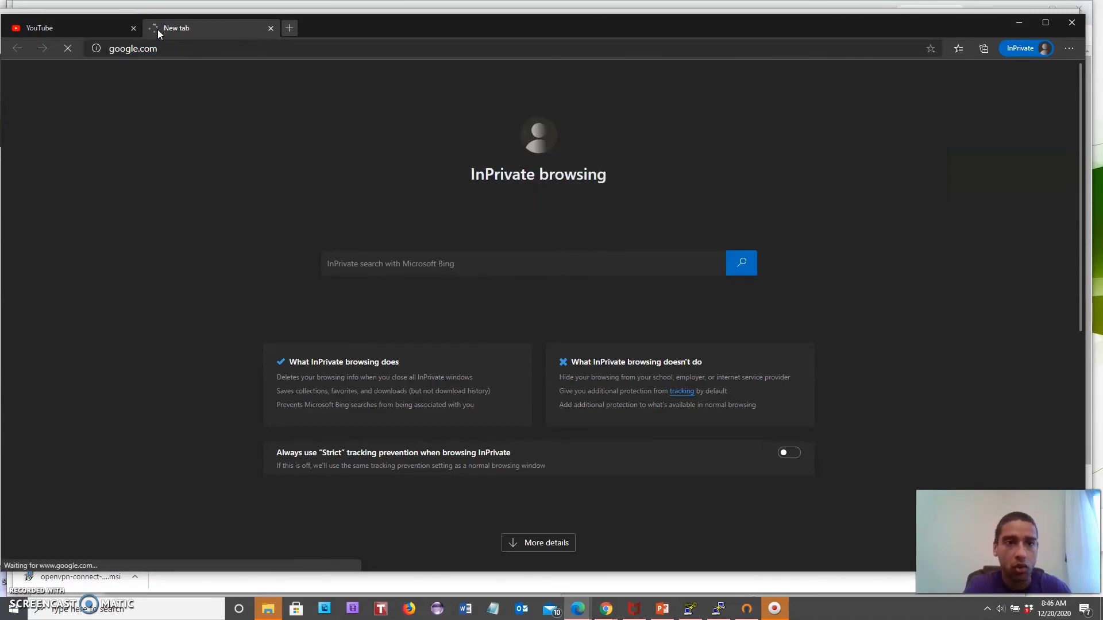
type("what is my ip")
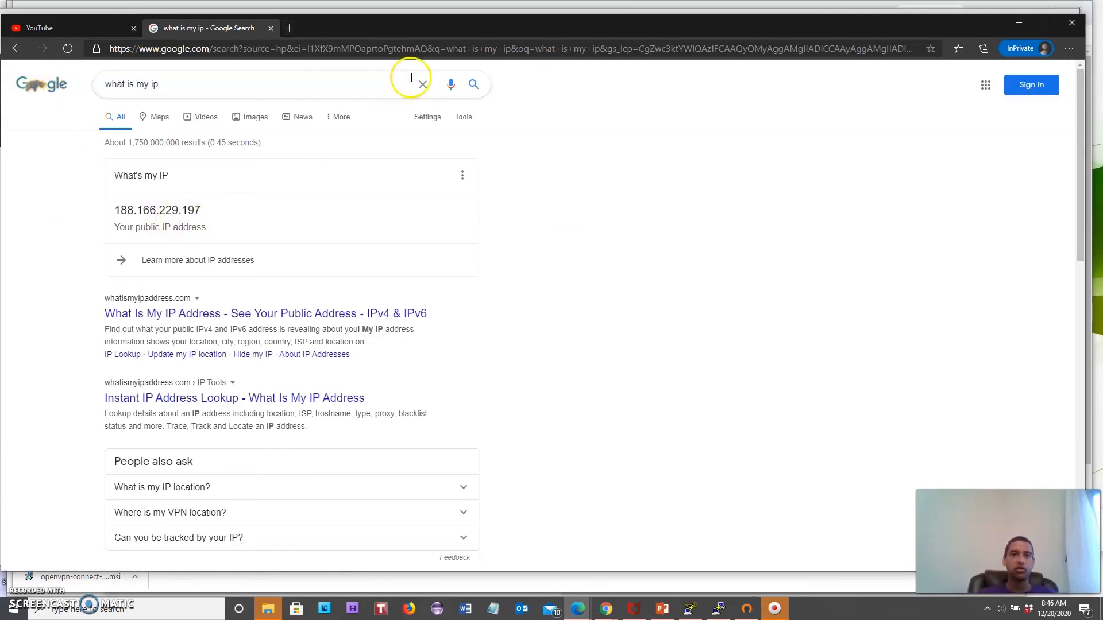
mouse_move(391, 31)
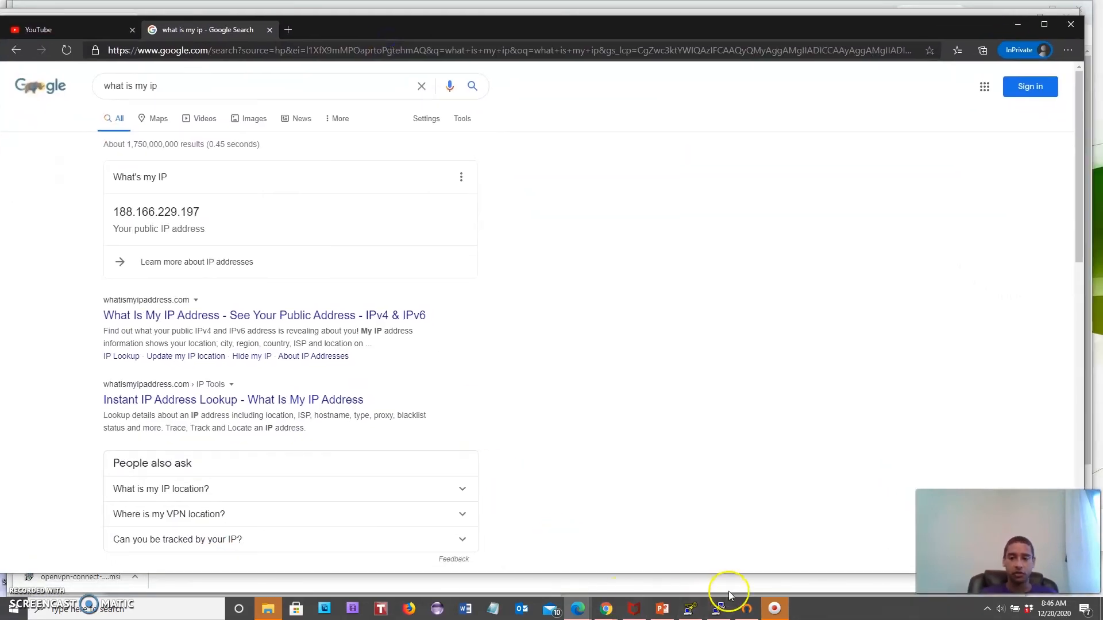
left_click(716, 609)
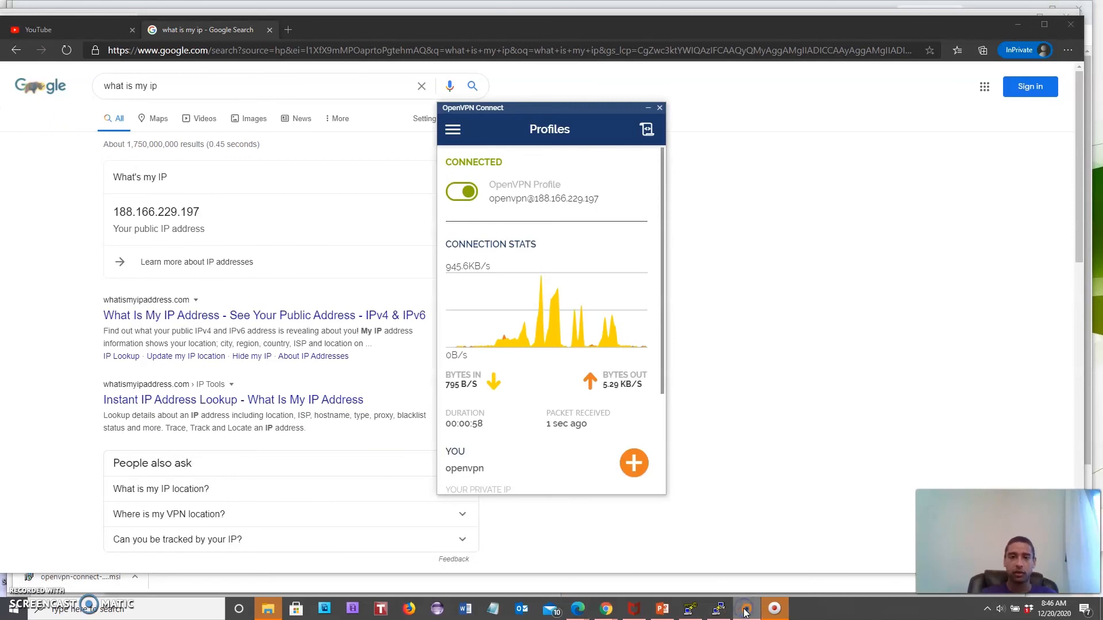